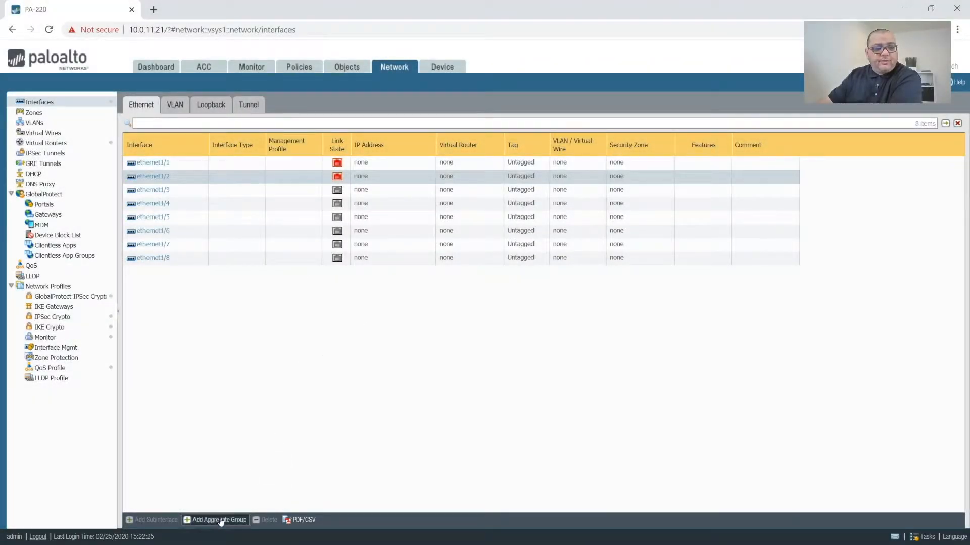
Step: Add aggregate group ae1 with interface type Layer3, enabling LACP in active mode
click(218, 519)
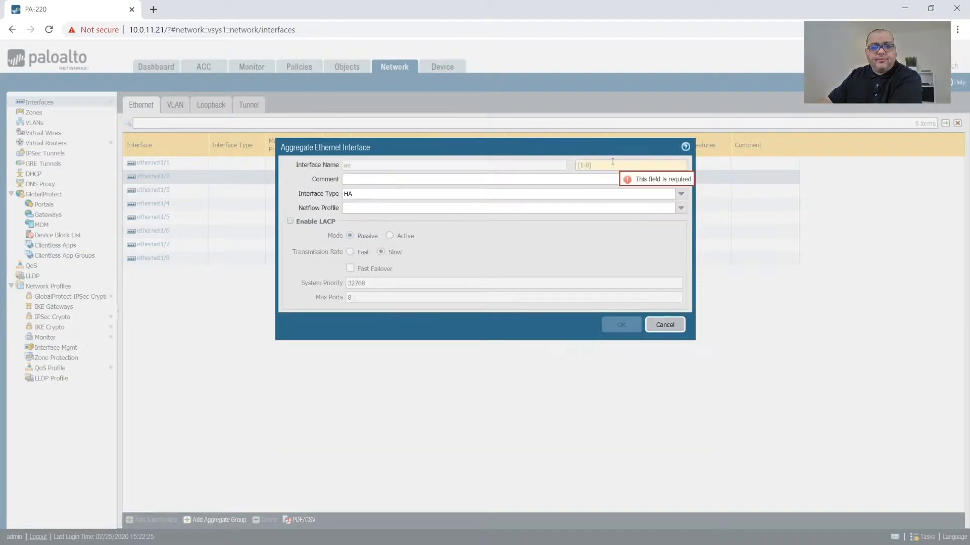
text(1)
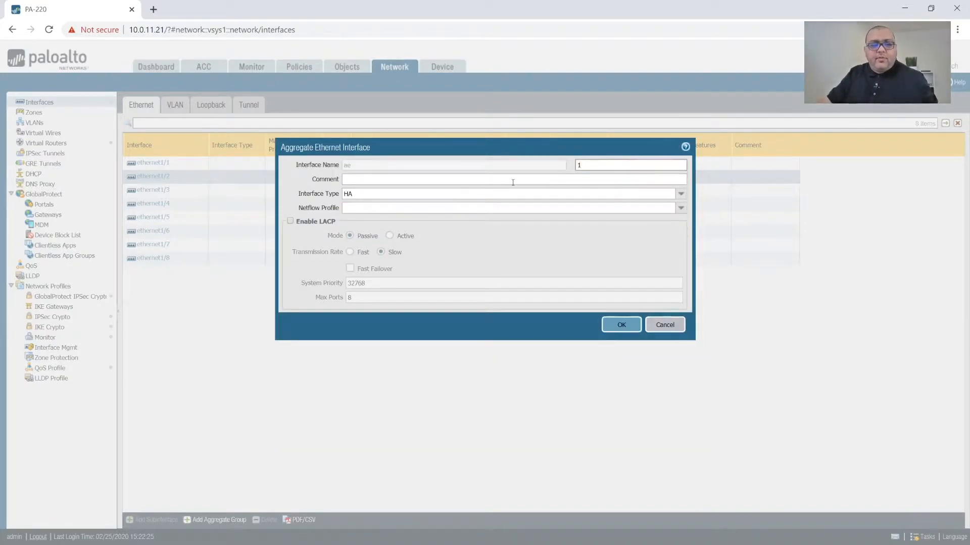
mouse_move(527, 194)
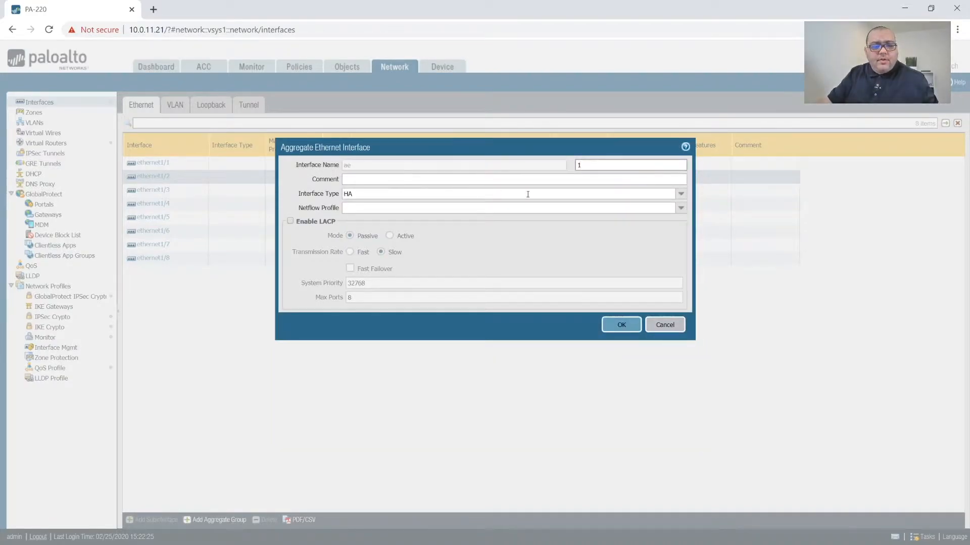
click(679, 193)
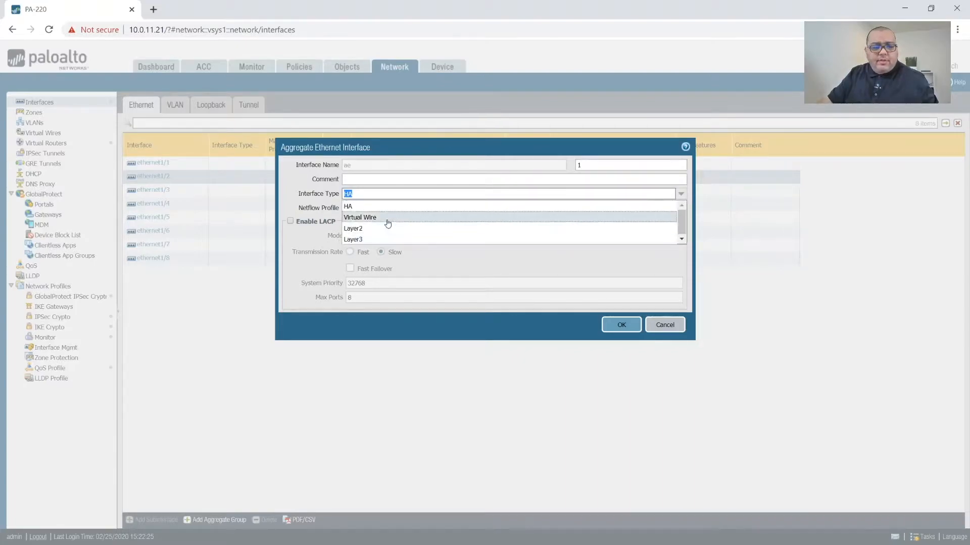
click(353, 240)
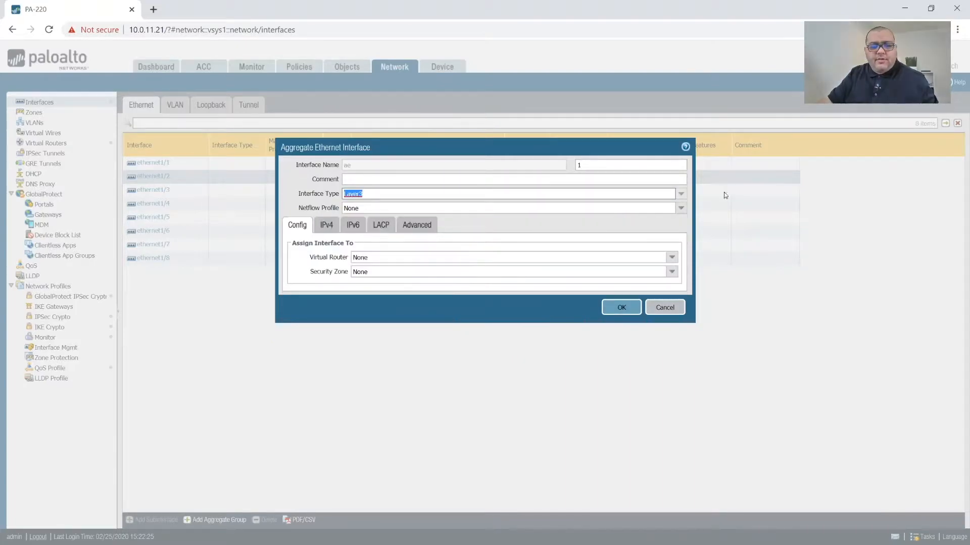
click(680, 208)
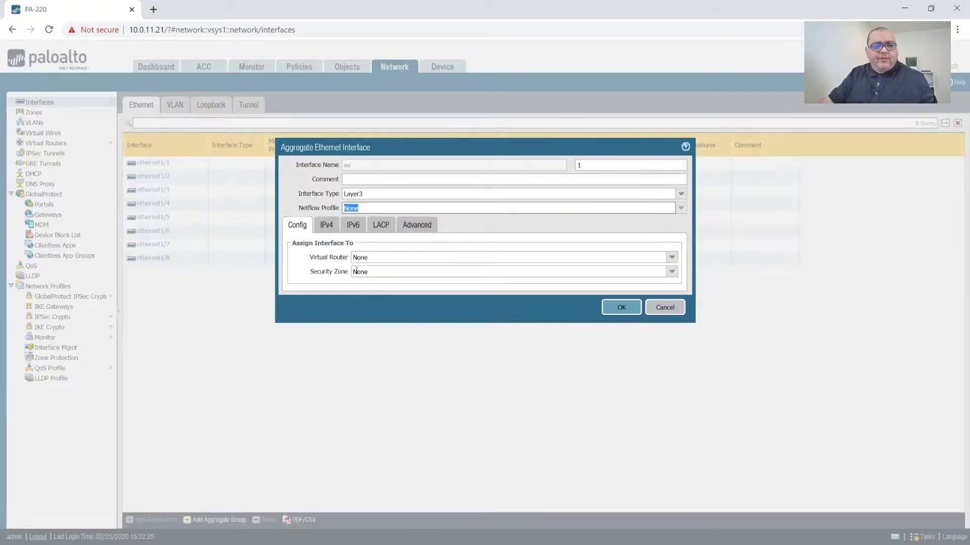
click(326, 225)
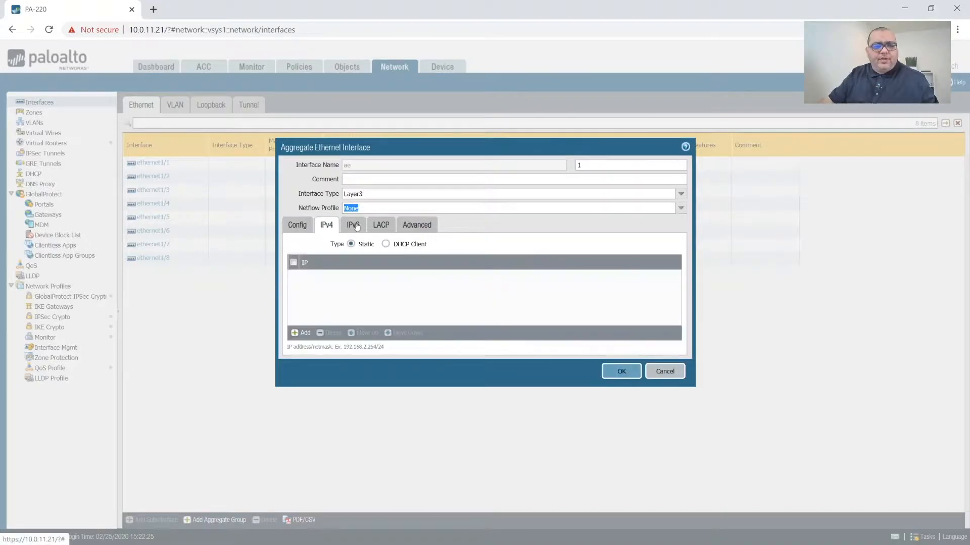
click(416, 225)
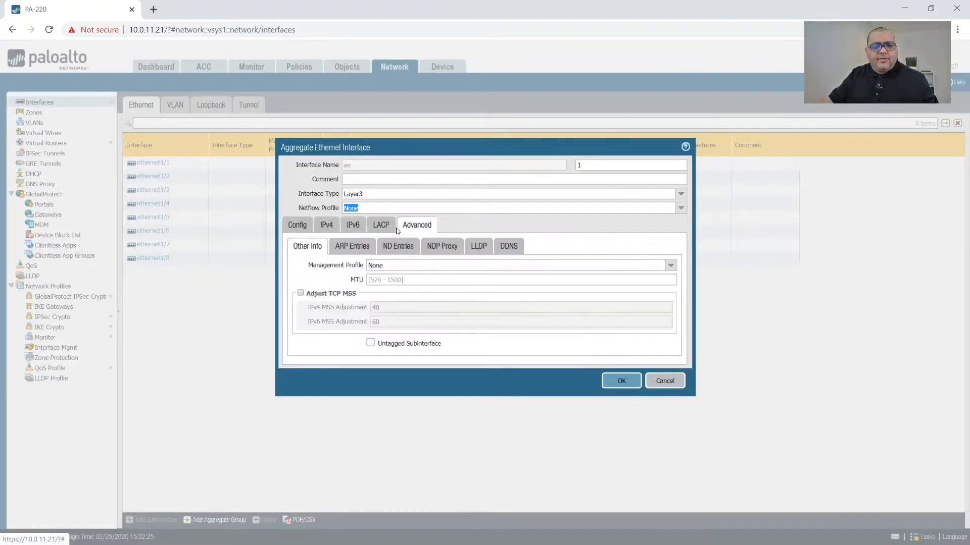
click(380, 225)
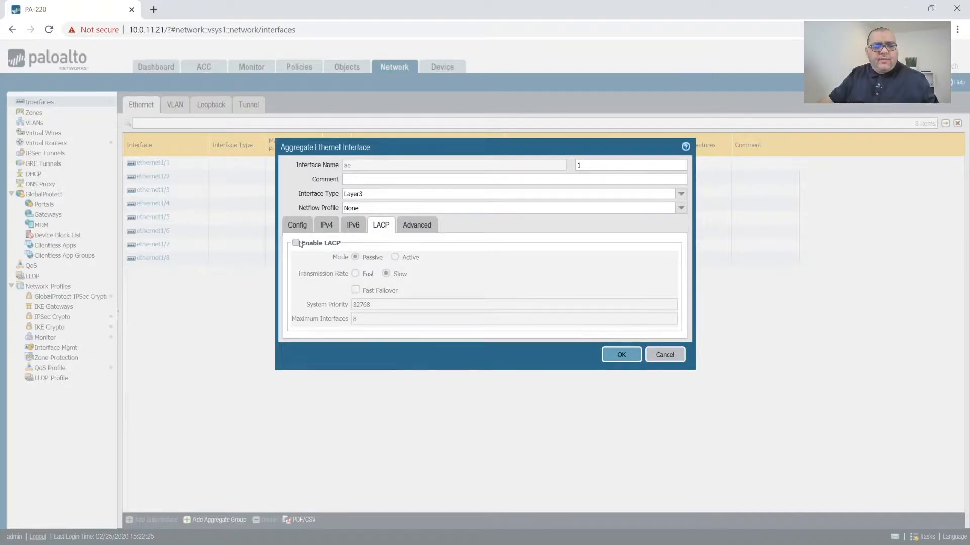
click(296, 242)
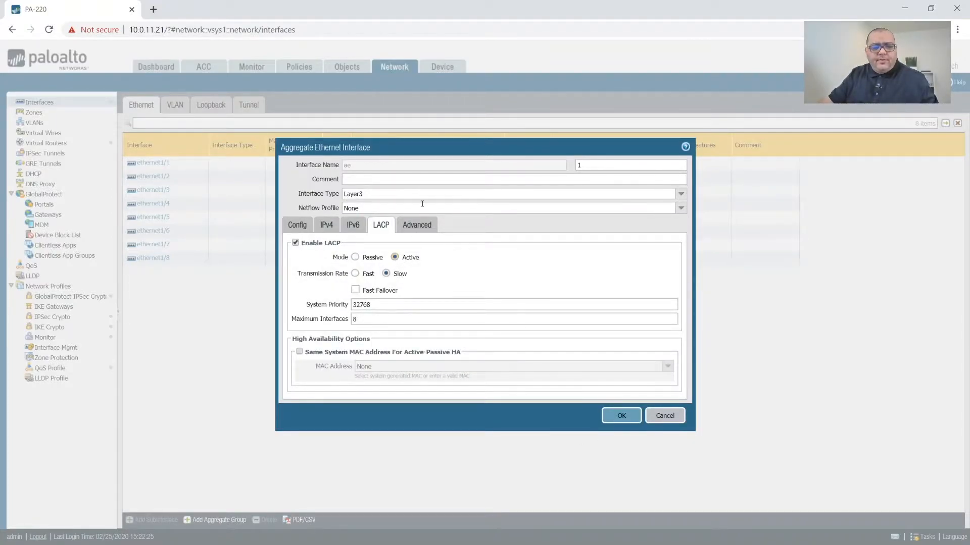
click(416, 224)
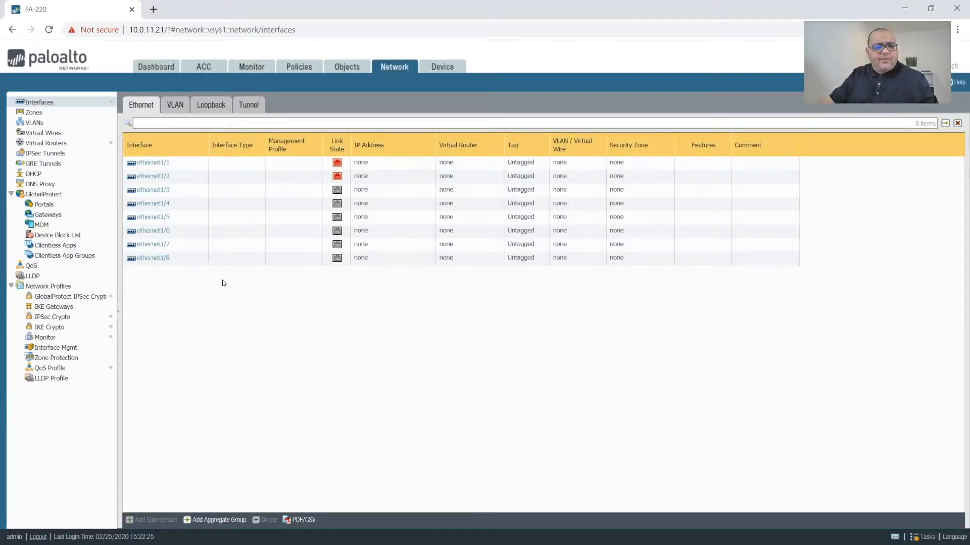
mouse_move(437, 315)
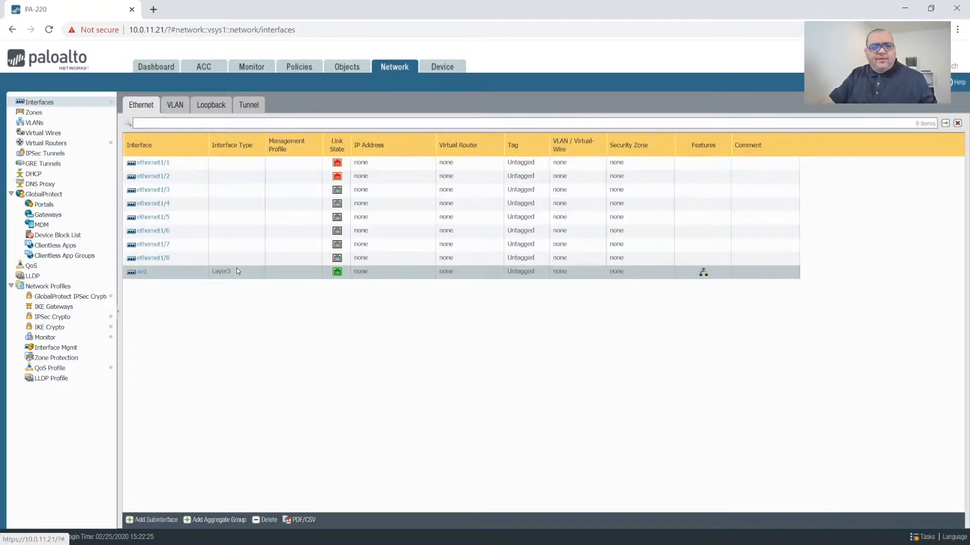
mouse_move(400, 327)
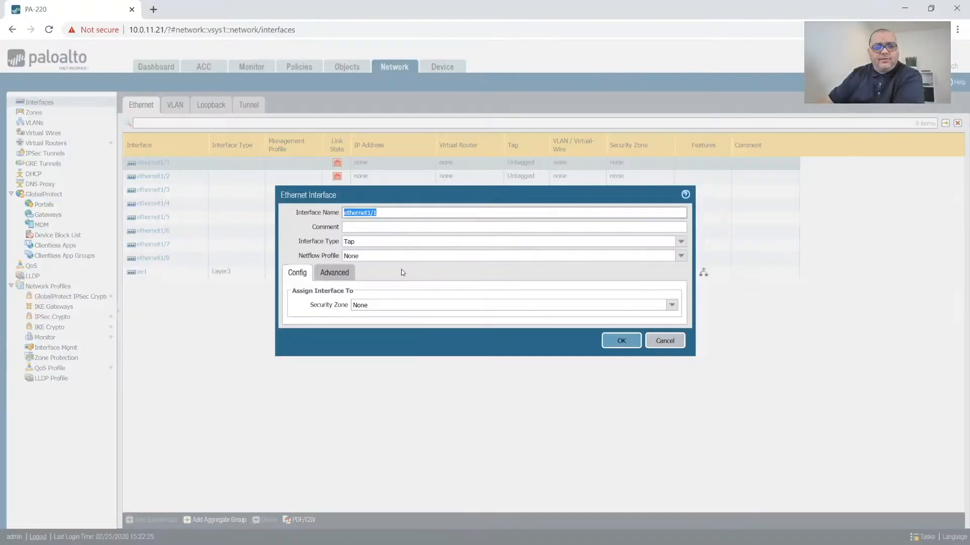
Step: Make ethernet1/1 an Aggregate Ethernet member of group ae1
click(680, 256)
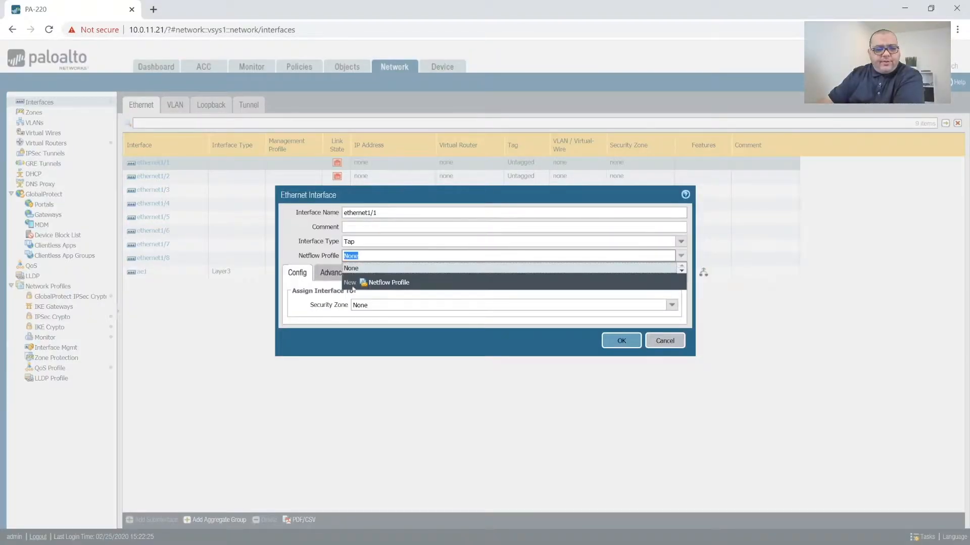
click(680, 242)
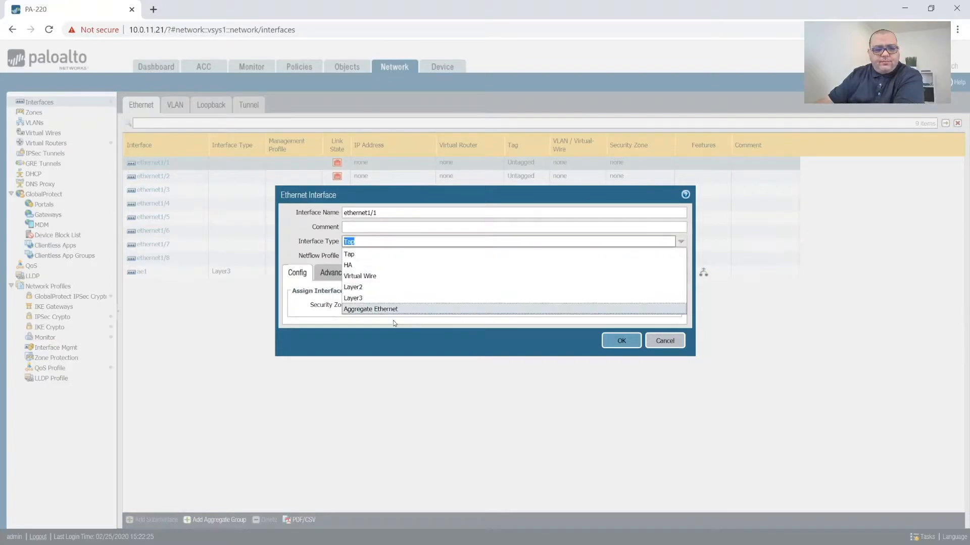
click(371, 309)
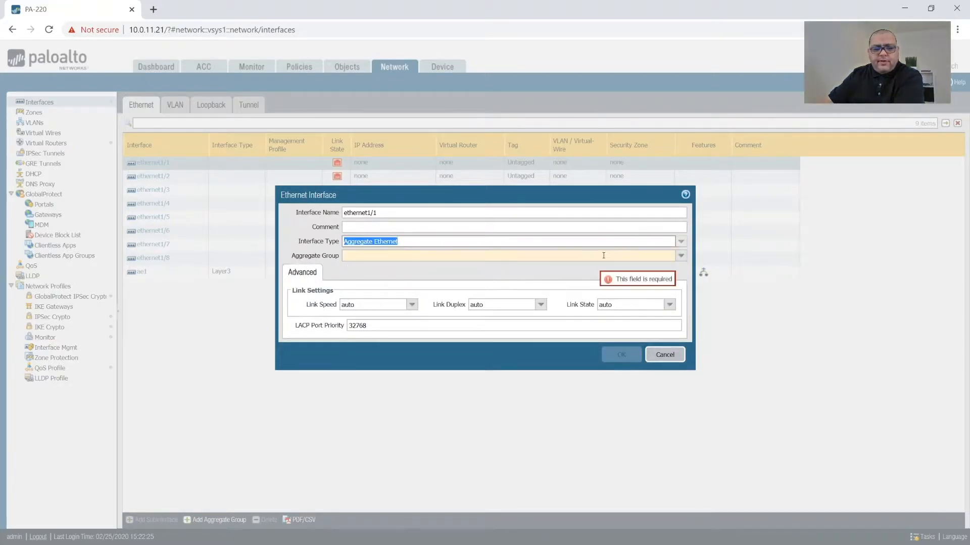
click(680, 256)
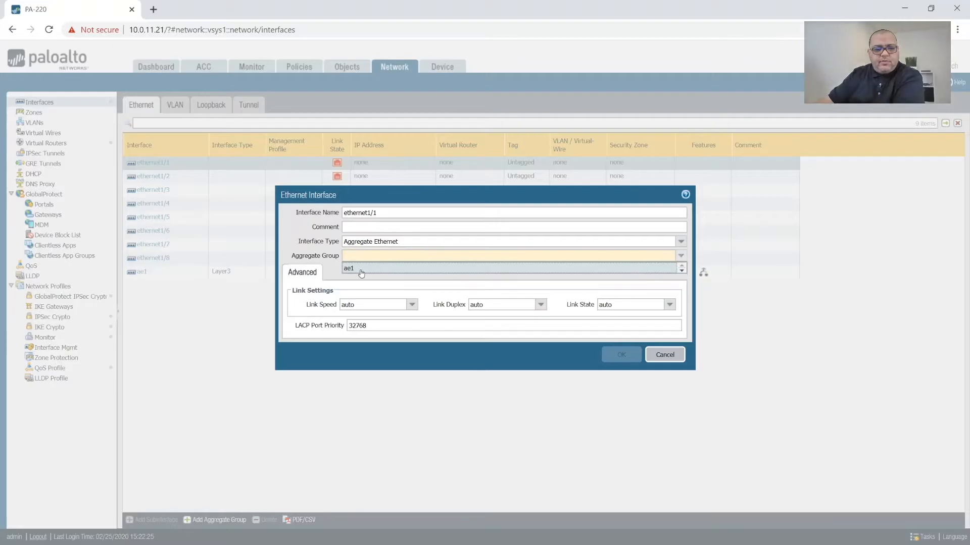
click(348, 268)
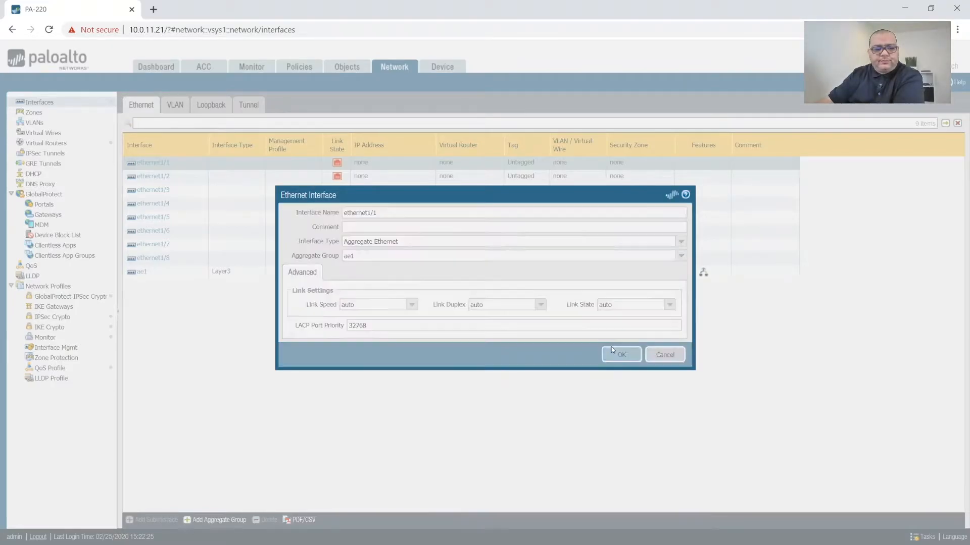
click(620, 355)
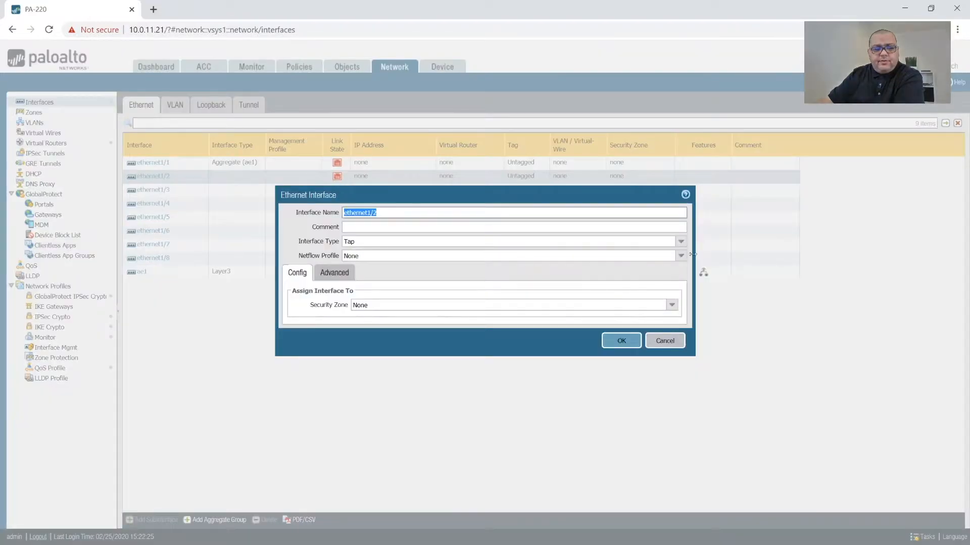
Step: Set ethernet1/2, ethernet1/3 and ethernet1/4 to Aggregate Ethernet for group ae1
click(681, 241)
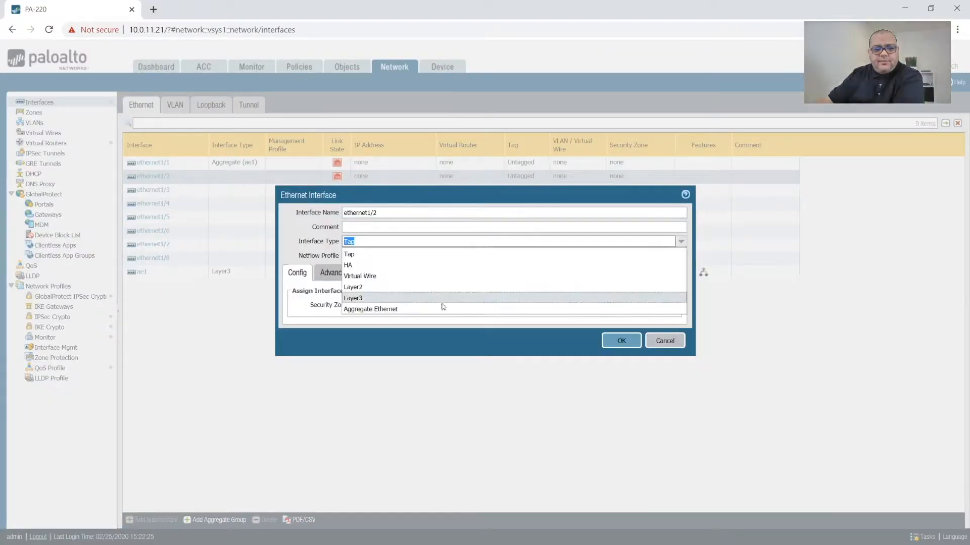
click(664, 341)
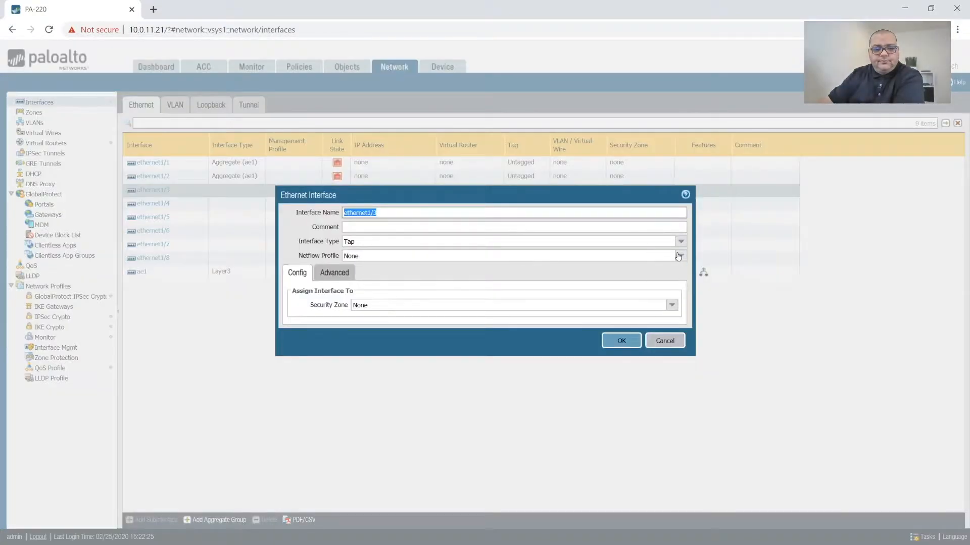
click(513, 242)
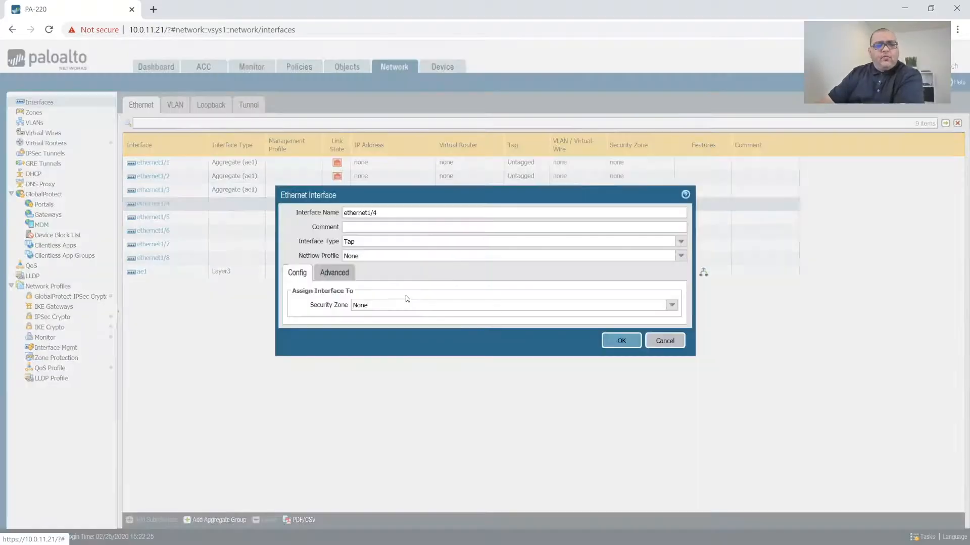
click(680, 242)
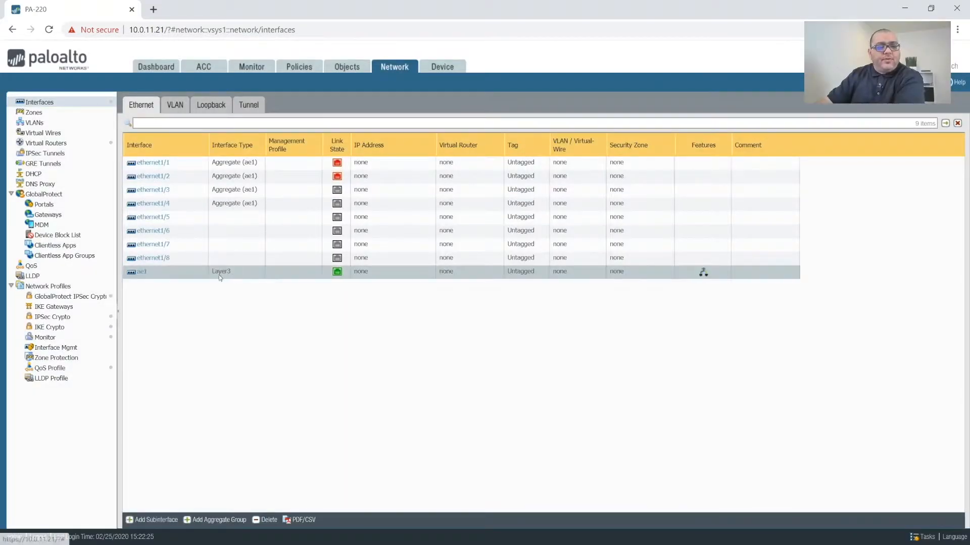
mouse_move(189, 279)
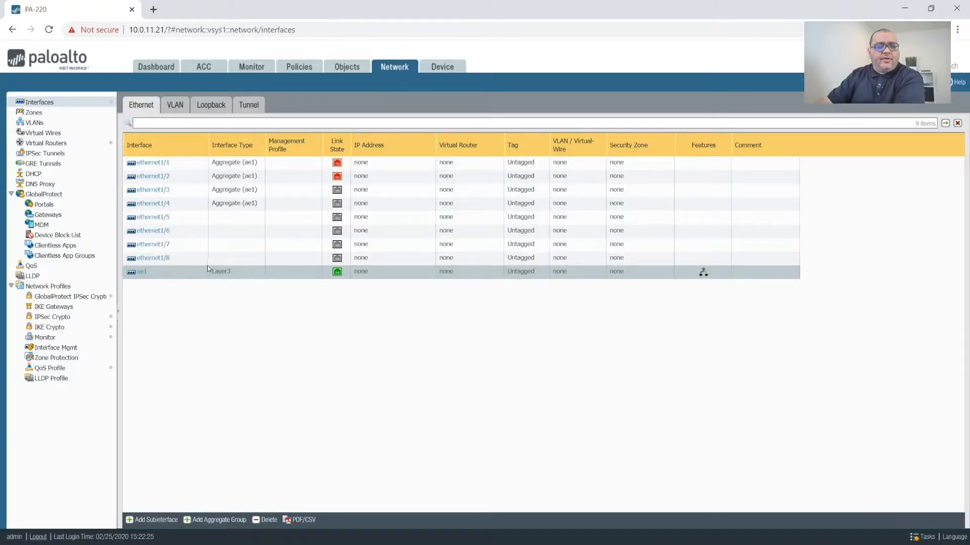
mouse_move(198, 272)
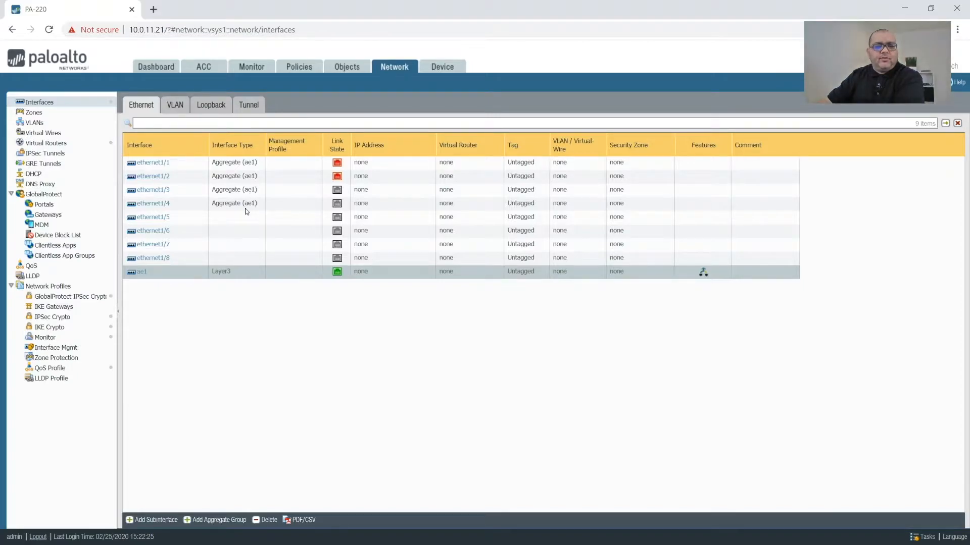
mouse_move(232, 190)
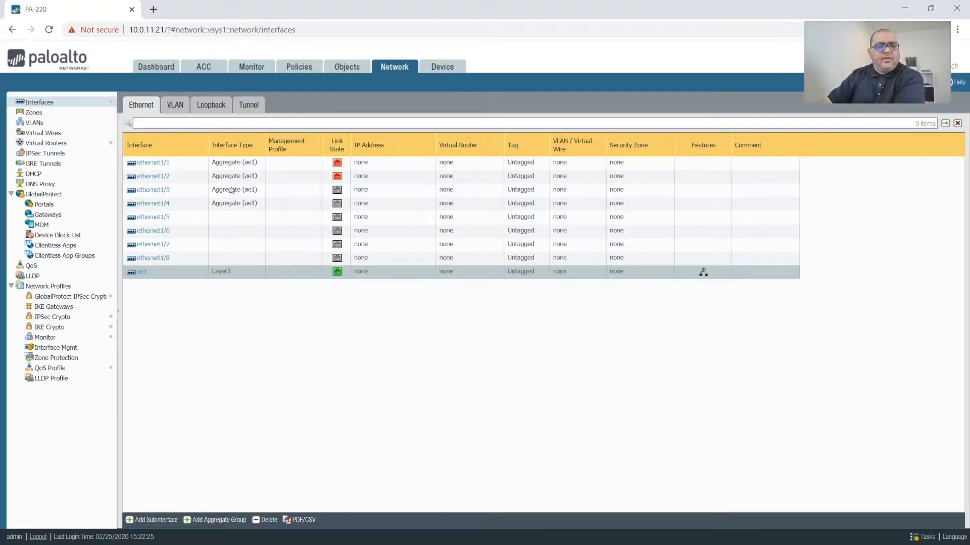
click(152, 190)
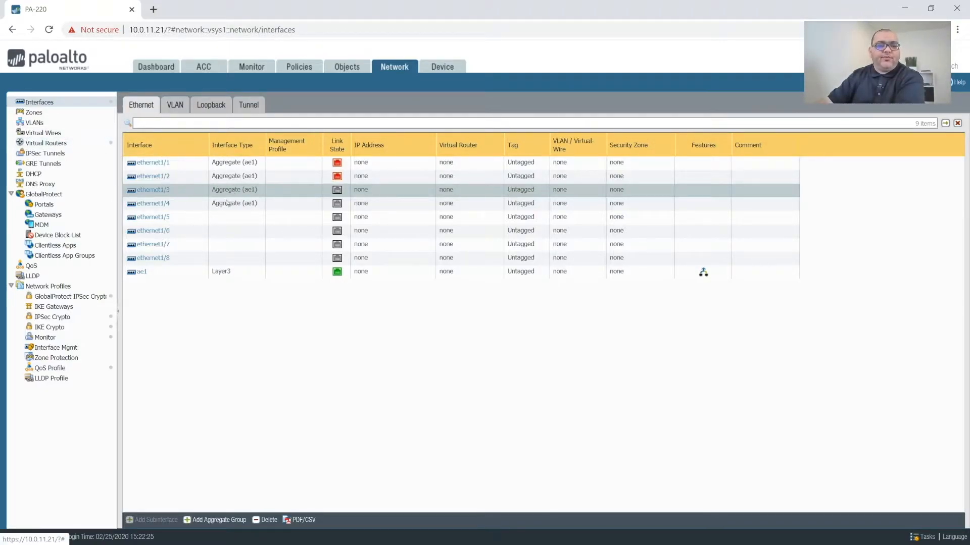
mouse_move(221, 284)
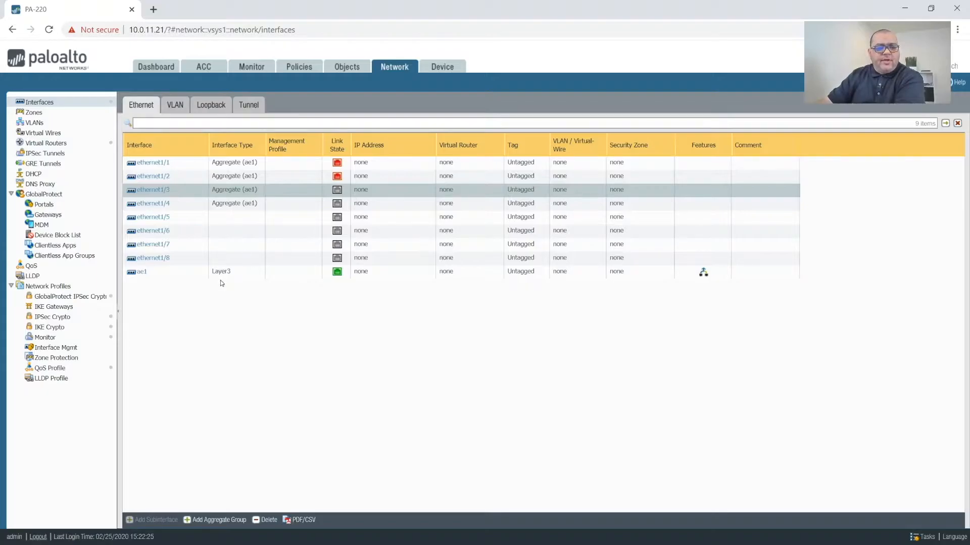
mouse_move(236, 206)
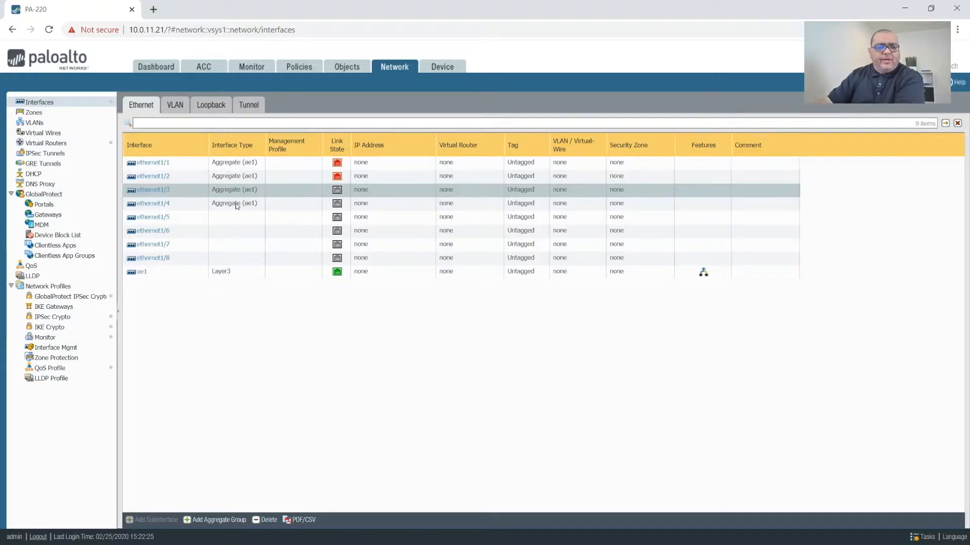
click(152, 162)
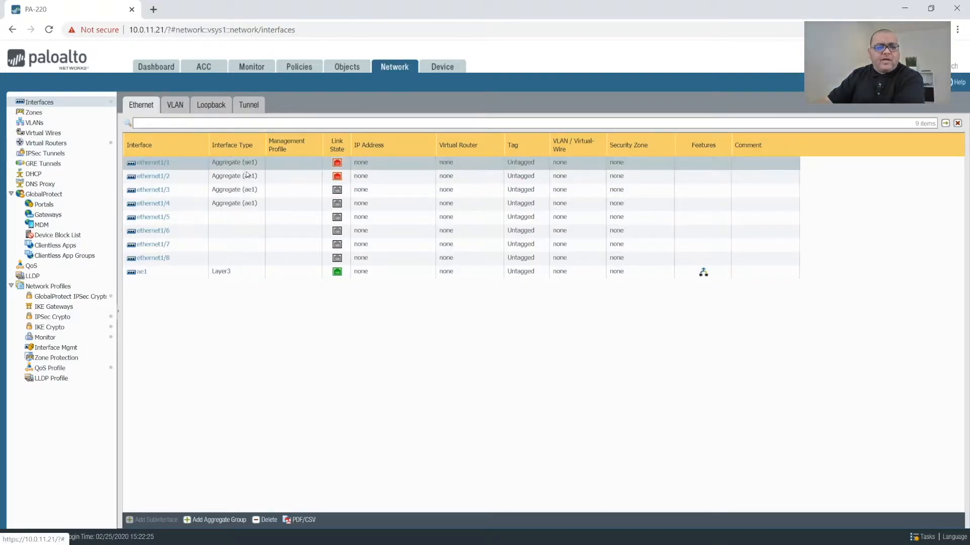
click(152, 203)
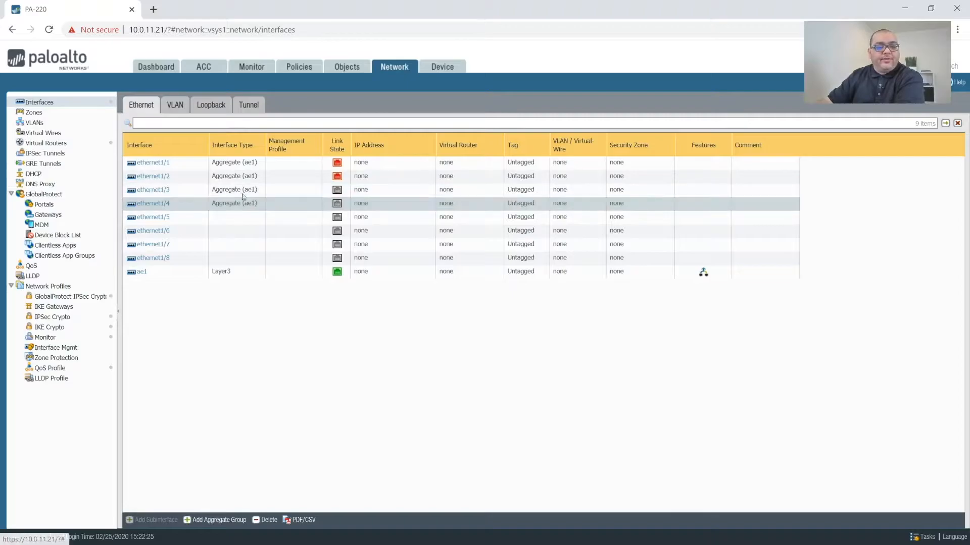
click(152, 189)
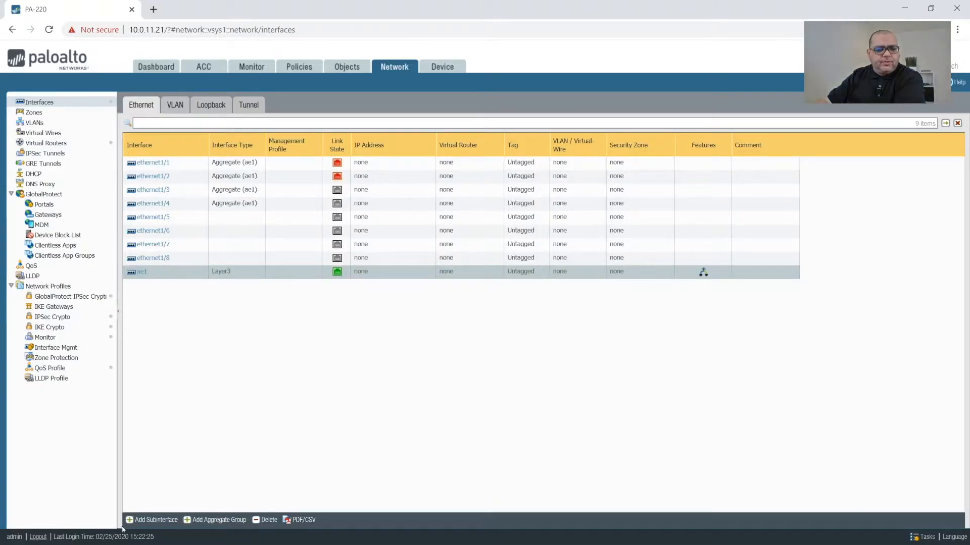
click(155, 520)
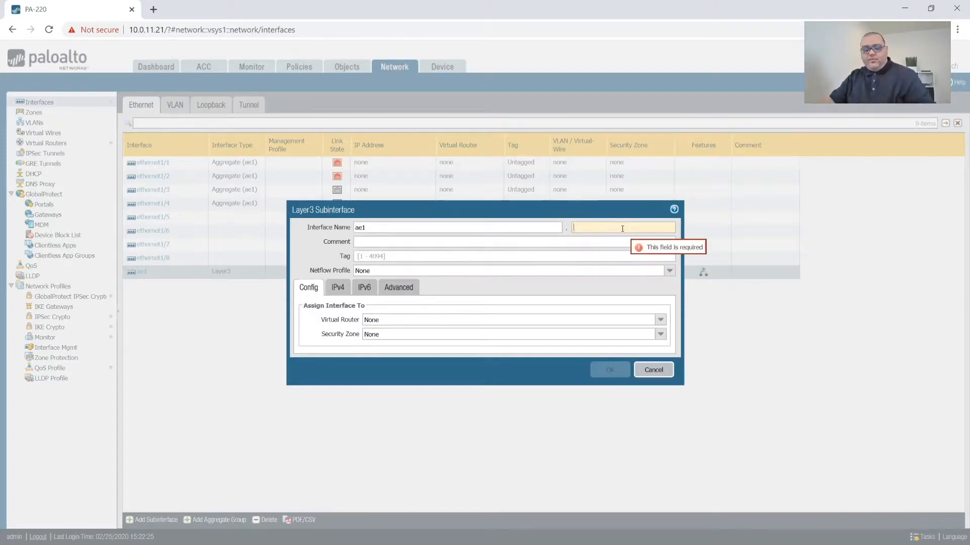
text(11)
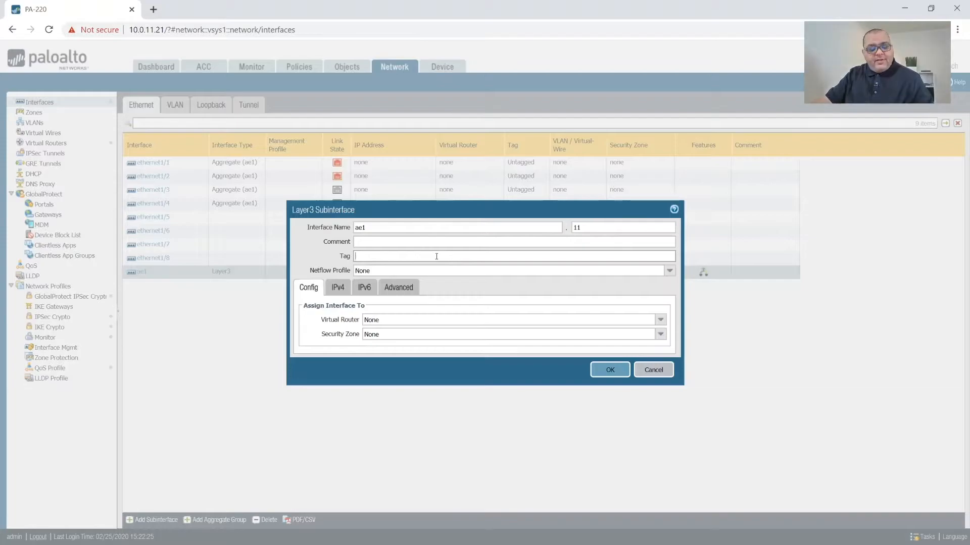
text(11)
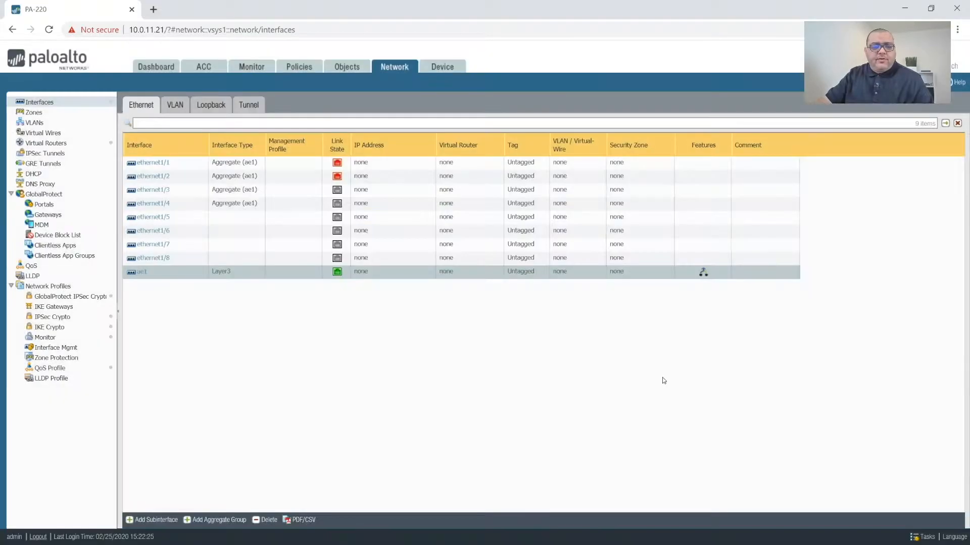
Step: Add zone SECNET_MGT with type Layer3 and User Identification enabled
click(34, 112)
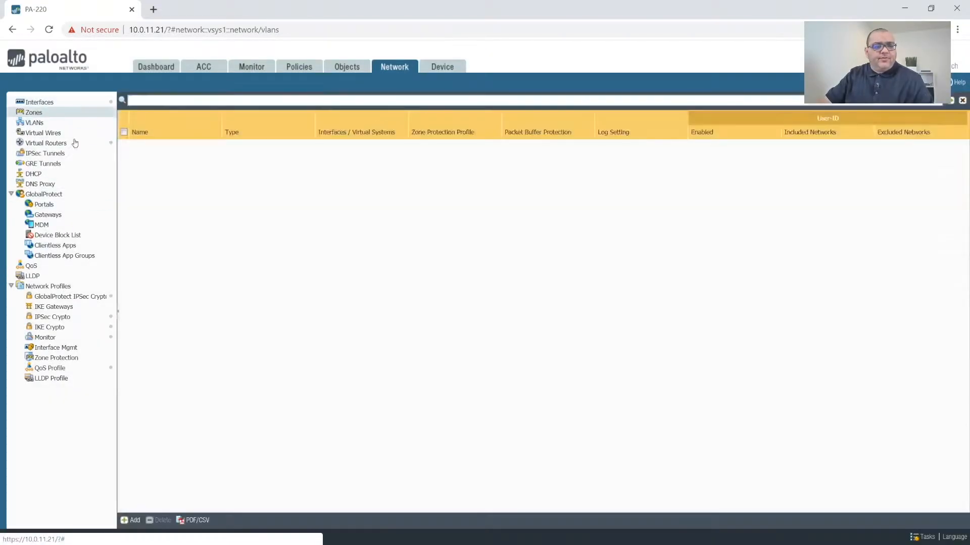
click(33, 112)
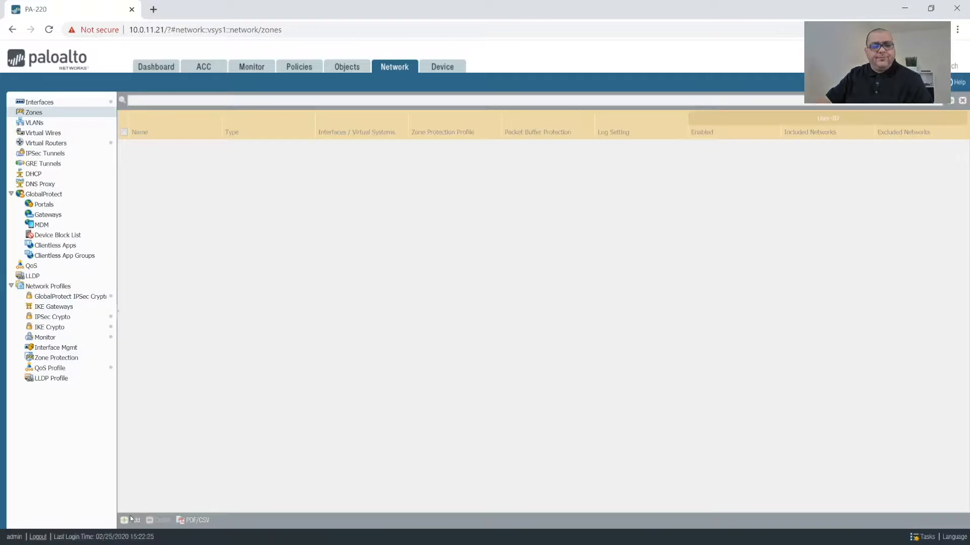
click(130, 519)
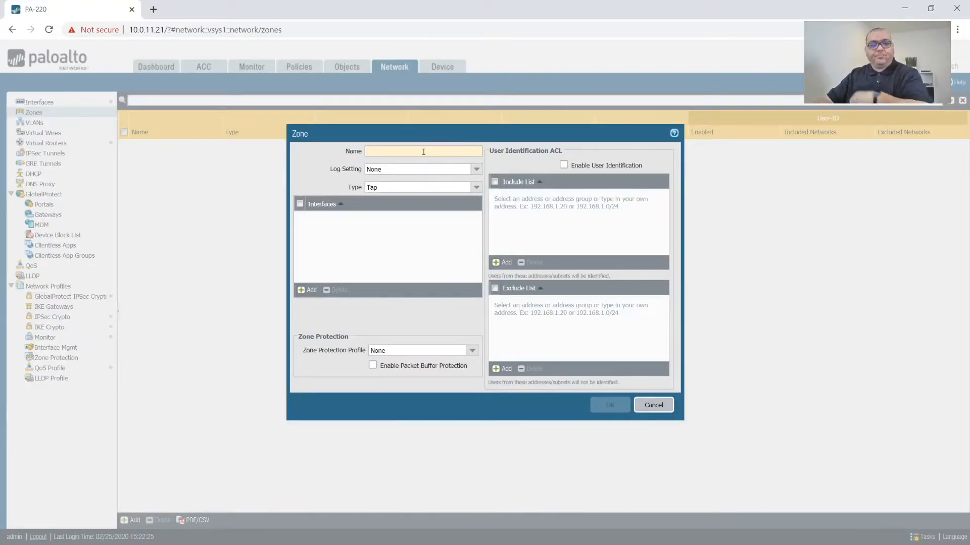
text(SEC)
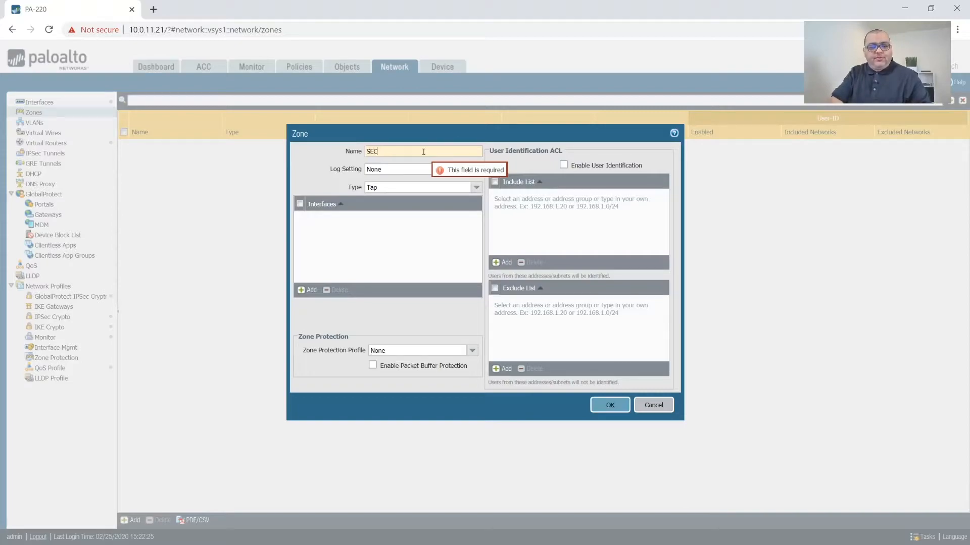
text(NET_MGT)
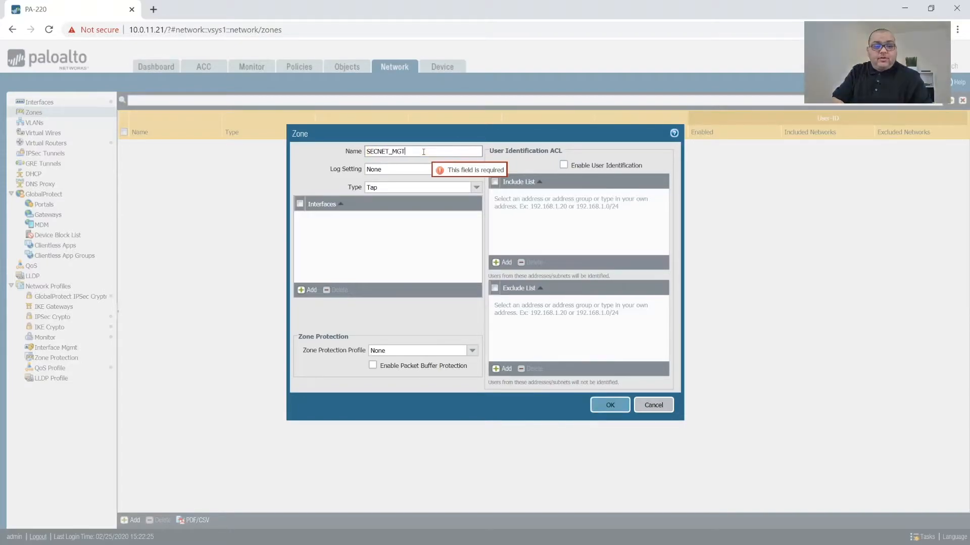
click(562, 165)
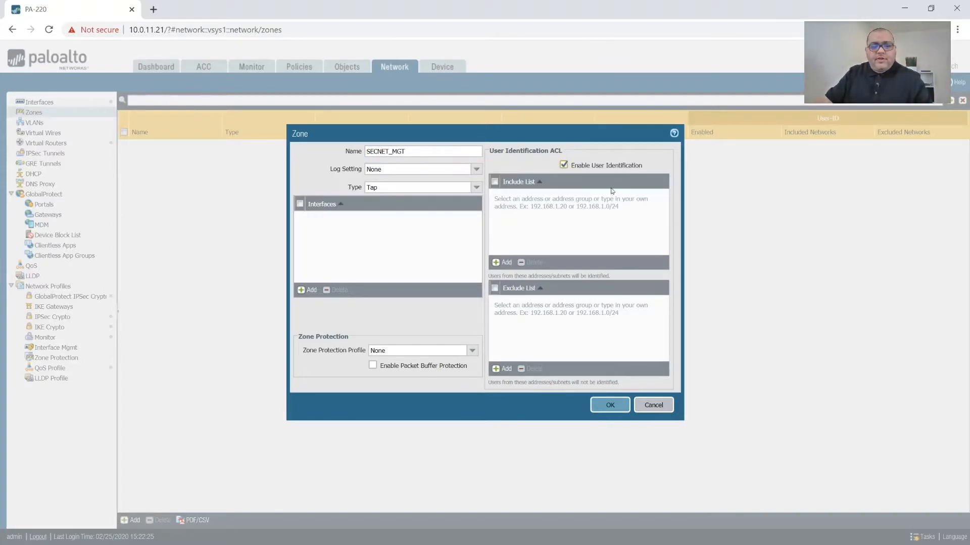
mouse_move(622, 160)
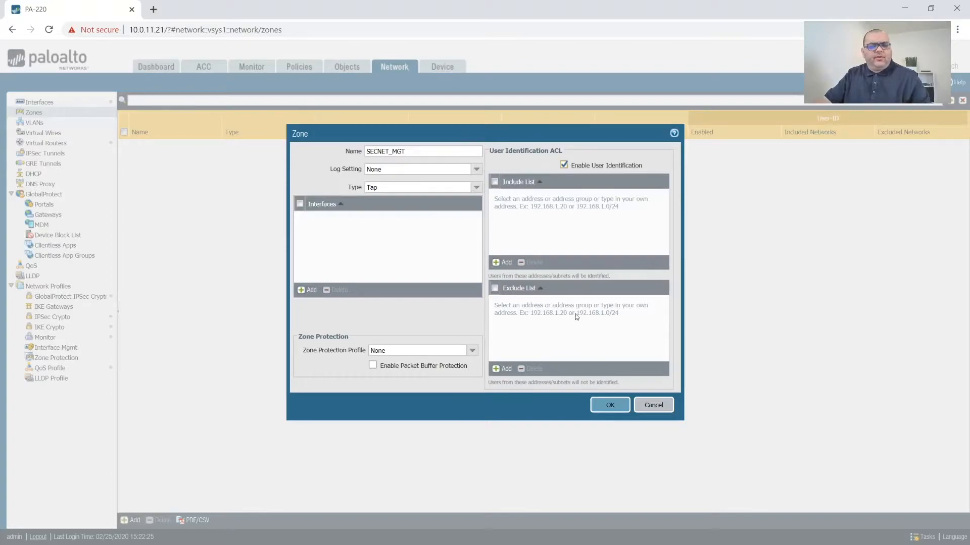
mouse_move(686, 303)
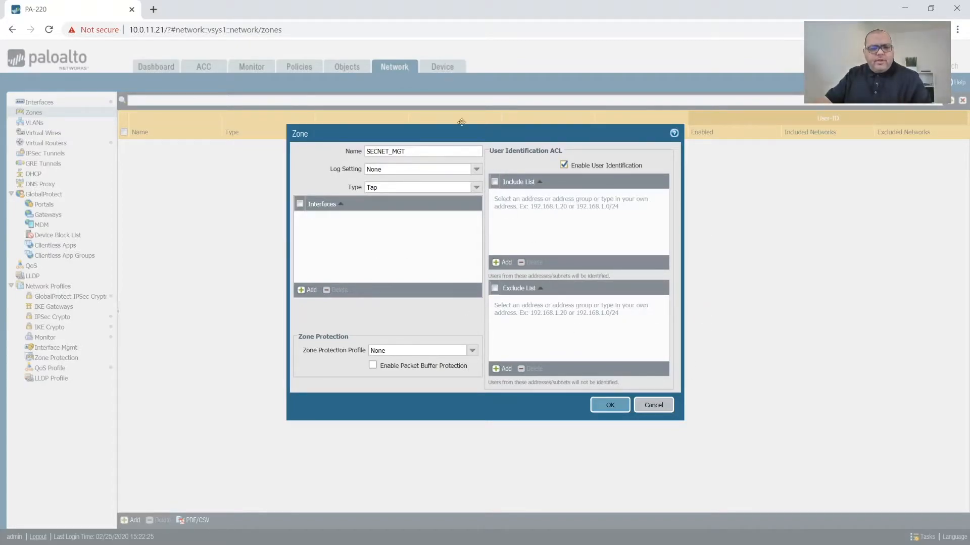
click(474, 187)
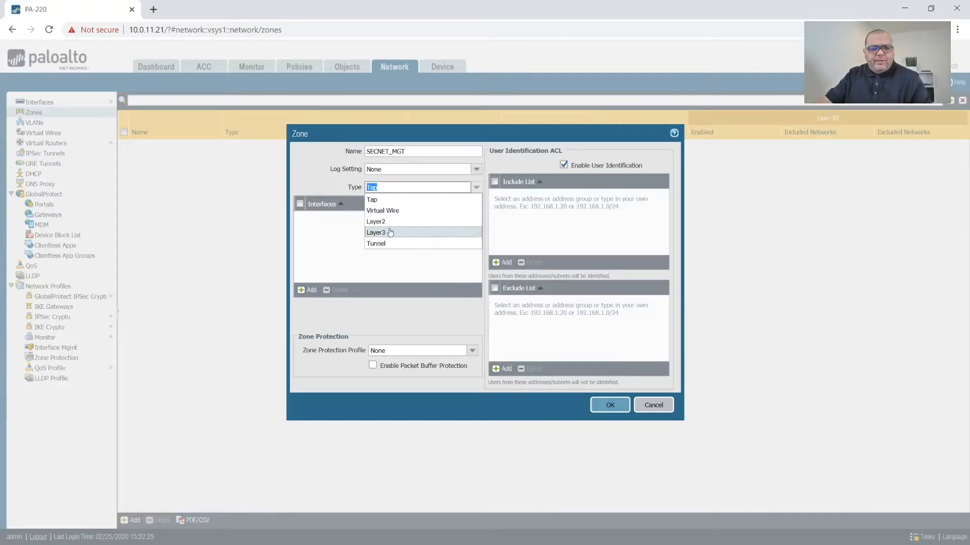
click(376, 232)
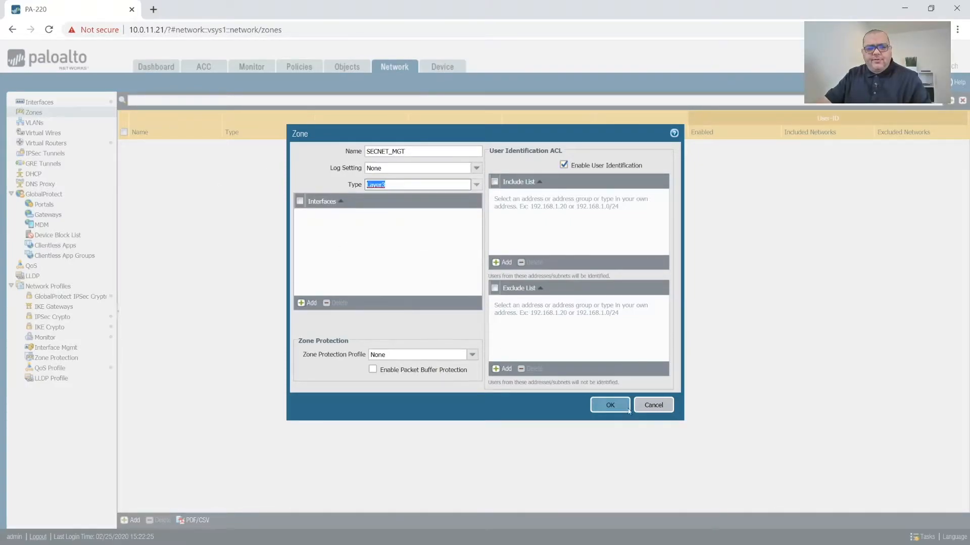
click(609, 405)
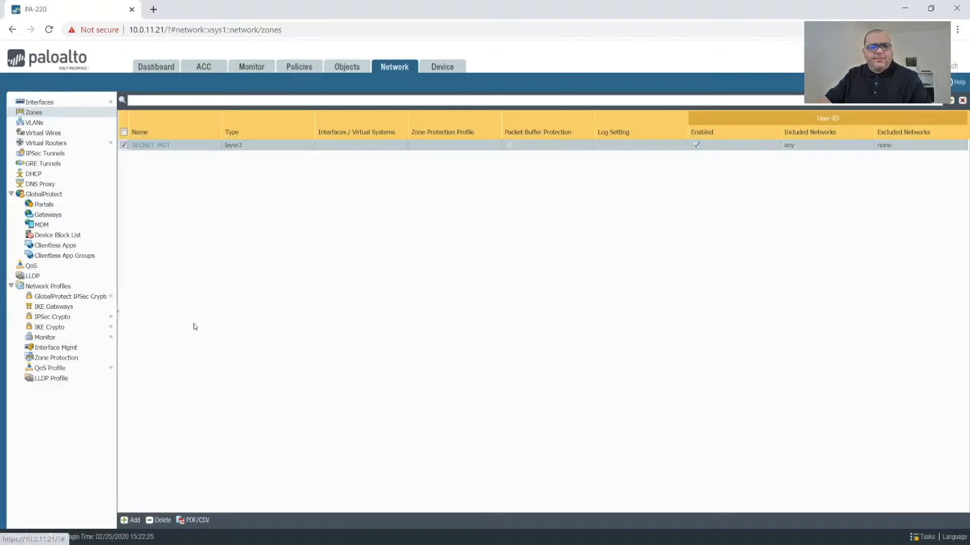
Step: Add Layer3 zone SECNET_DMZ with User Identification enabled
click(130, 521)
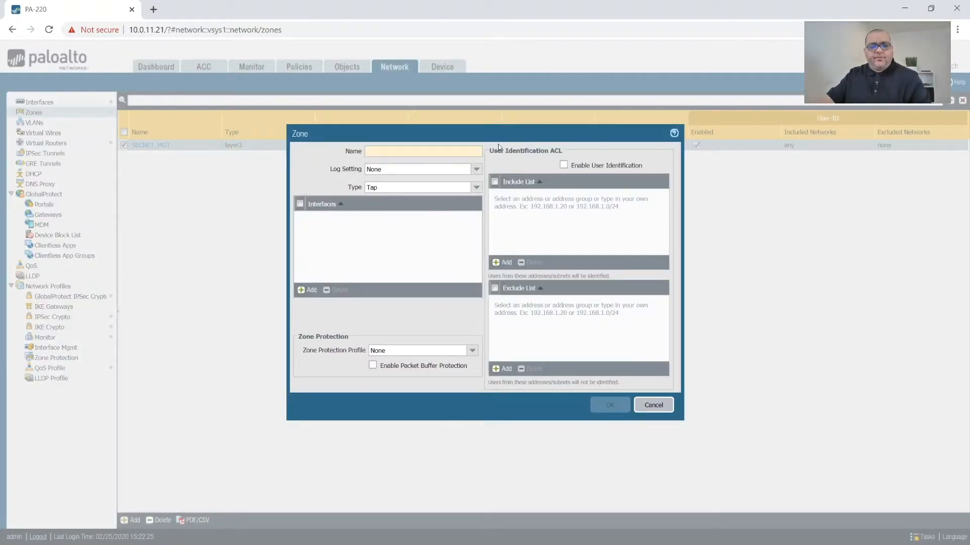
text(SECNET_)
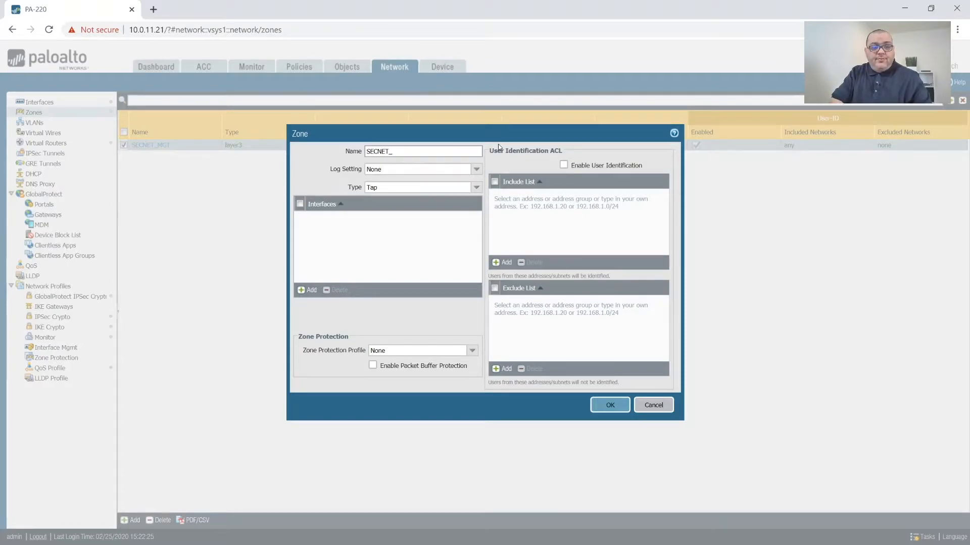
text(D)
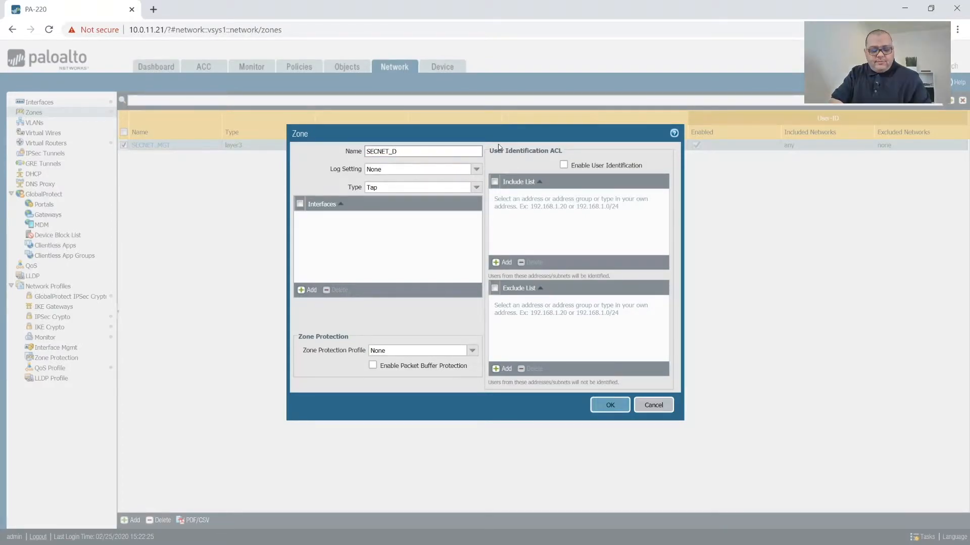
text(MZ)
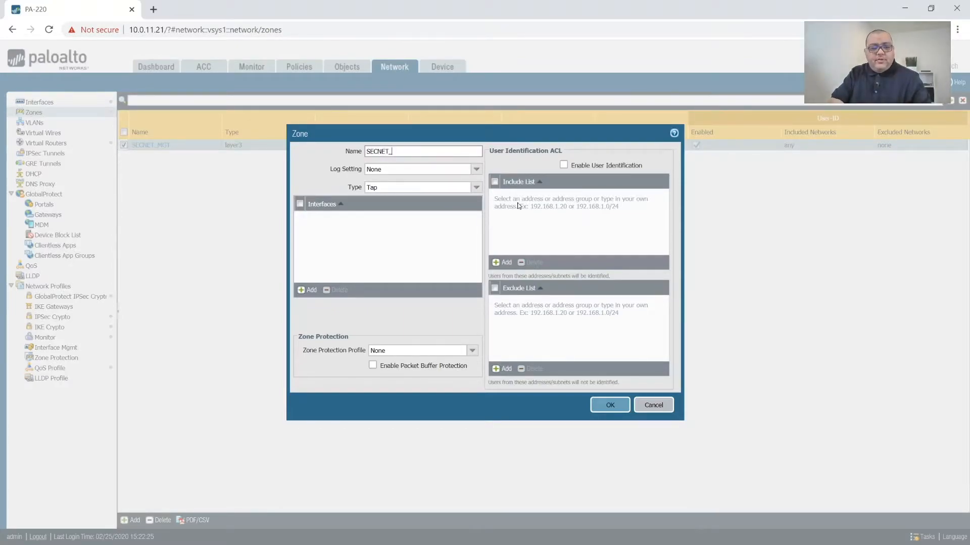
click(564, 165)
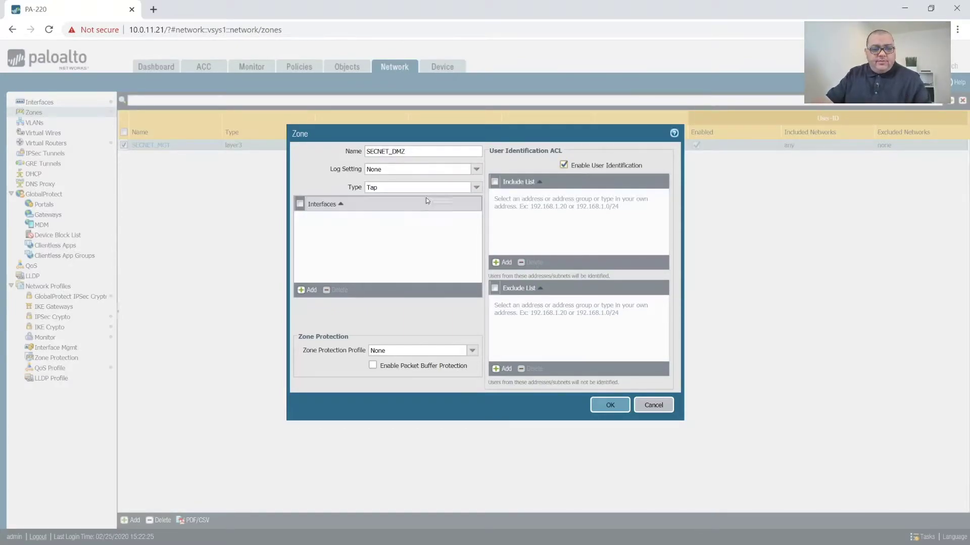
click(476, 187)
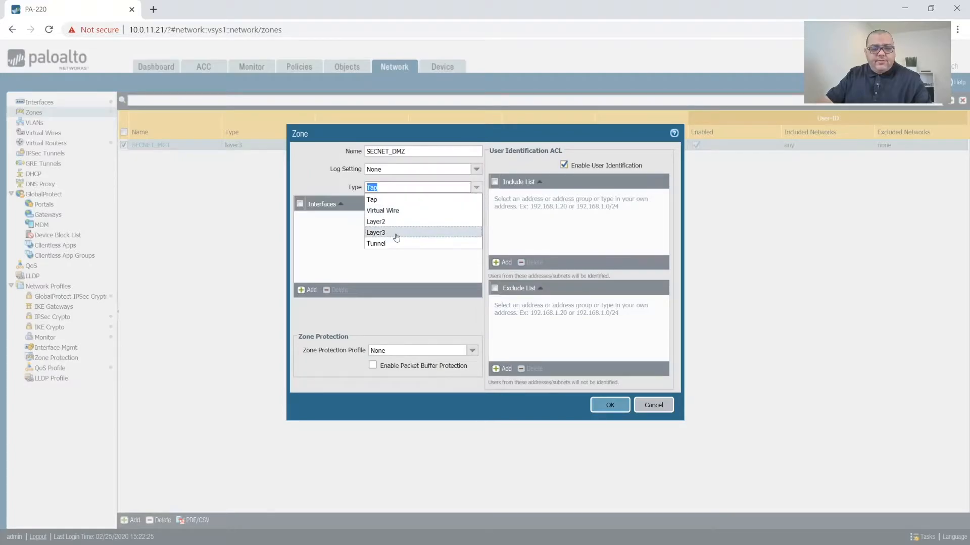
click(375, 232)
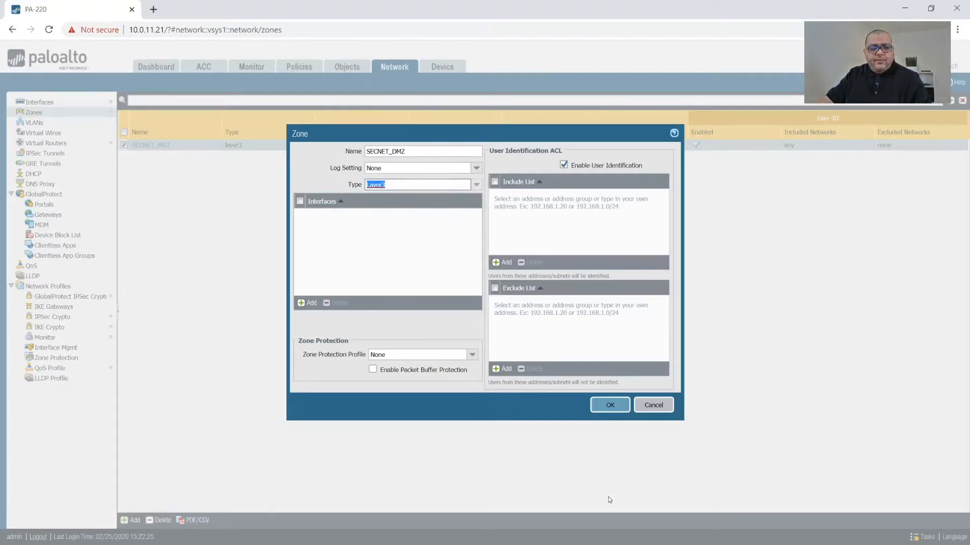
click(609, 405)
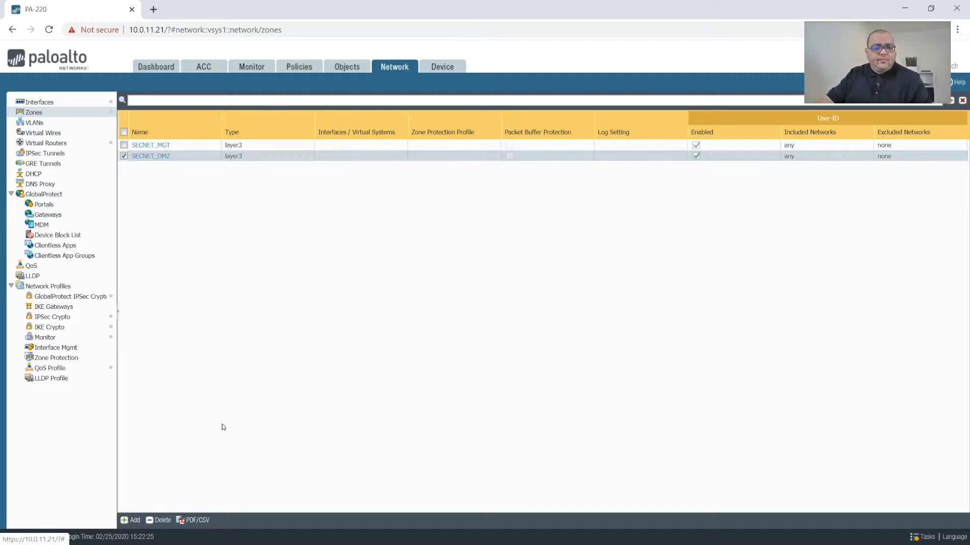
Step: Add zone SECNET_AAA with User Identification enabled
click(134, 520)
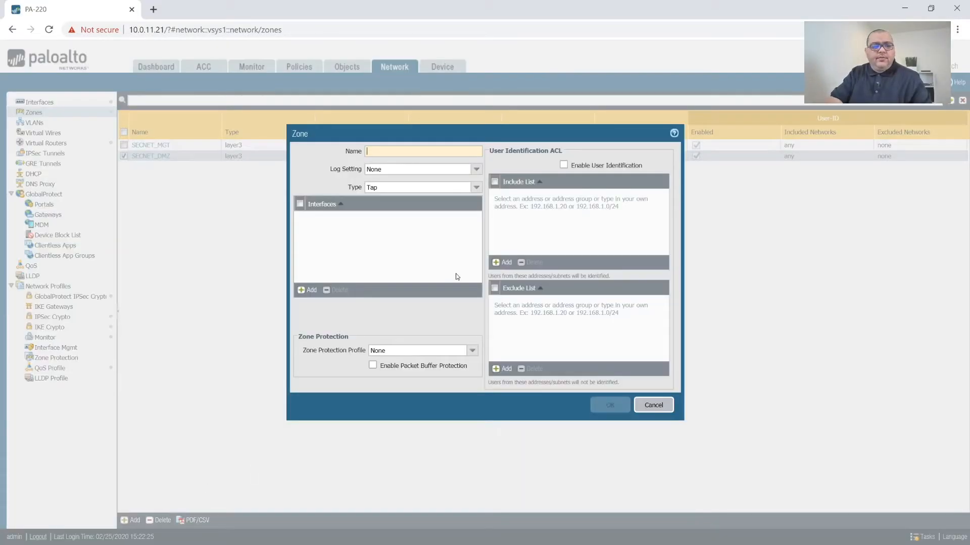
text(SECNET_)
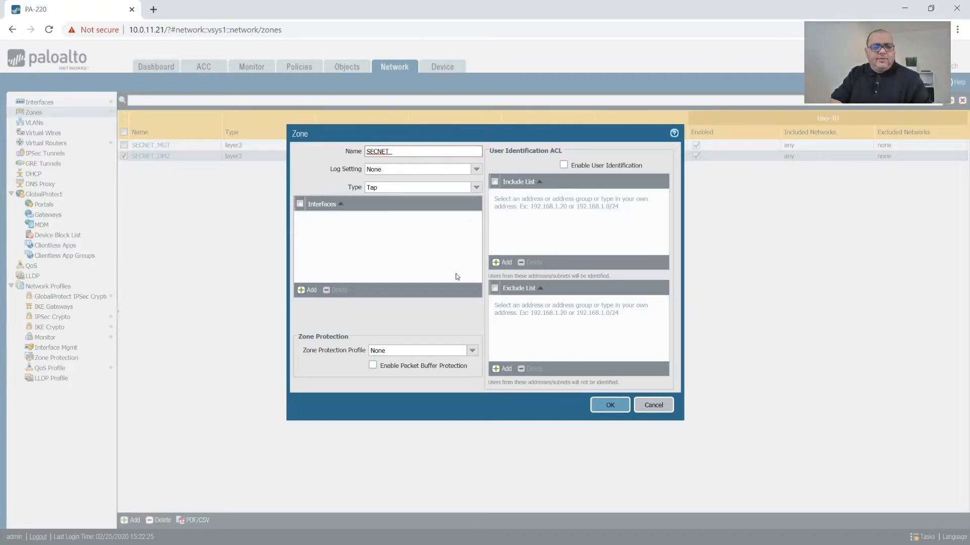
text(AAA)
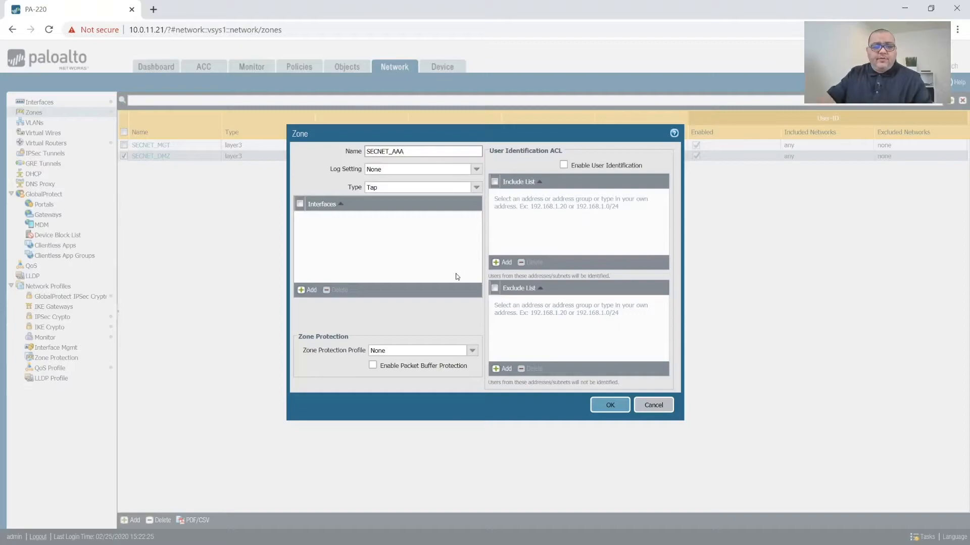
mouse_move(598, 173)
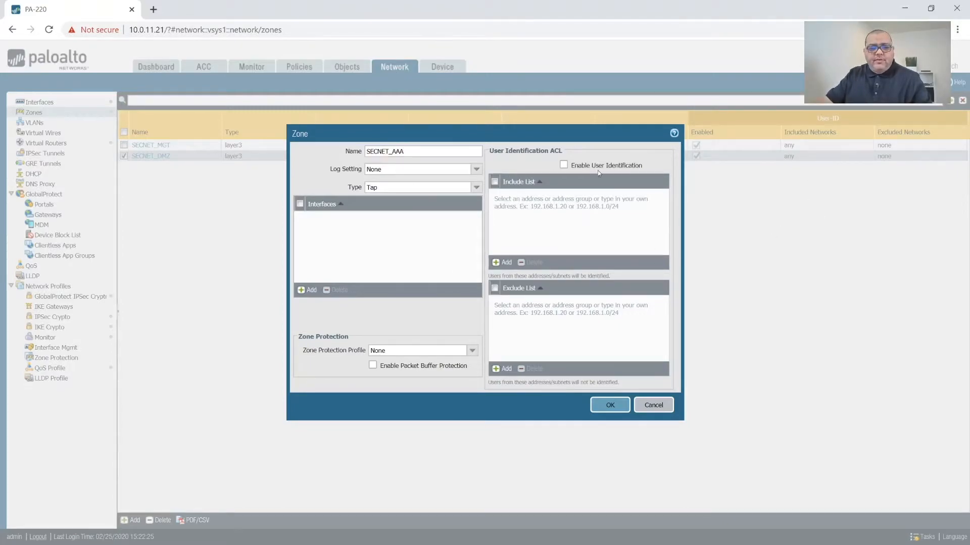
click(563, 165)
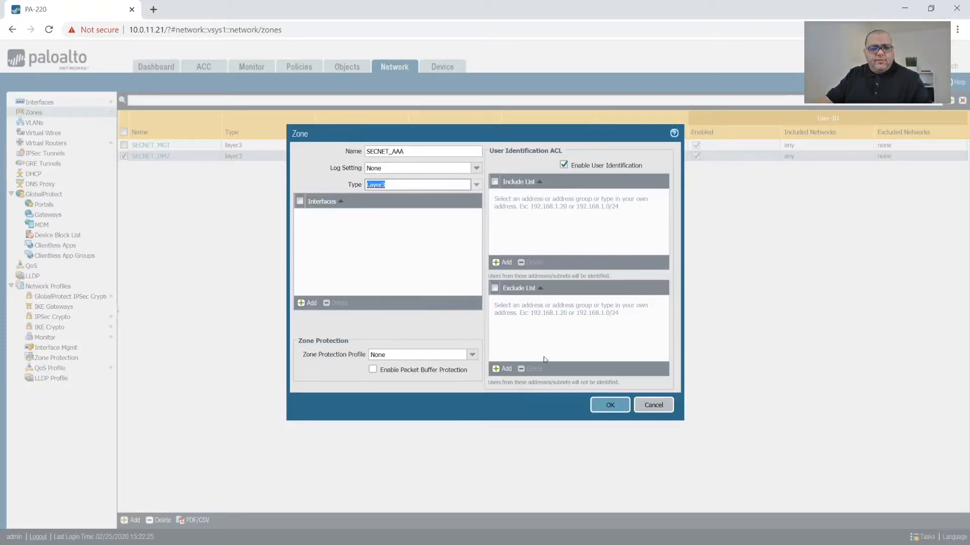
click(609, 405)
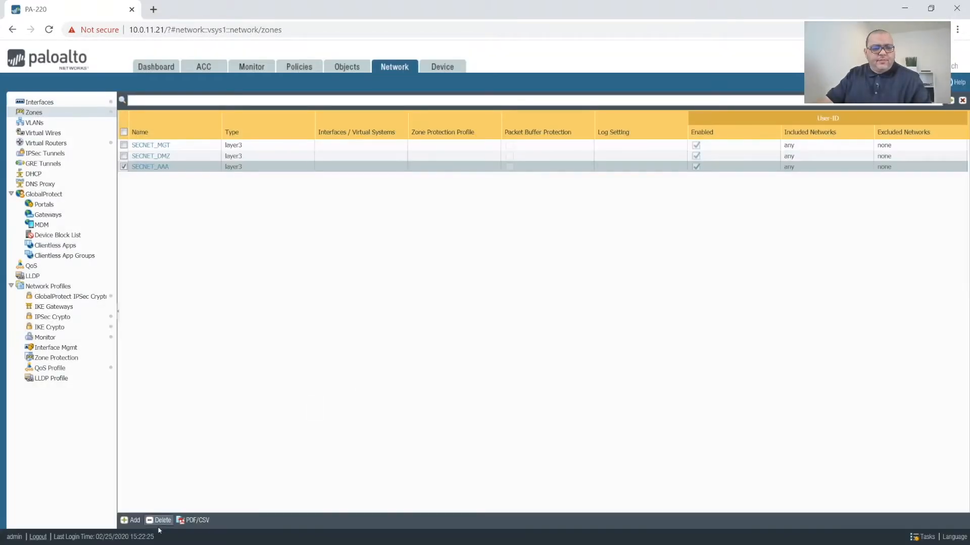
Step: Add Layer3 zone SECNET_SEC with User Identification enabled
click(134, 520)
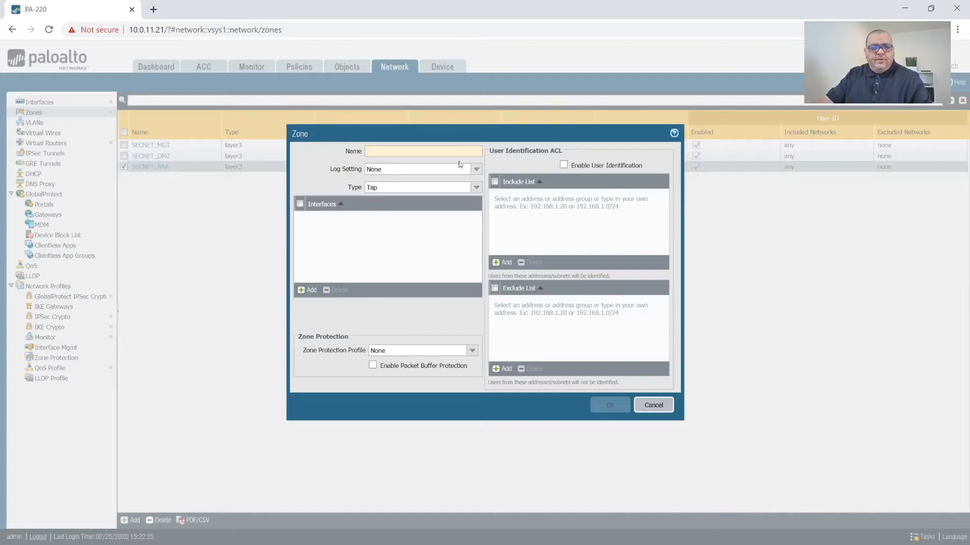
text(SECNET_SEC)
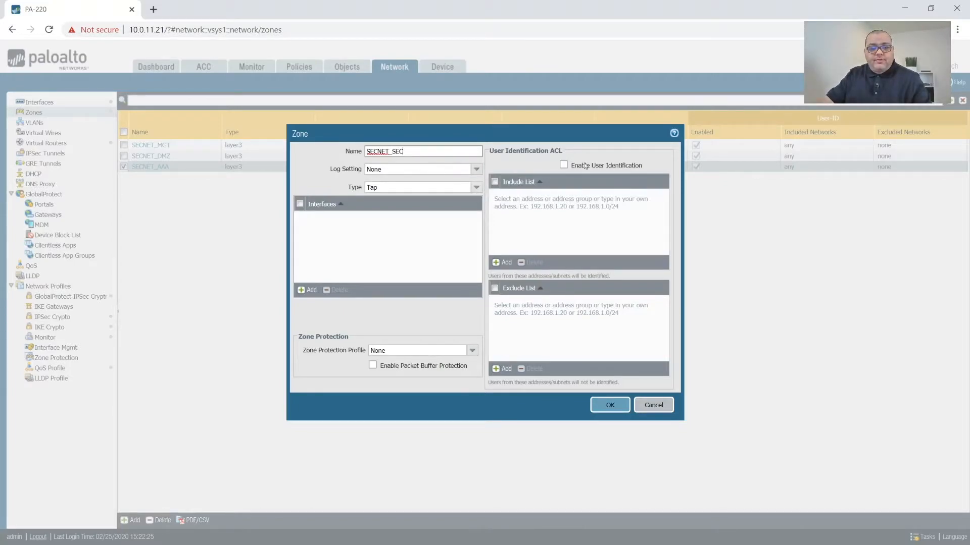
click(475, 187)
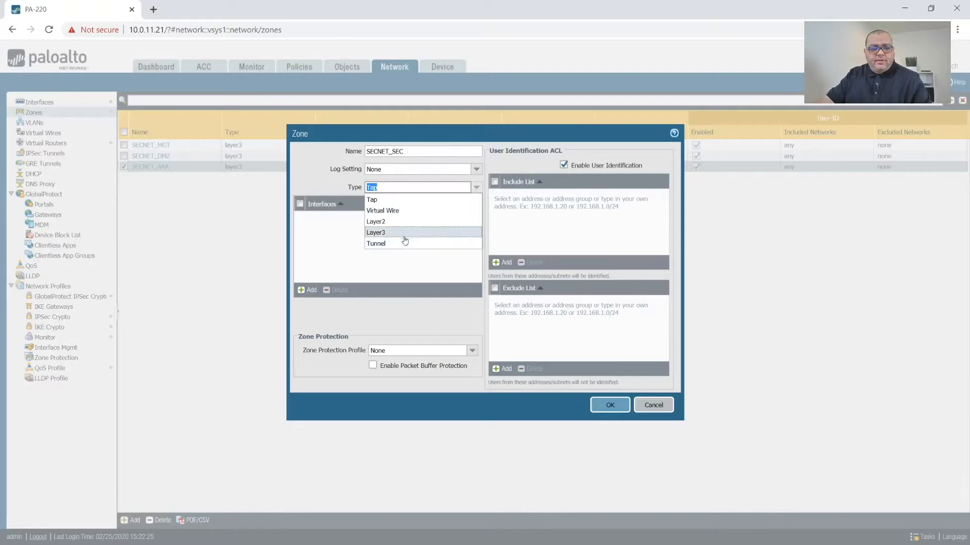
click(609, 405)
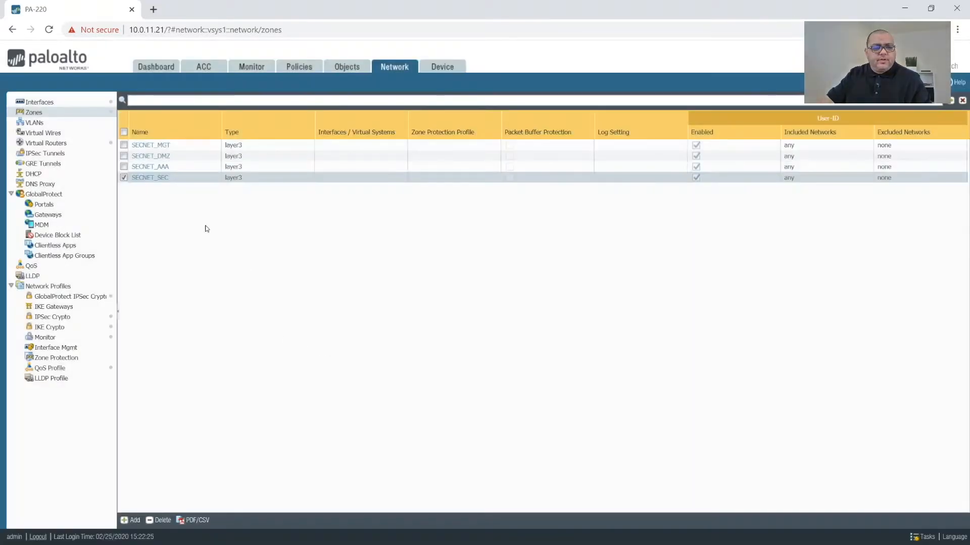
mouse_move(163, 435)
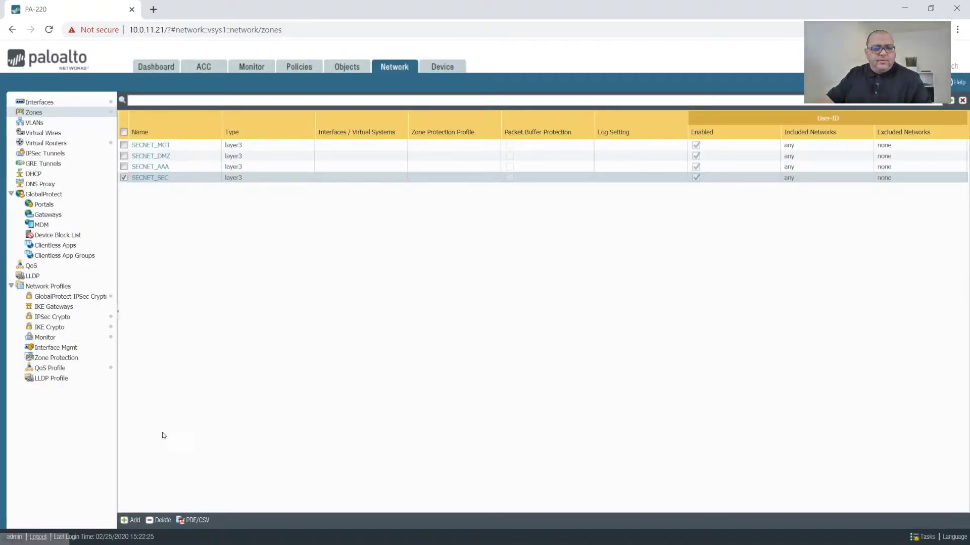
Step: Add Layer3 zone SECNET_SRV with User Identification enabled
click(130, 520)
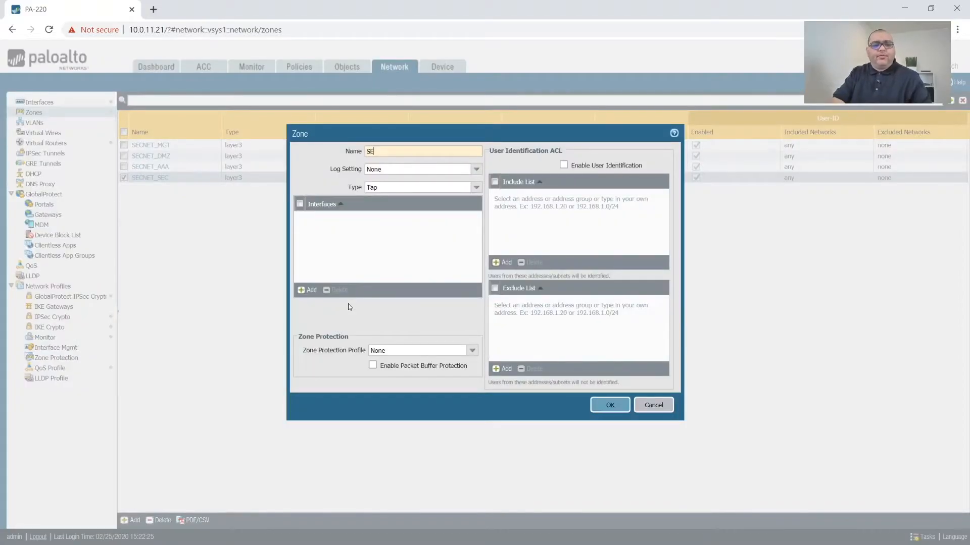
text(CNET_SR)
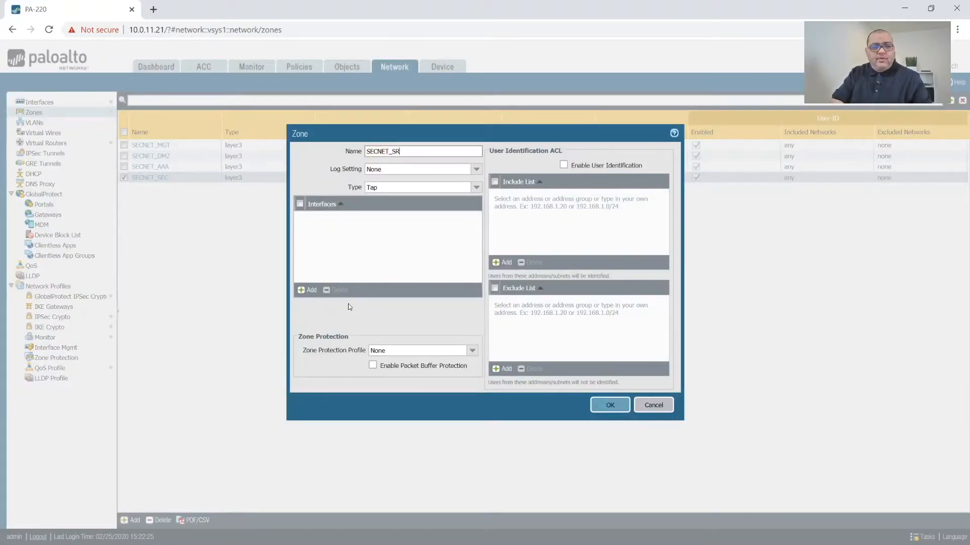
click(564, 165)
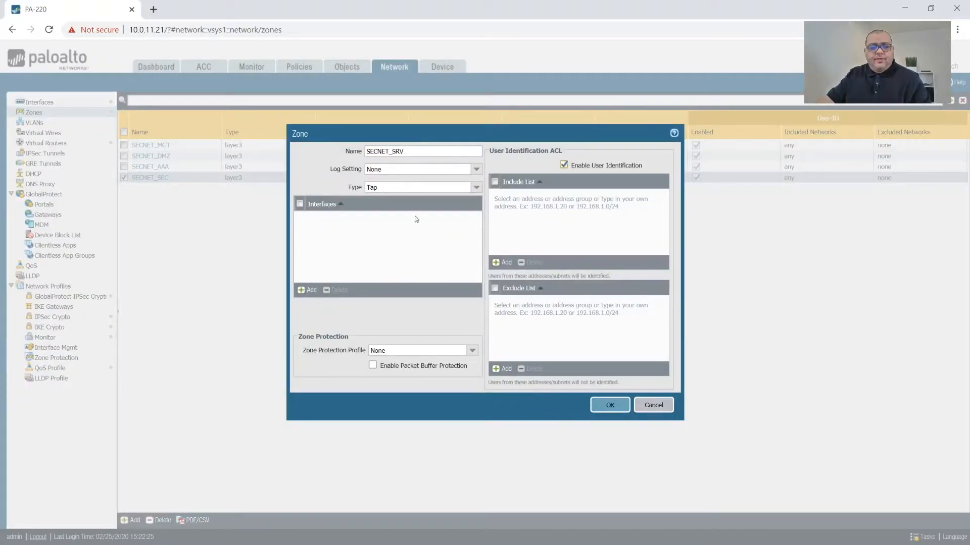
click(476, 187)
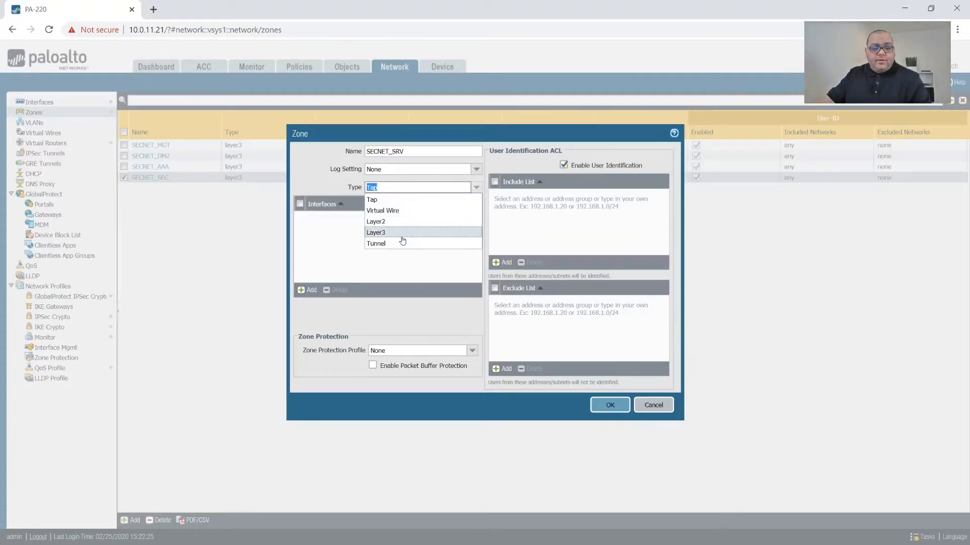
click(375, 232)
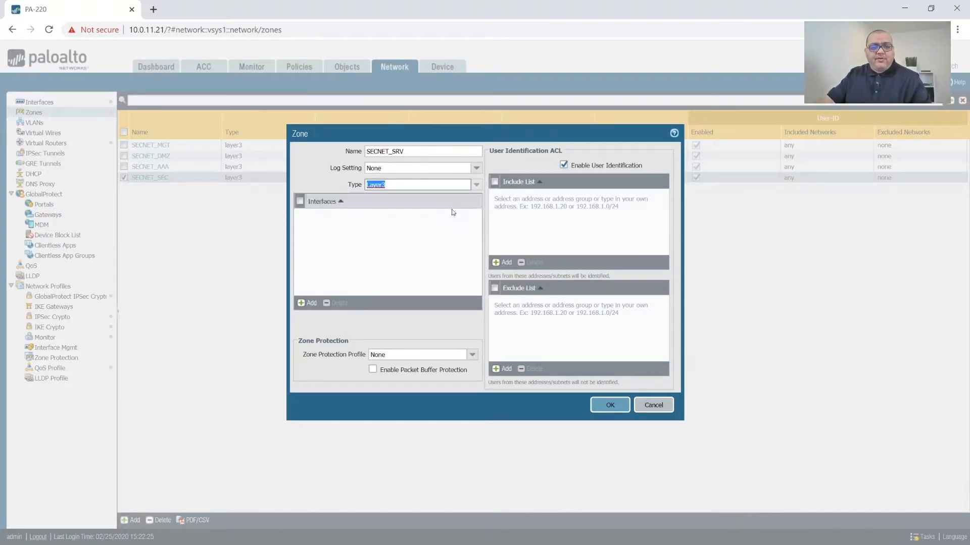
mouse_move(320, 188)
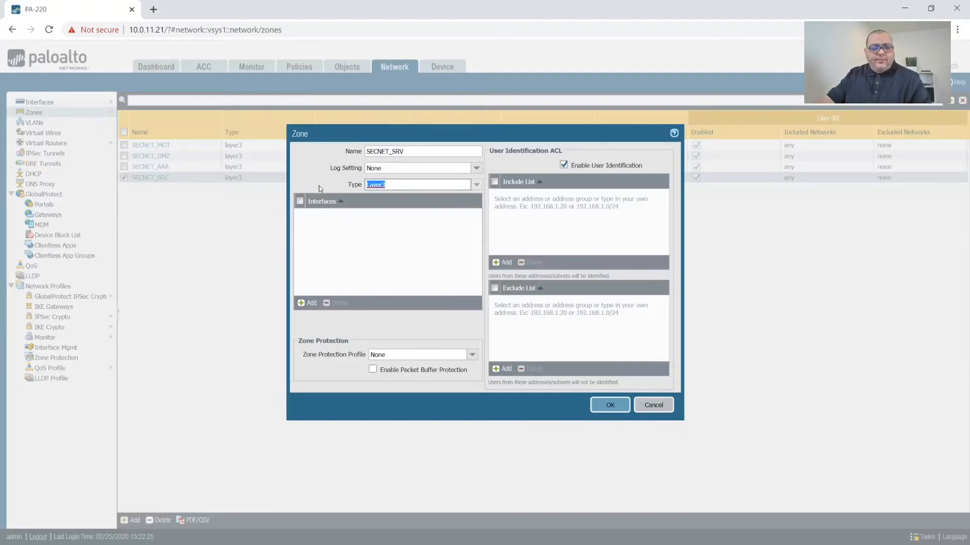
click(609, 405)
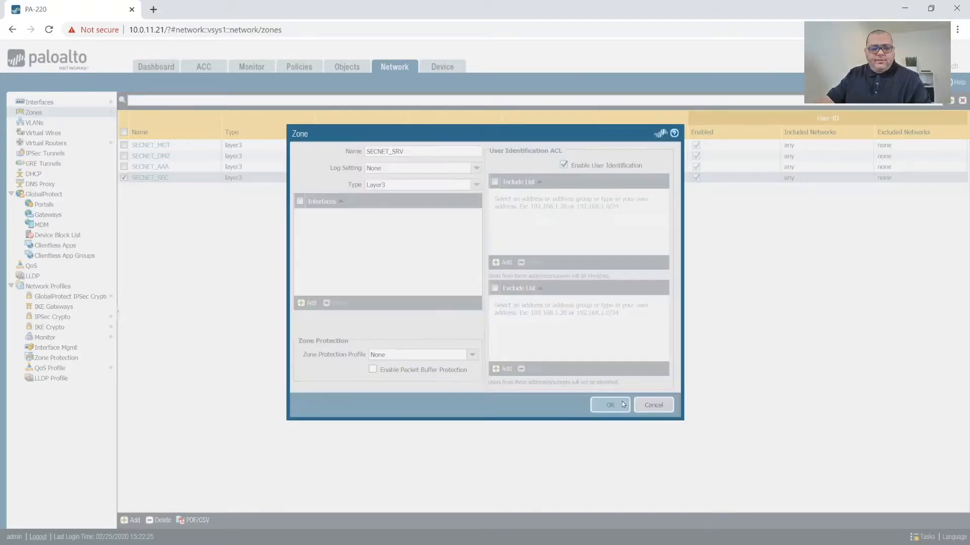
click(609, 405)
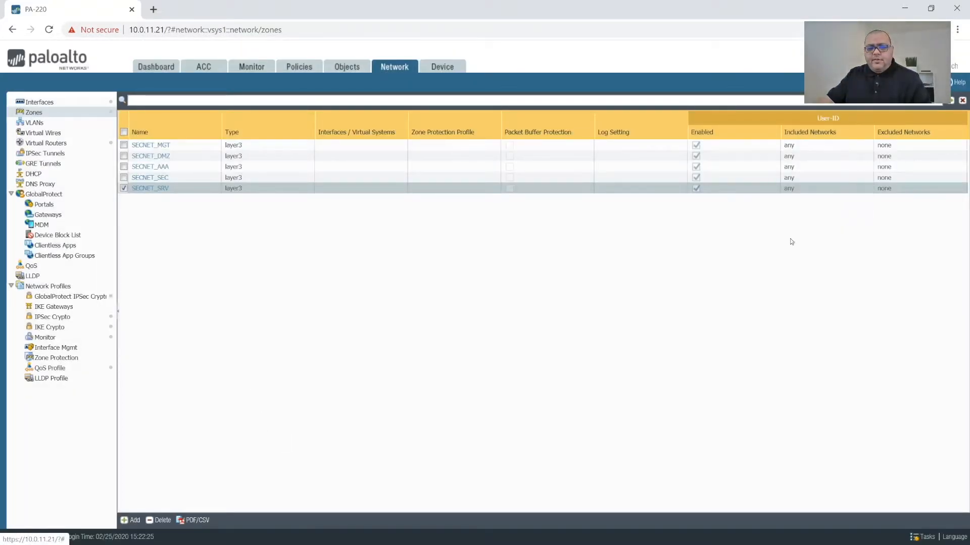
Step: Add Layer3 zone SECNET_VOIP without User Identification
click(134, 520)
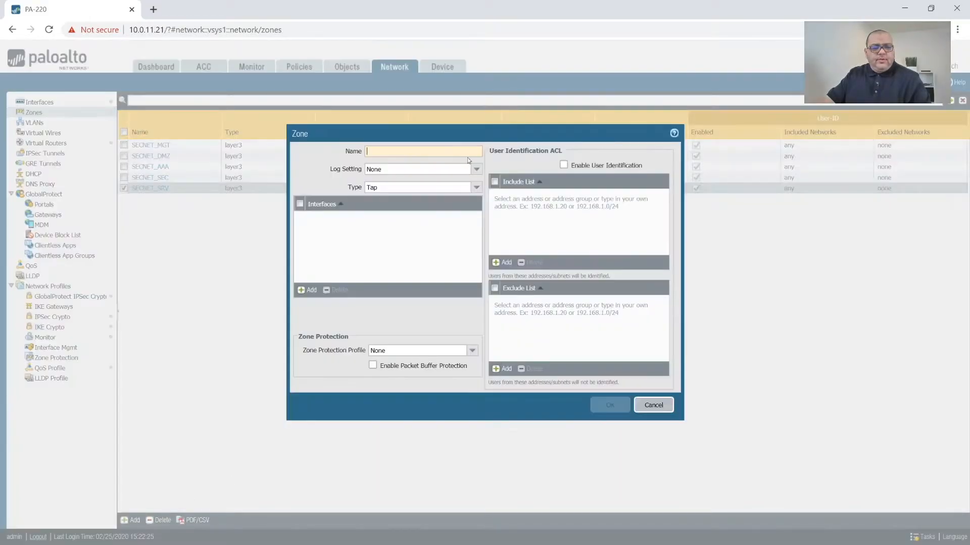
text(SECNET_)
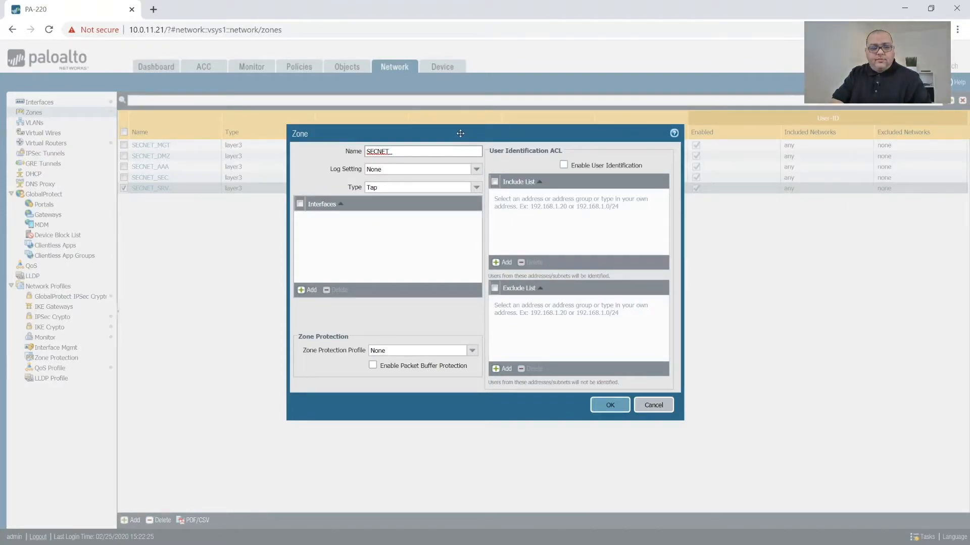
text(VO)
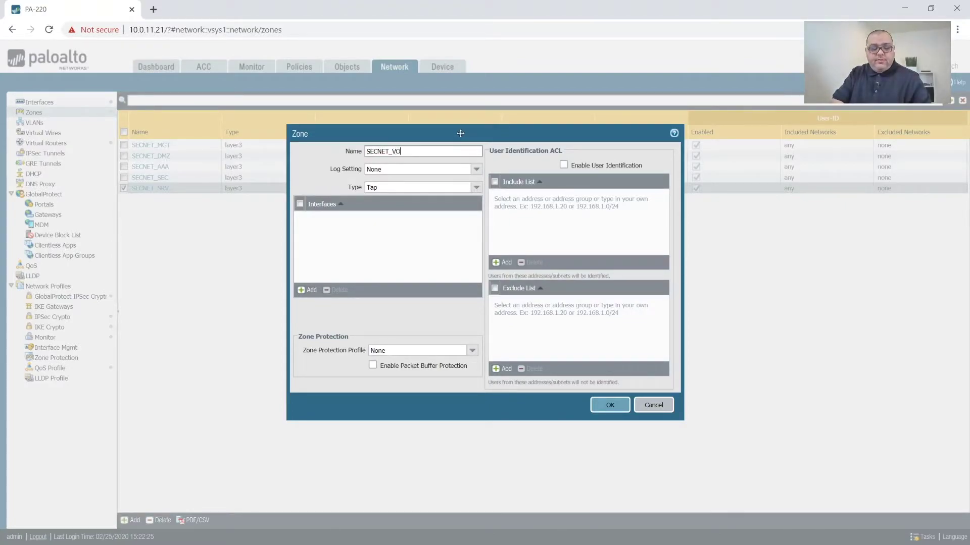
text(IP)
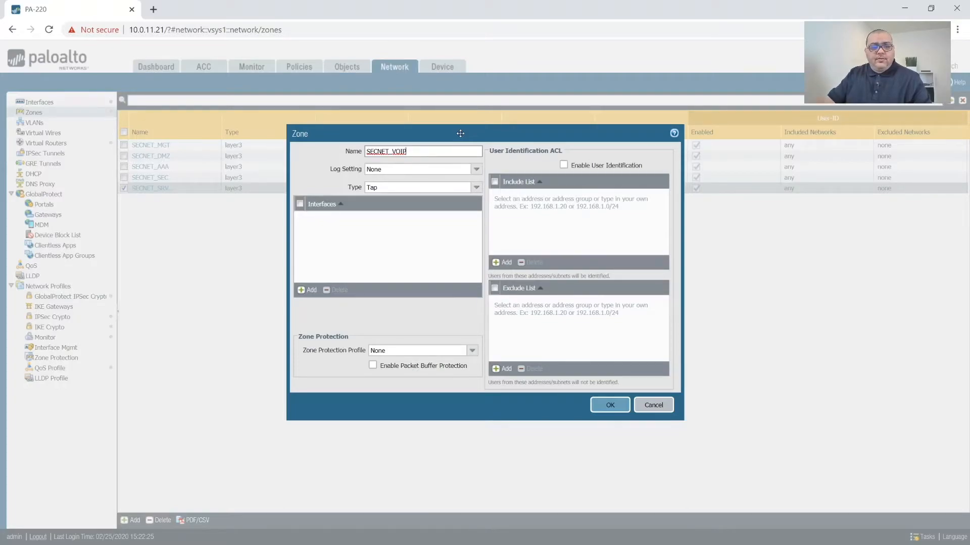
click(610, 405)
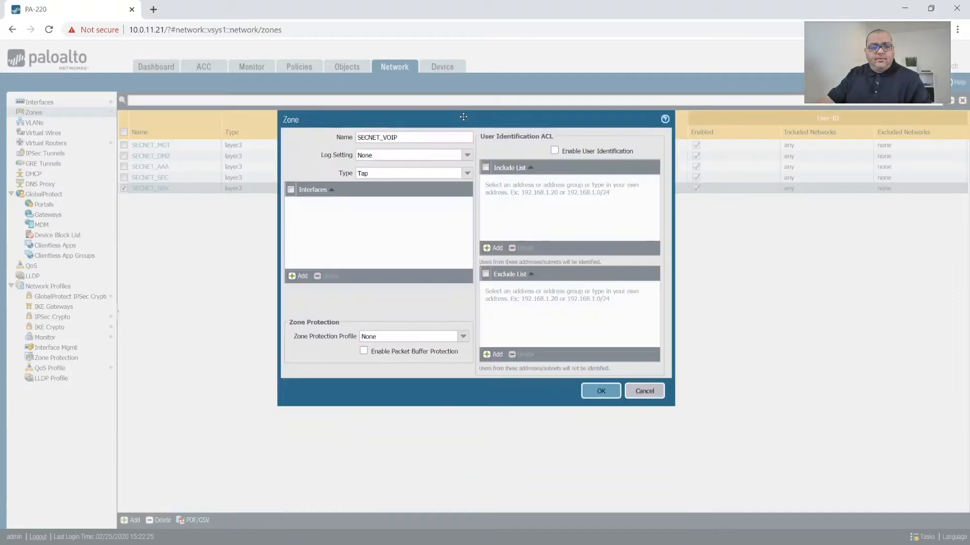
mouse_move(609, 162)
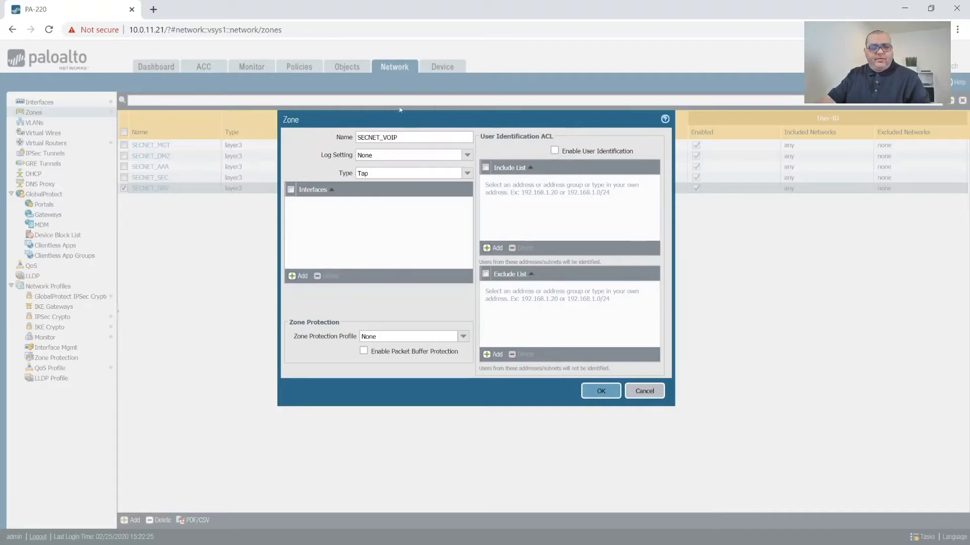
click(467, 173)
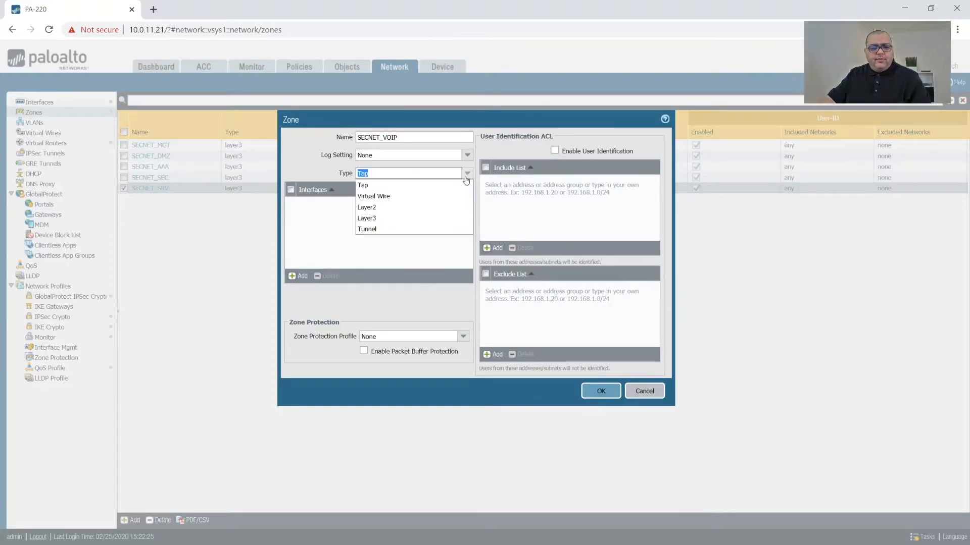
click(366, 218)
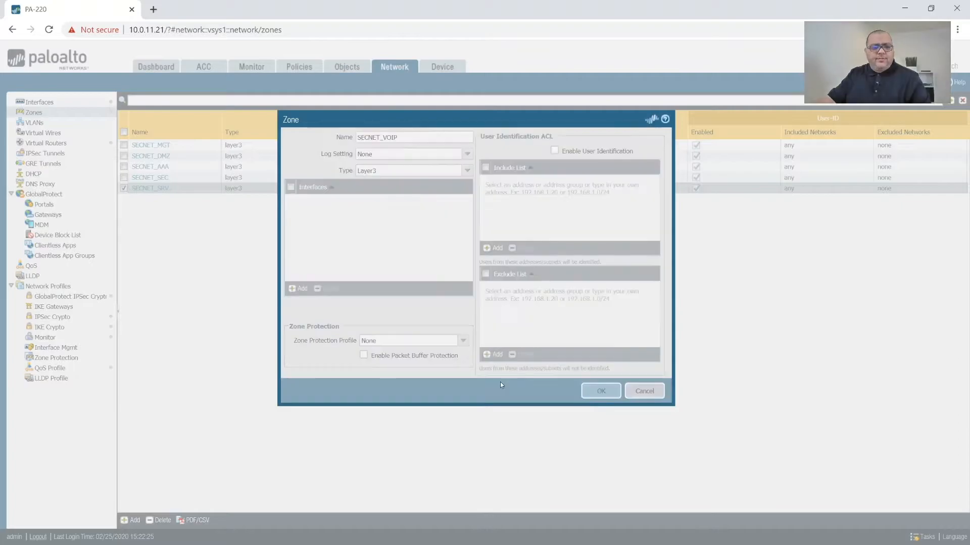
Step: Add Layer3 zone SECNET_USR with User Identification enabled
click(599, 391)
text(SECNET)
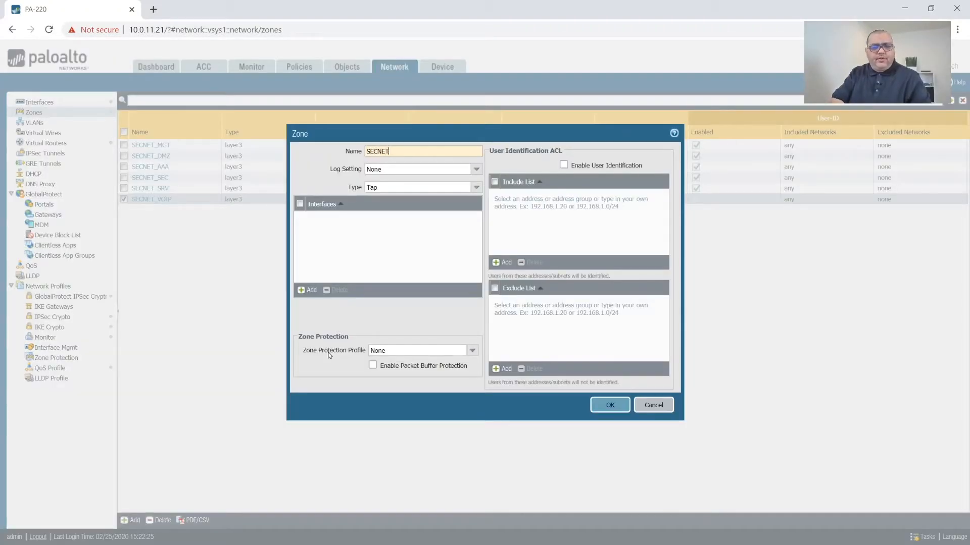
text(_US)
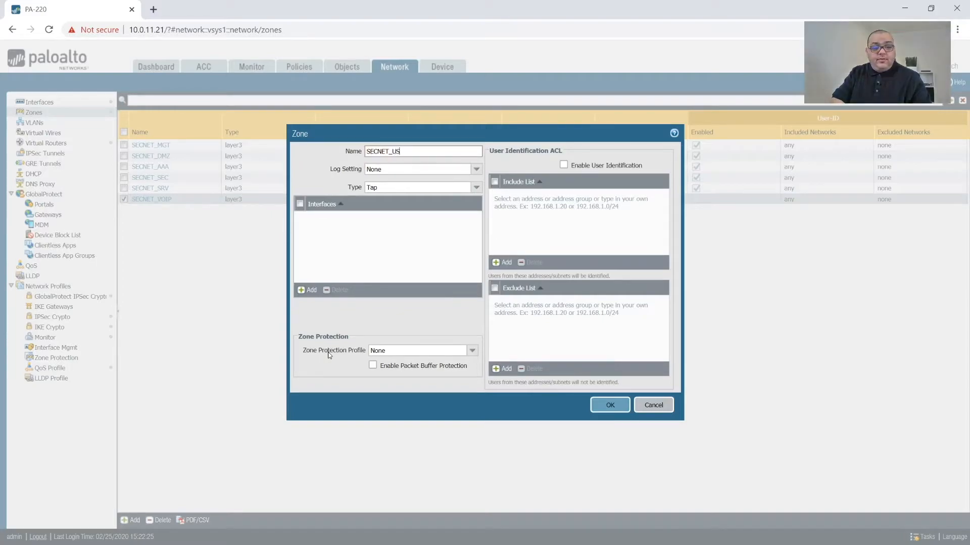
text(R)
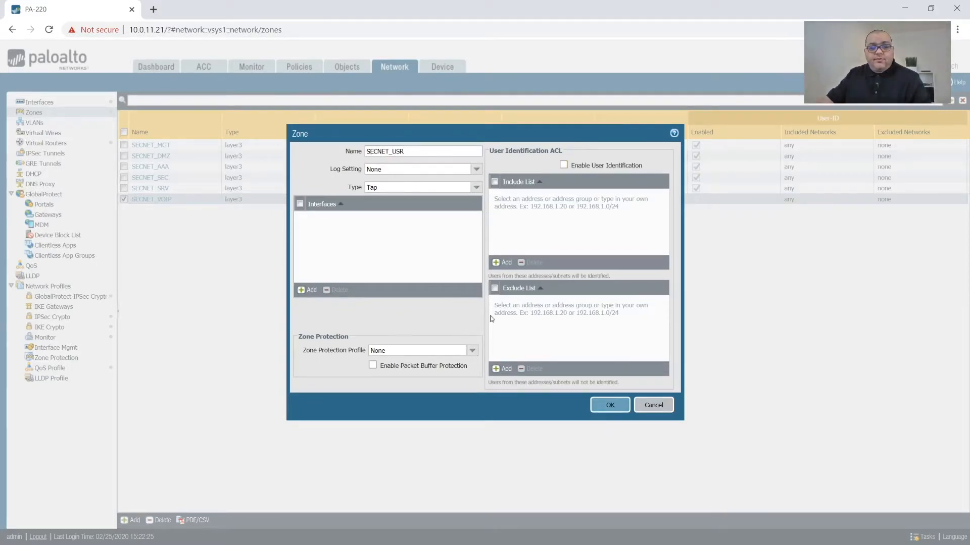
click(475, 187)
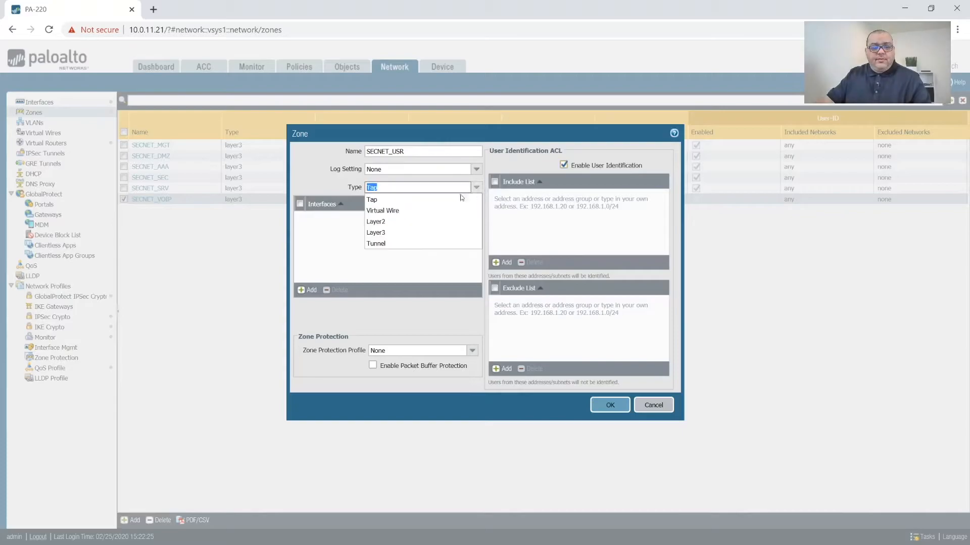
click(375, 232)
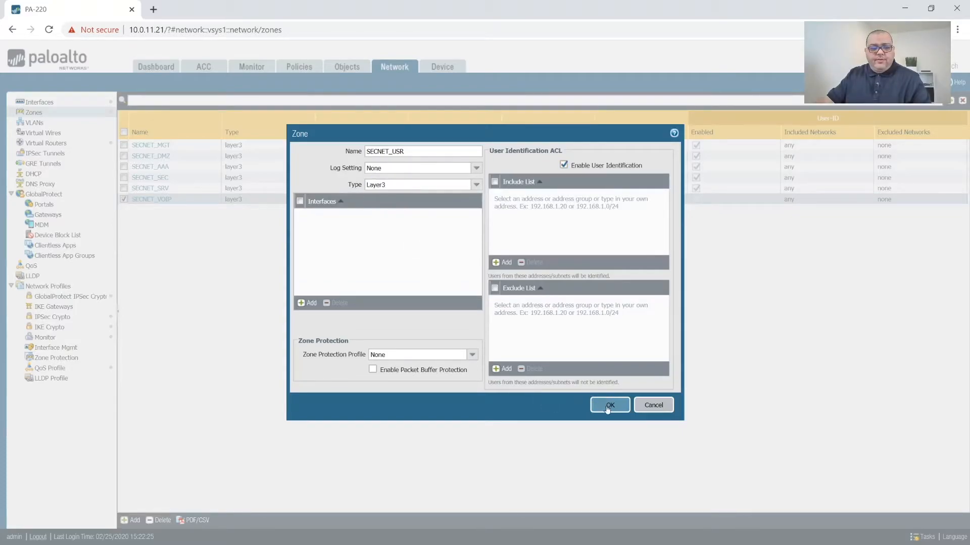
click(609, 405)
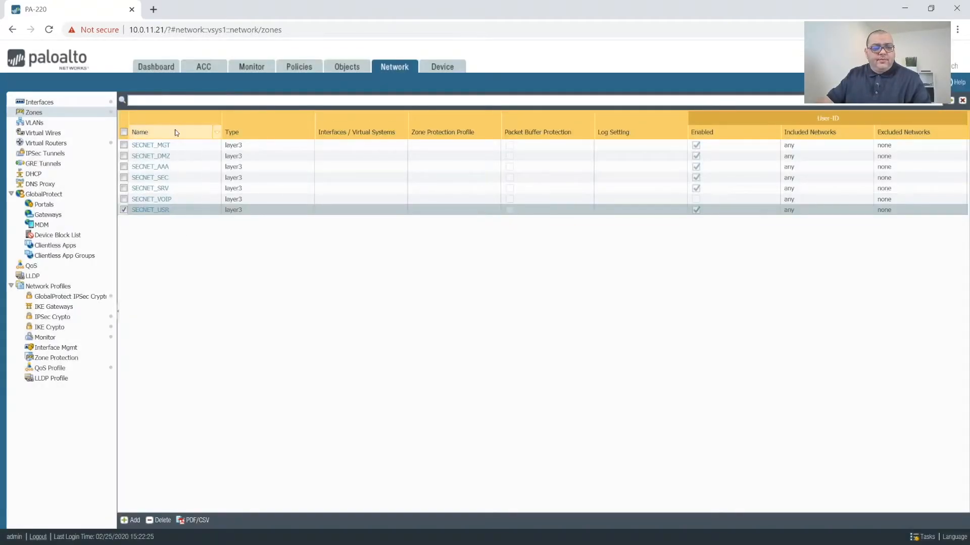
Step: Add zone WAN with type Layer3 and User Identification enabled
click(134, 520)
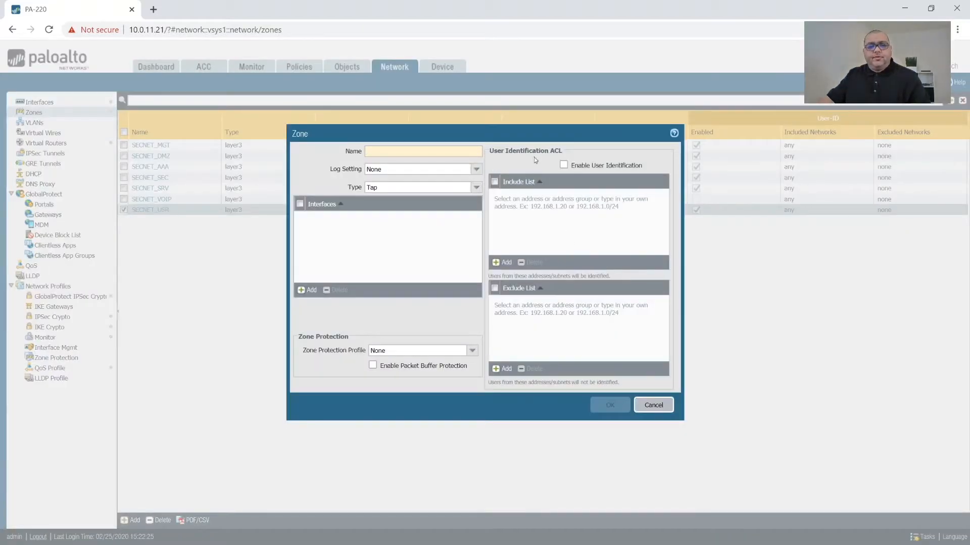
text(WAN)
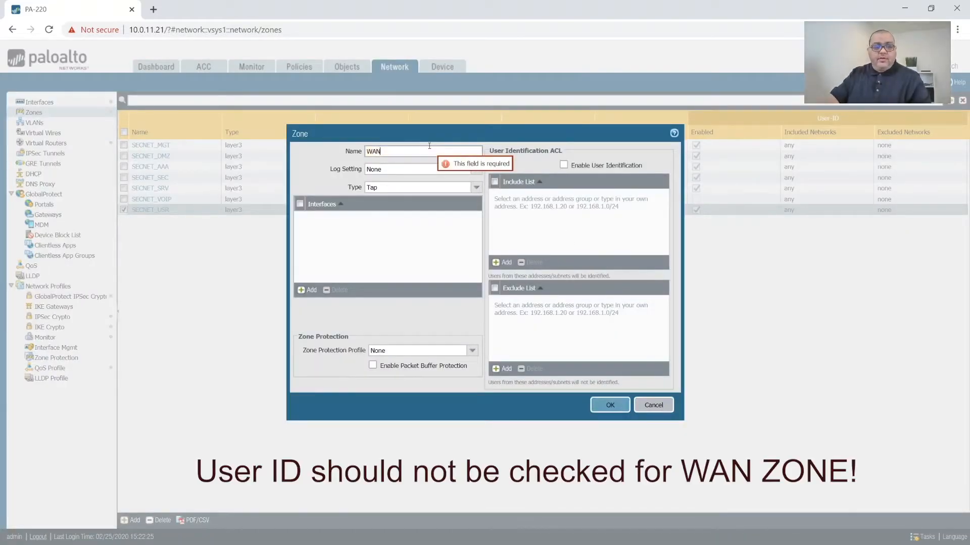
mouse_move(547, 170)
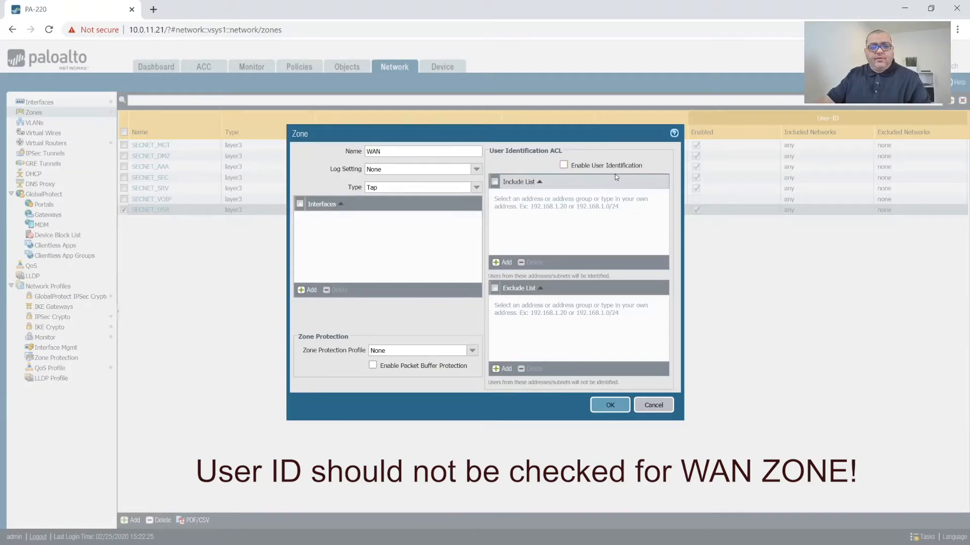
click(564, 165)
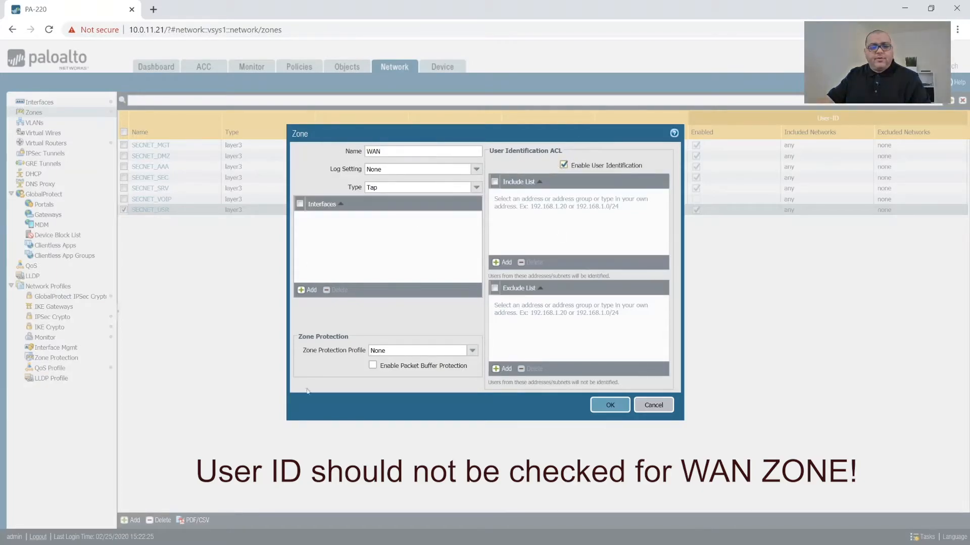
click(474, 169)
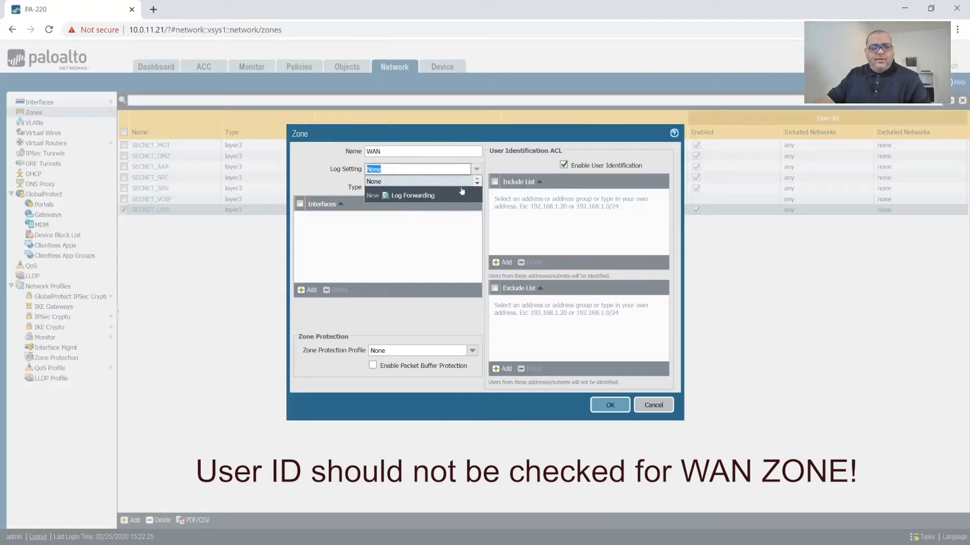
click(474, 187)
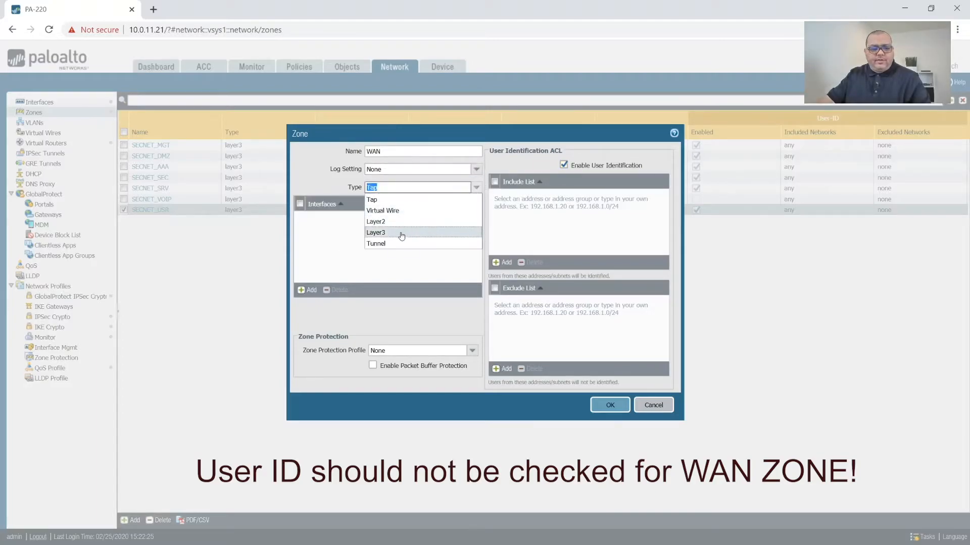
click(375, 232)
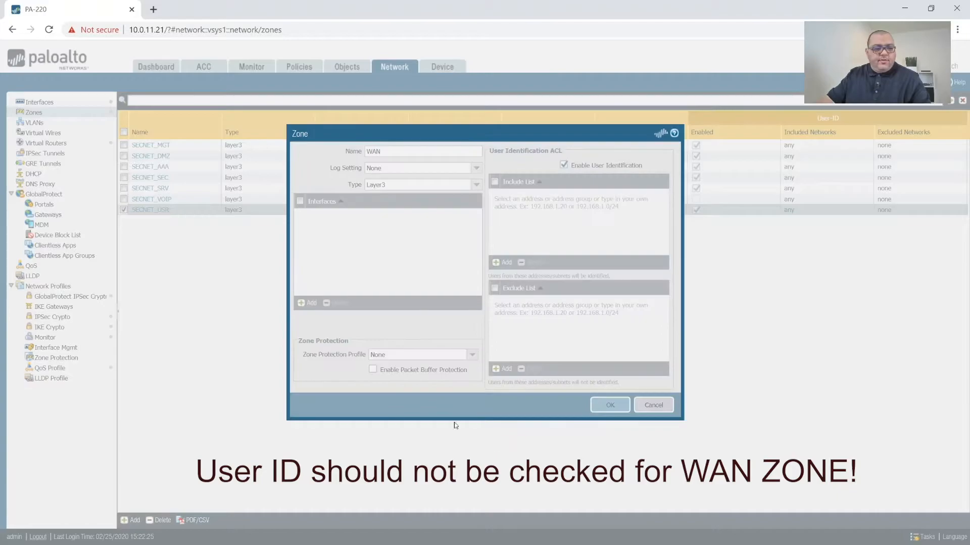
click(609, 404)
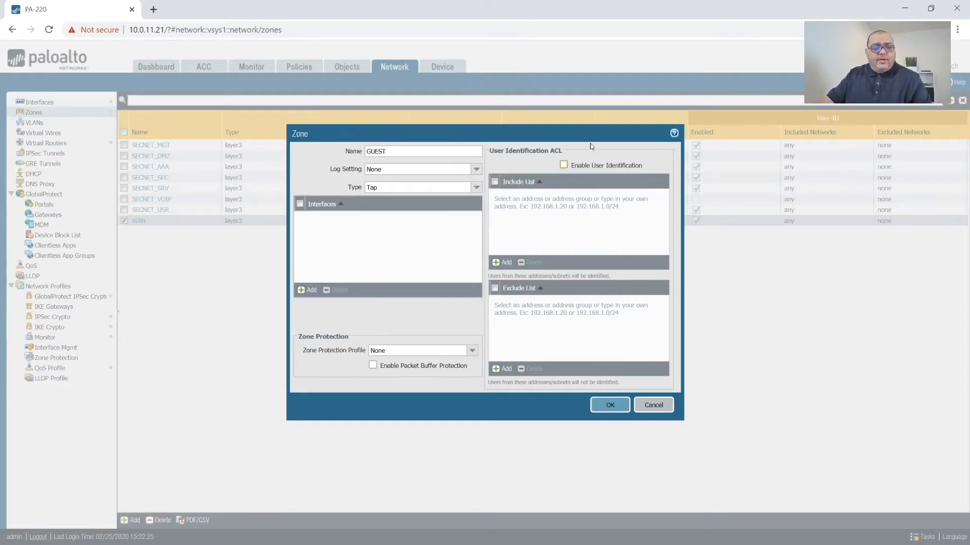
Step: Set the GUEST zone's type to Layer3 and save it
click(476, 188)
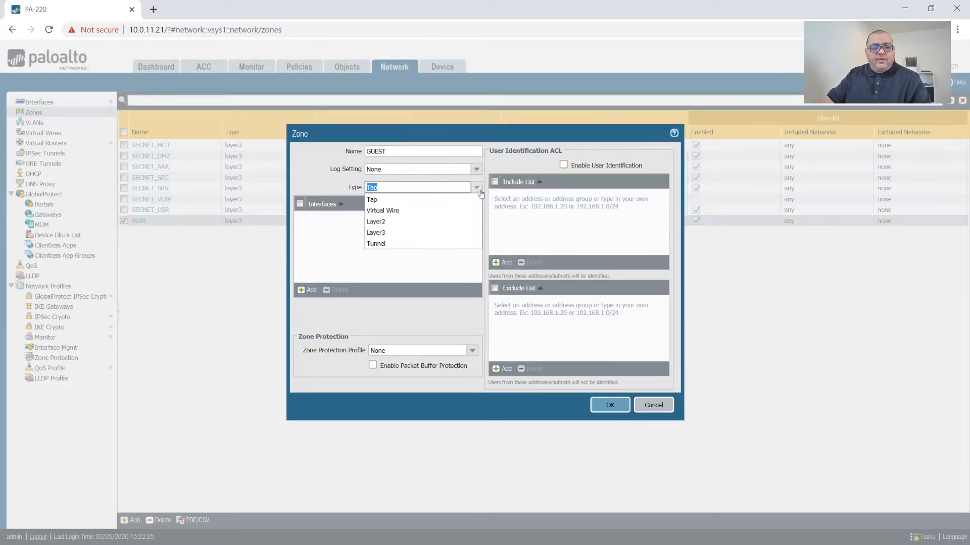
click(375, 233)
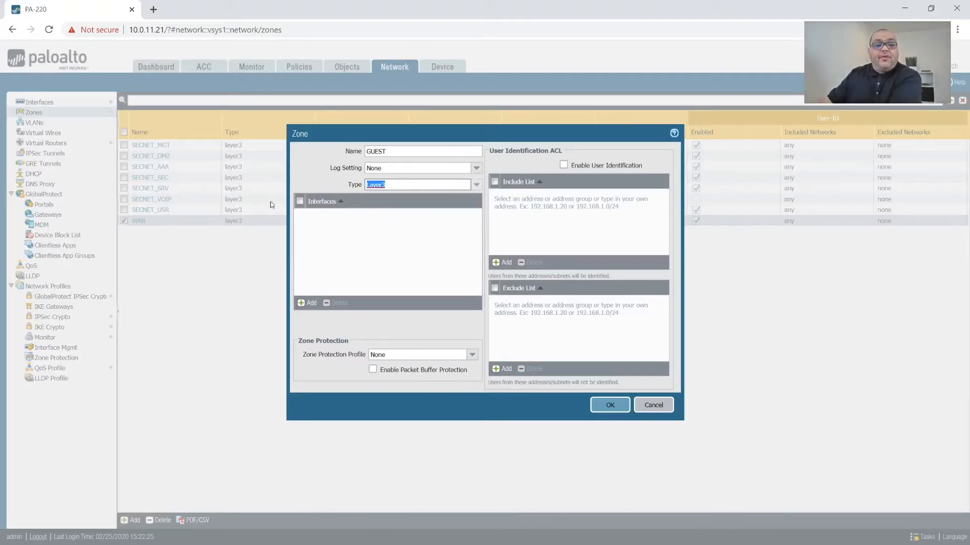
click(609, 405)
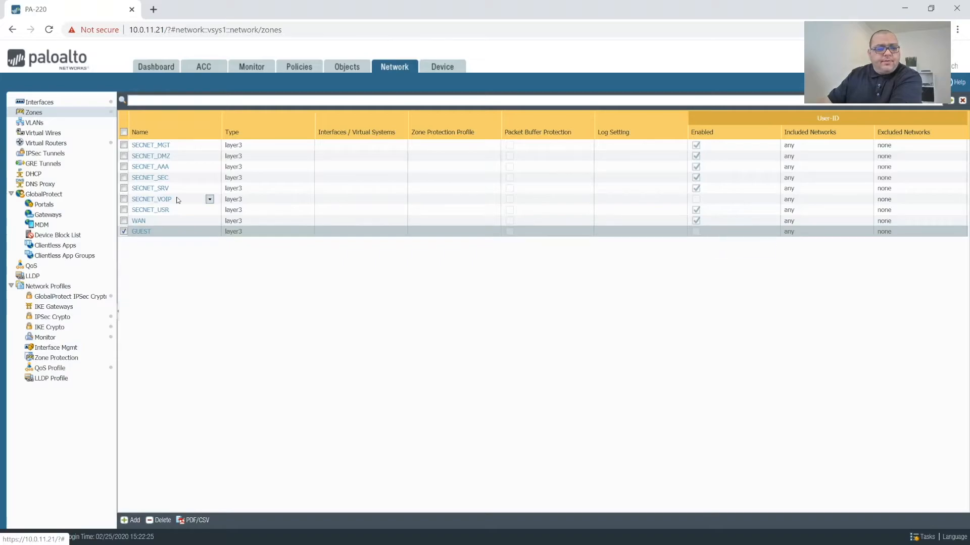
mouse_move(253, 231)
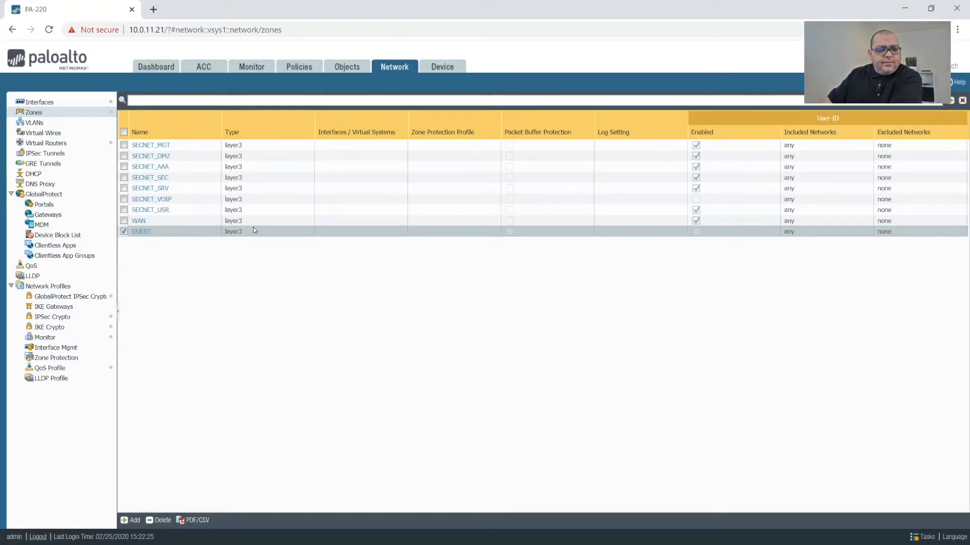
mouse_move(197, 145)
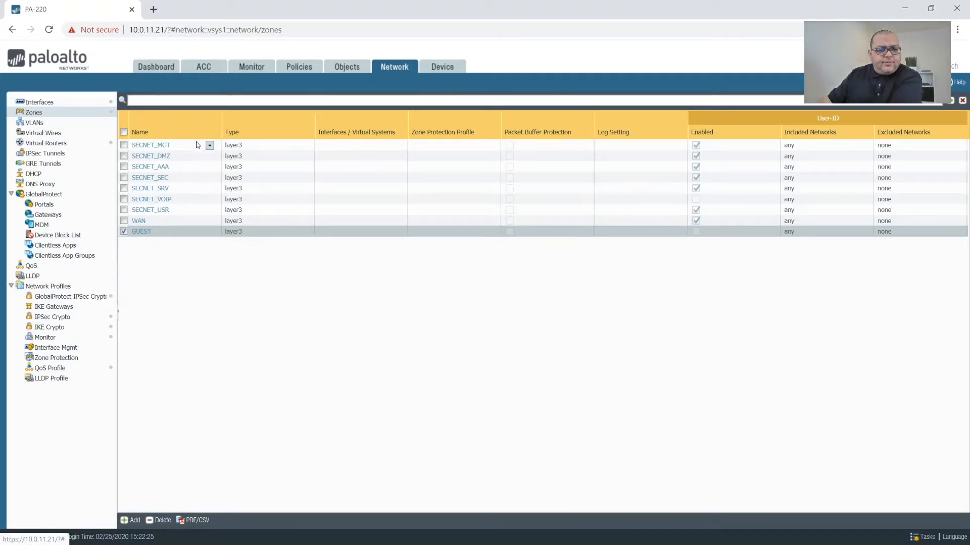
click(123, 145)
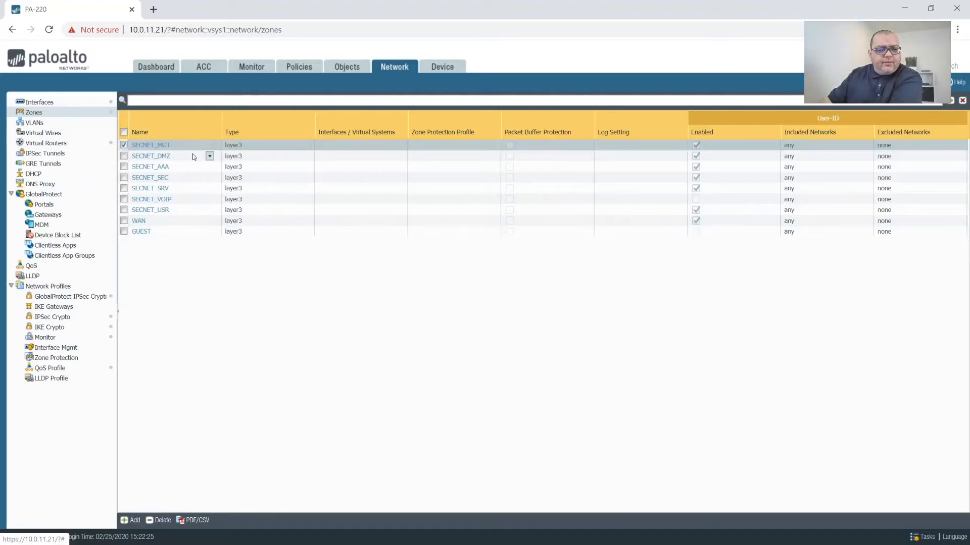
click(124, 156)
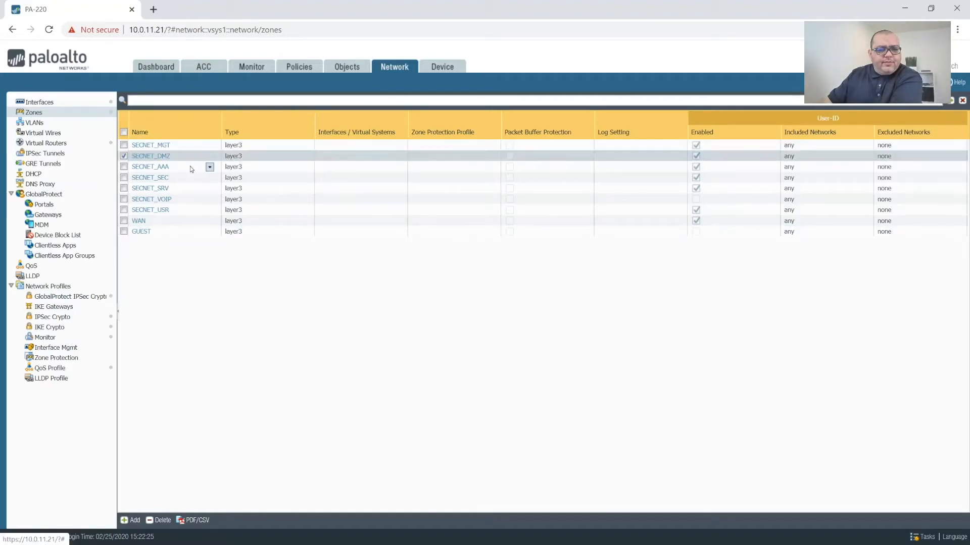
click(124, 188)
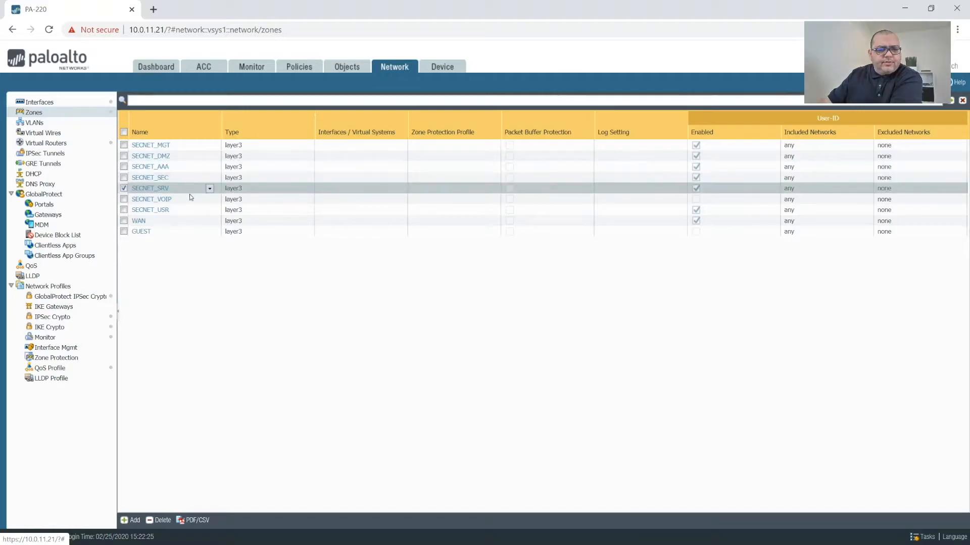
click(124, 221)
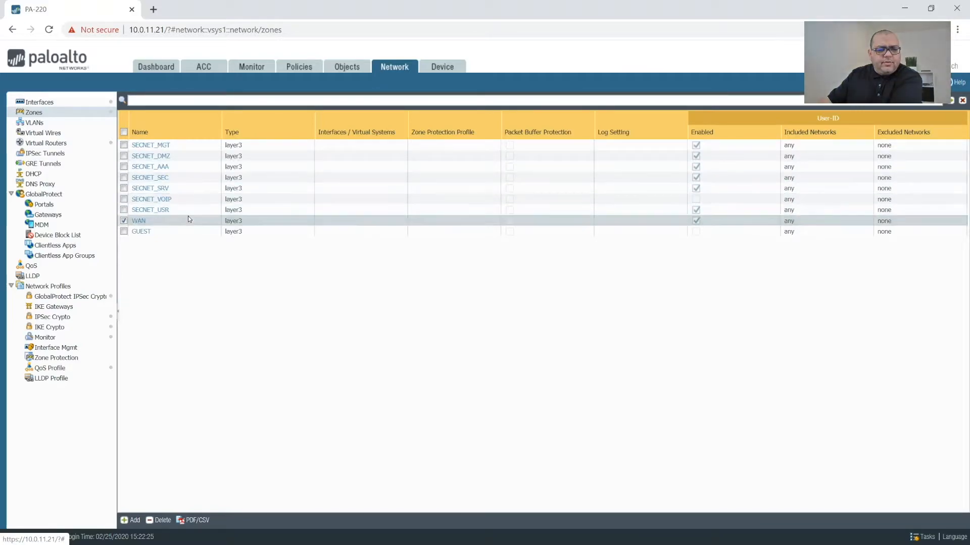
click(123, 230)
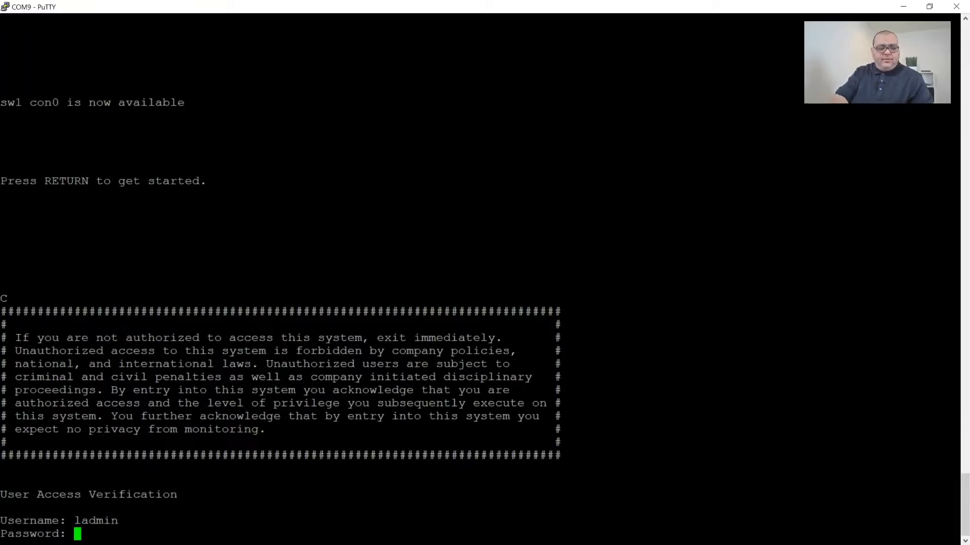
Step: Attempt the switch login as ladmi in PuTTY, then select ae1 in the firewall interfaces
key(Return)
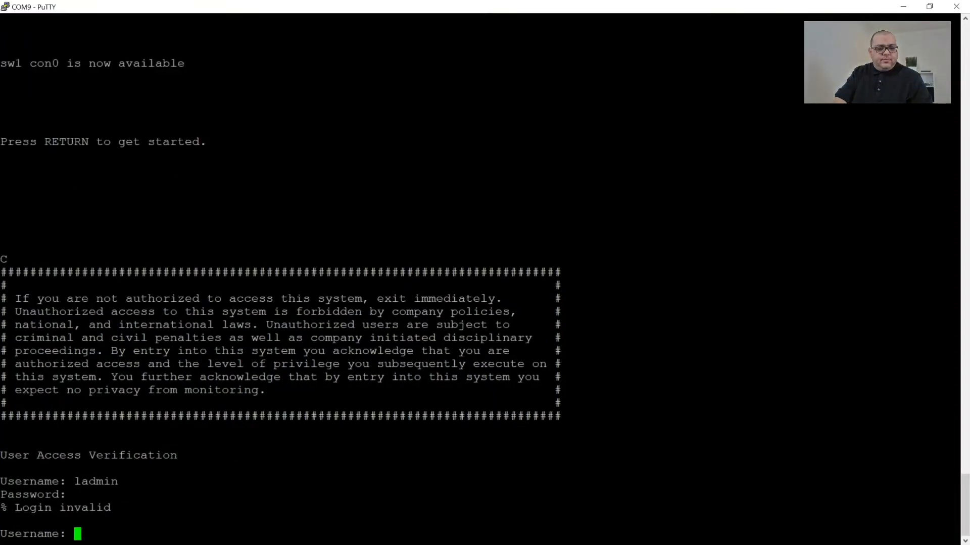
text(a)
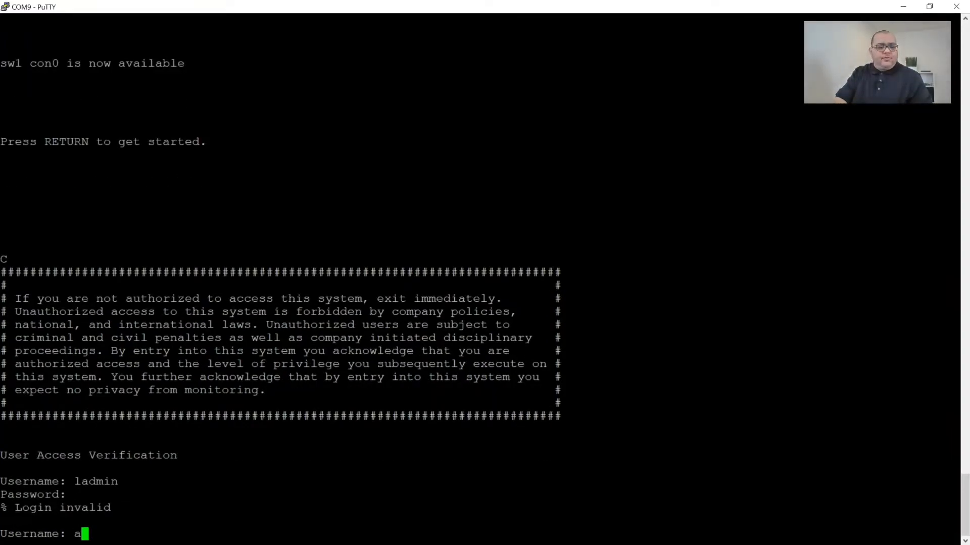
key(Backspace)
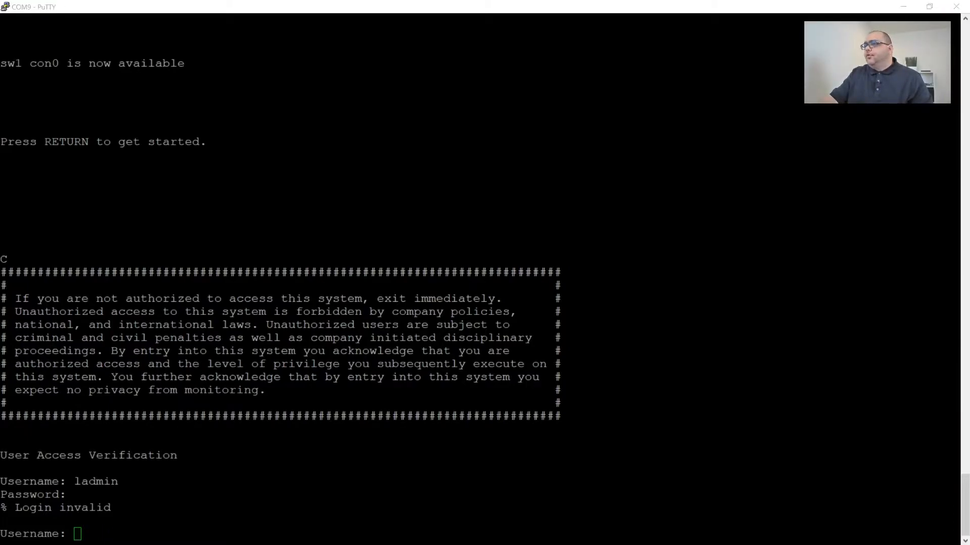
text(ladmi)
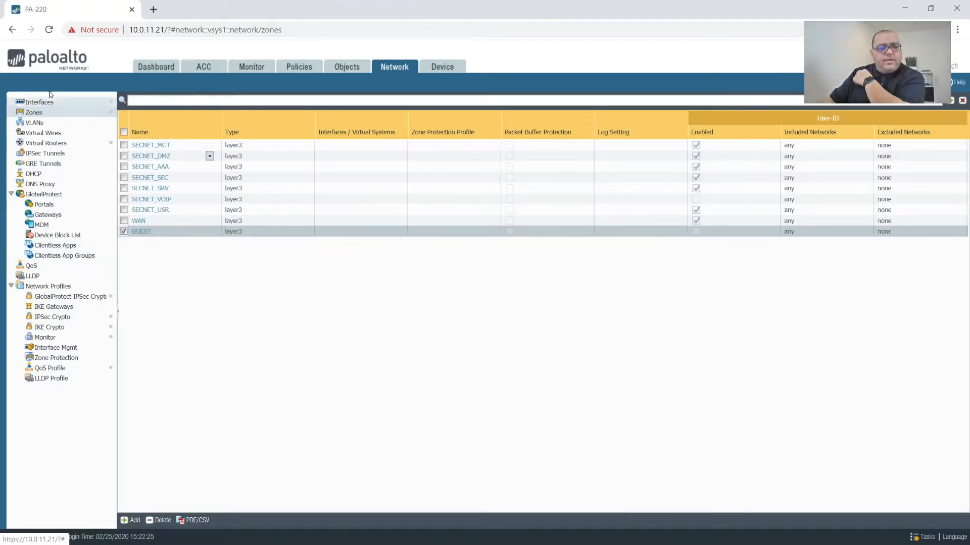
click(39, 102)
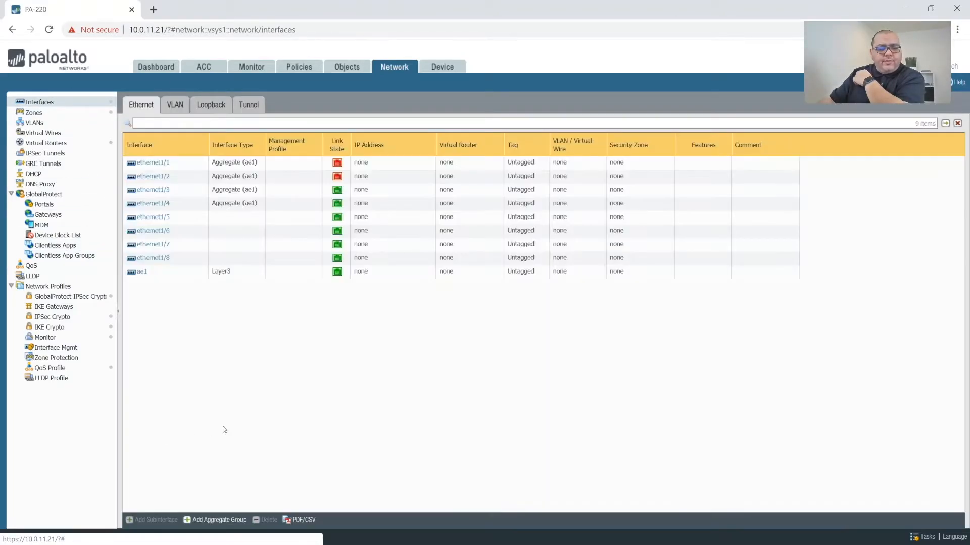
click(141, 271)
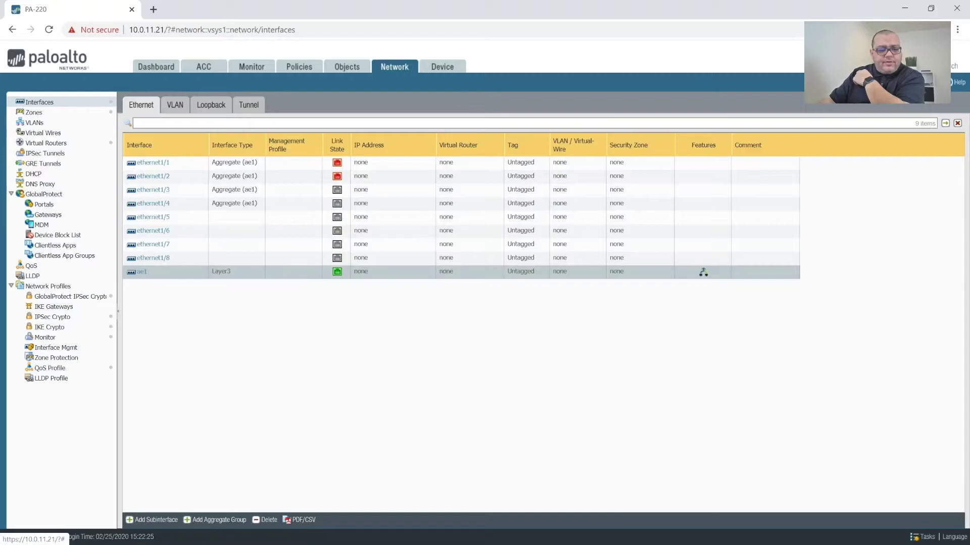
Step: Add subinterface ae1.11 with tag 11, default virtual router and IPv4 10.0.11.1/24
click(155, 520)
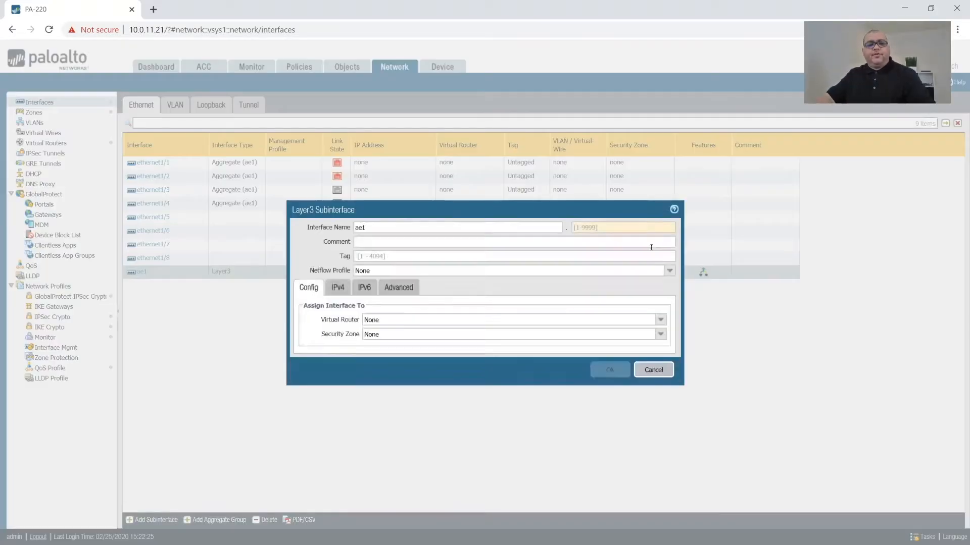
text(11)
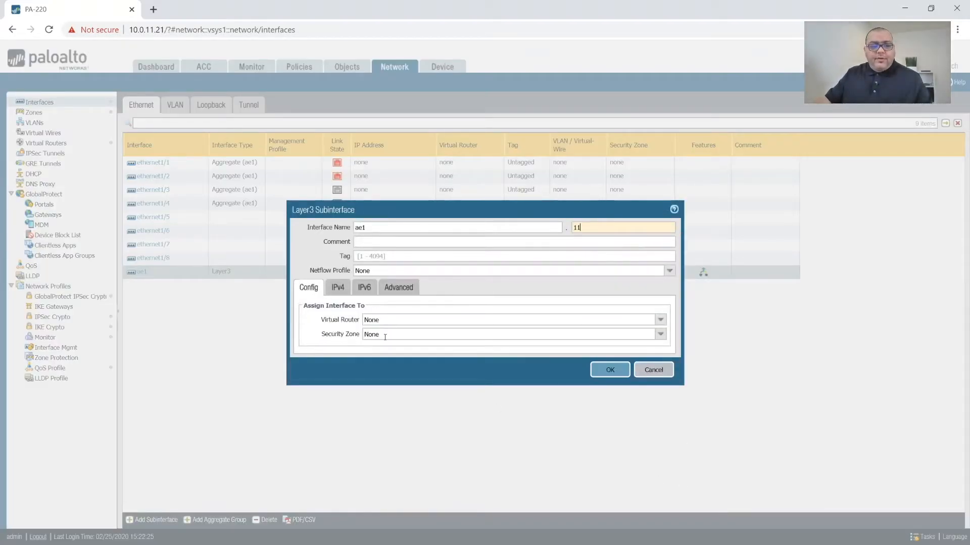
click(513, 256)
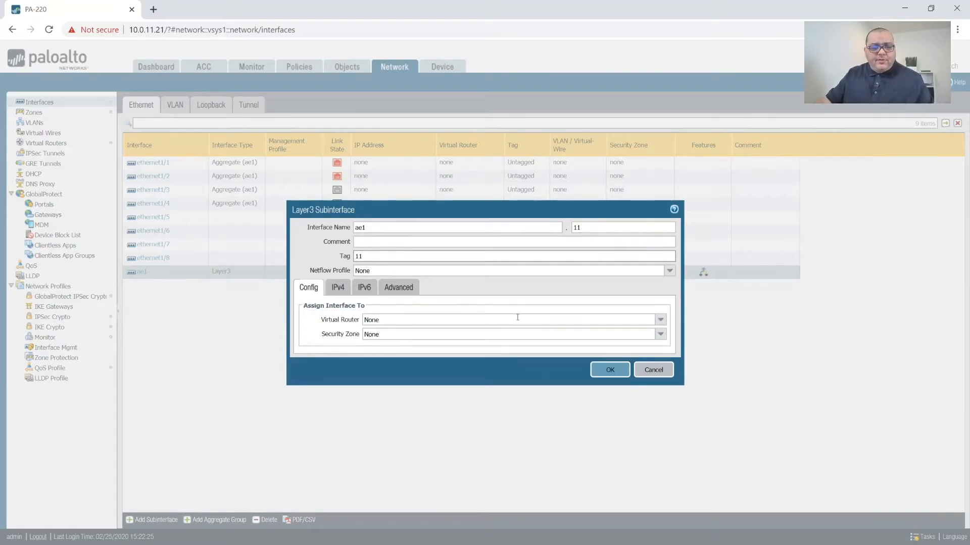
click(659, 320)
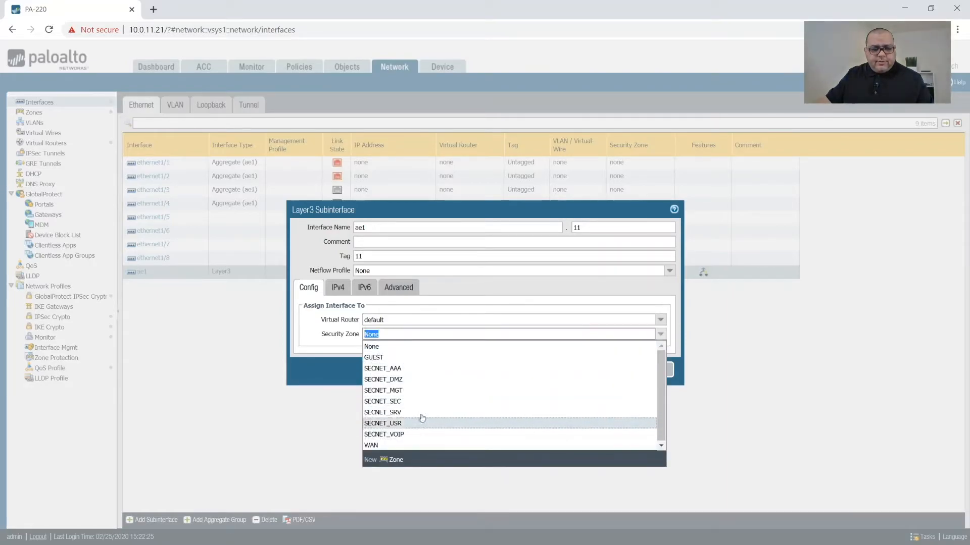
mouse_move(414, 391)
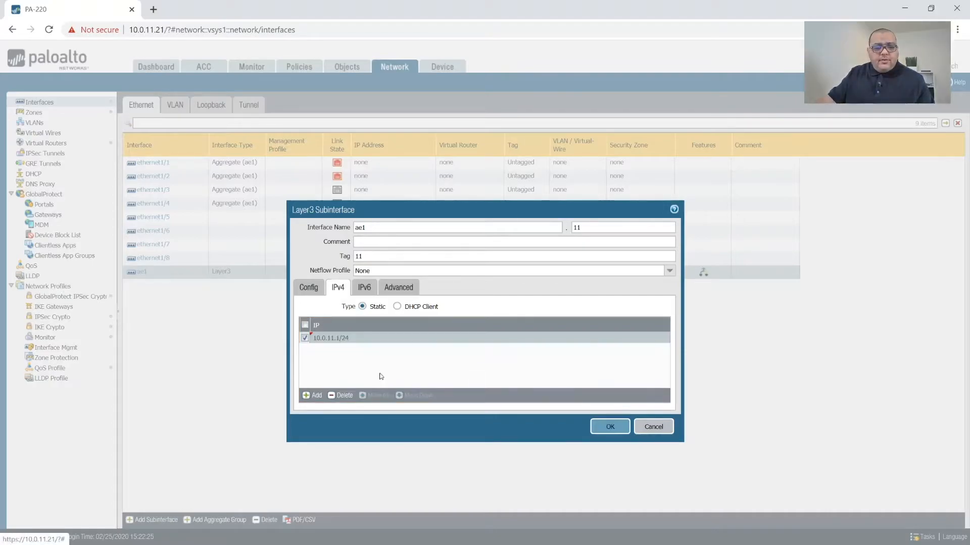
click(363, 287)
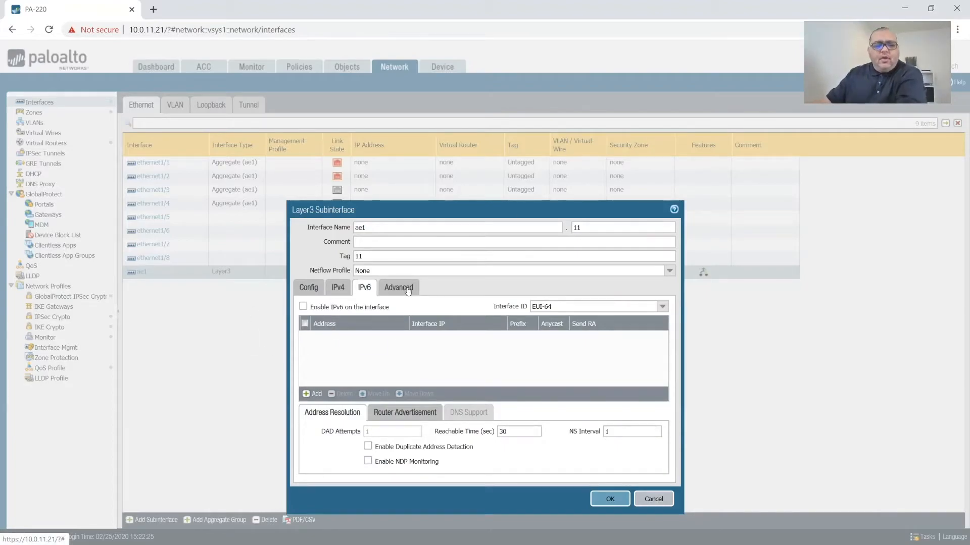
Step: Create a new Interface Management Profile named PING ONLY that allows only Ping
click(397, 287)
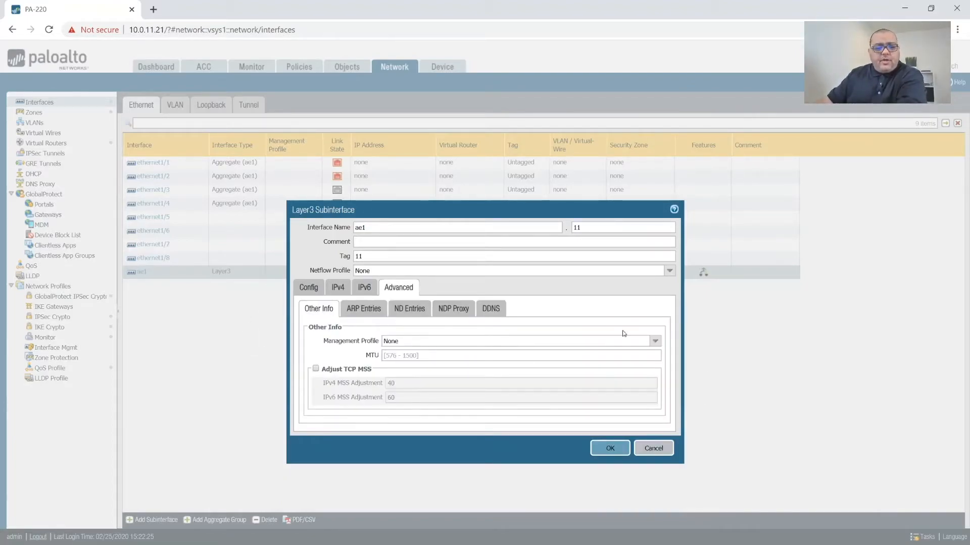
click(653, 341)
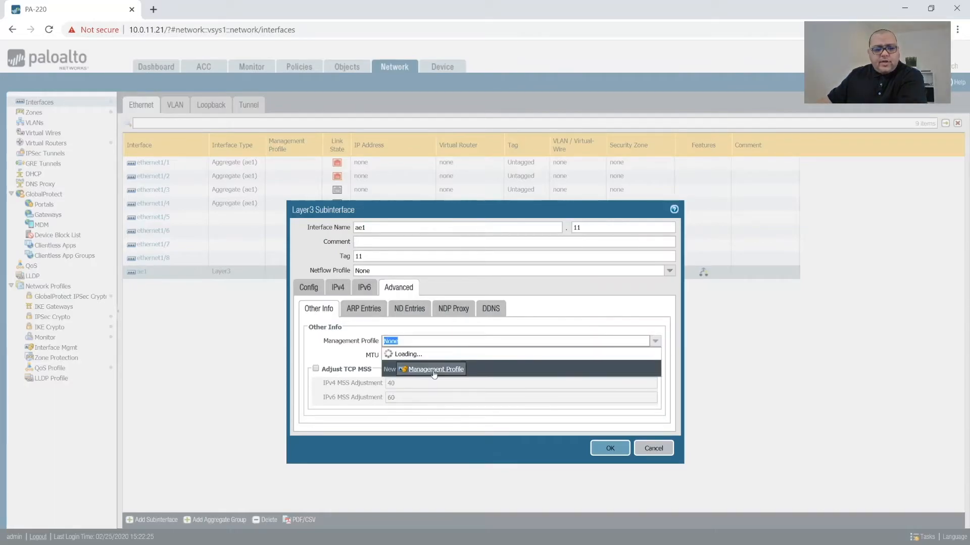
click(435, 370)
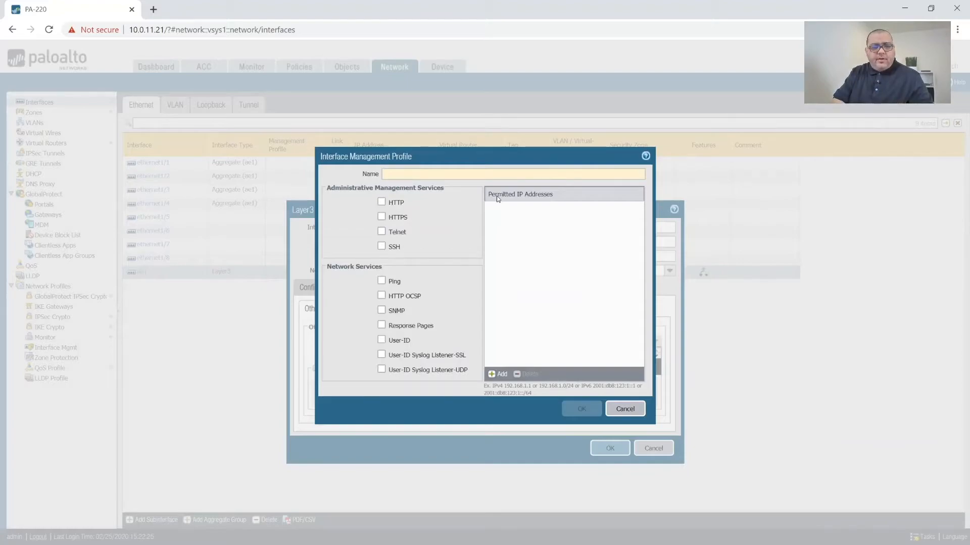
text(PIN)
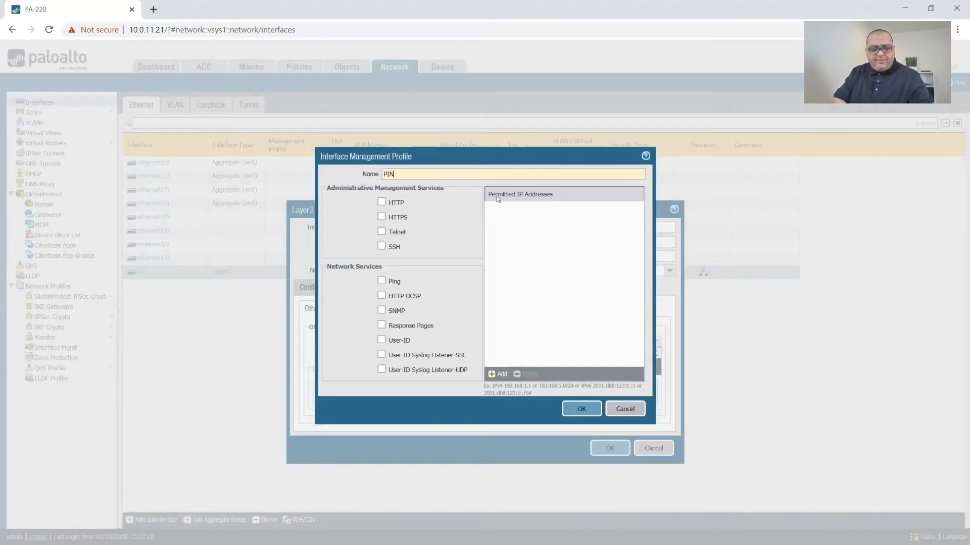
text(ING ONLY)
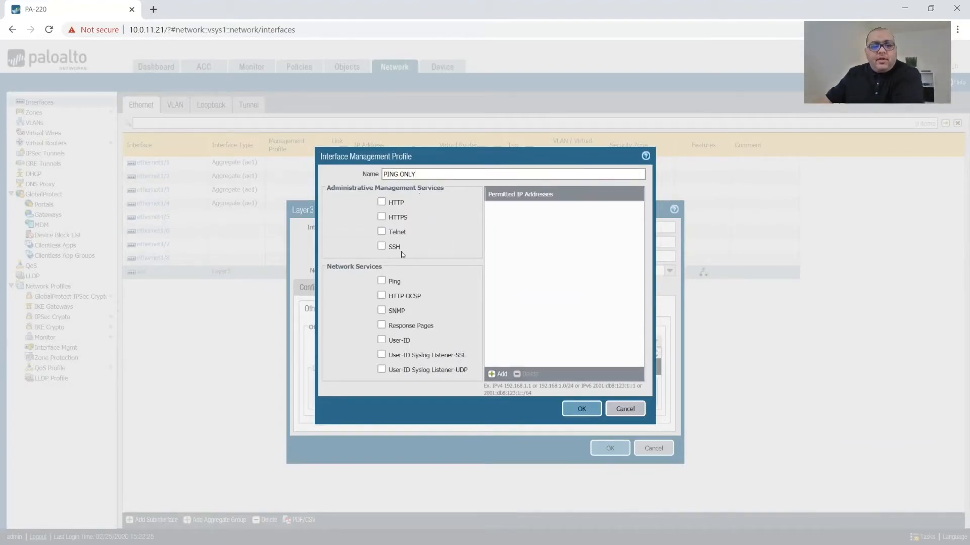
click(382, 281)
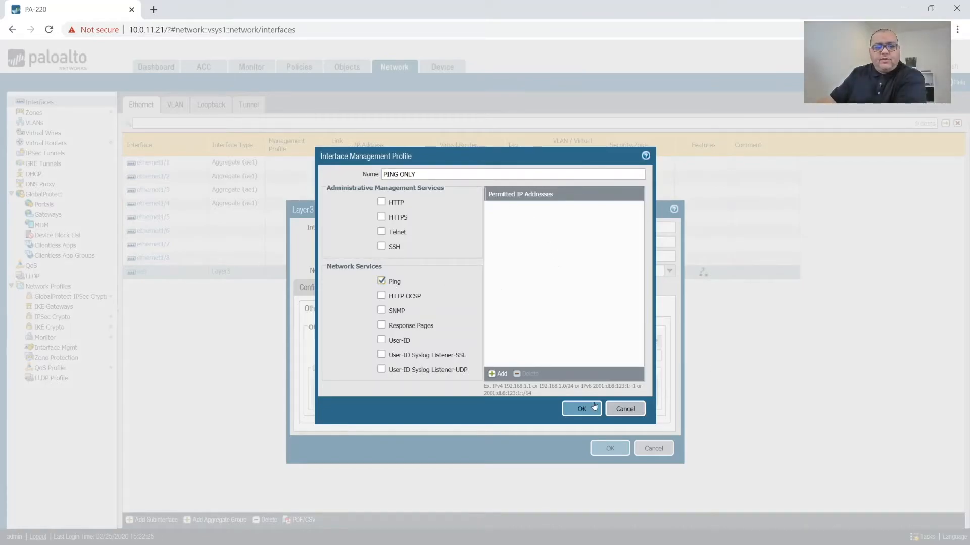
click(580, 408)
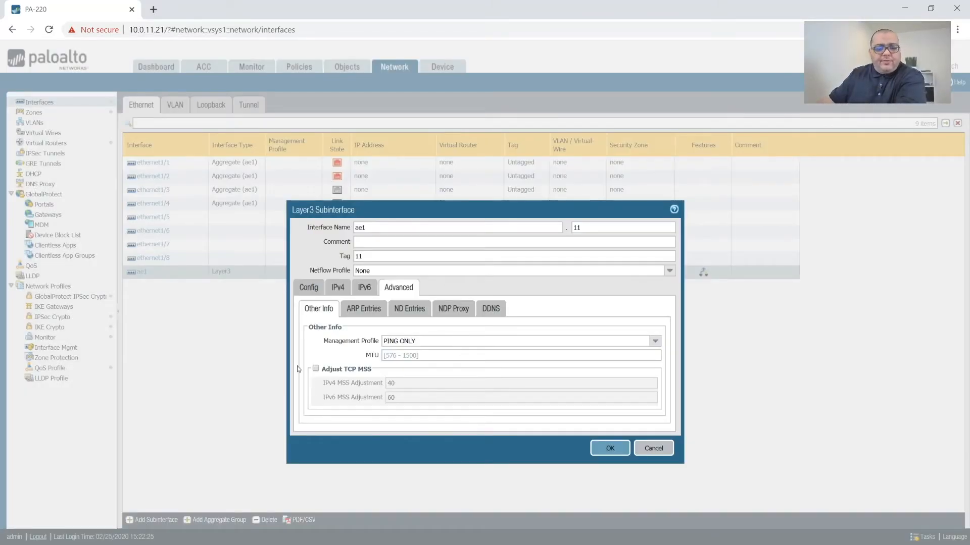
mouse_move(453, 333)
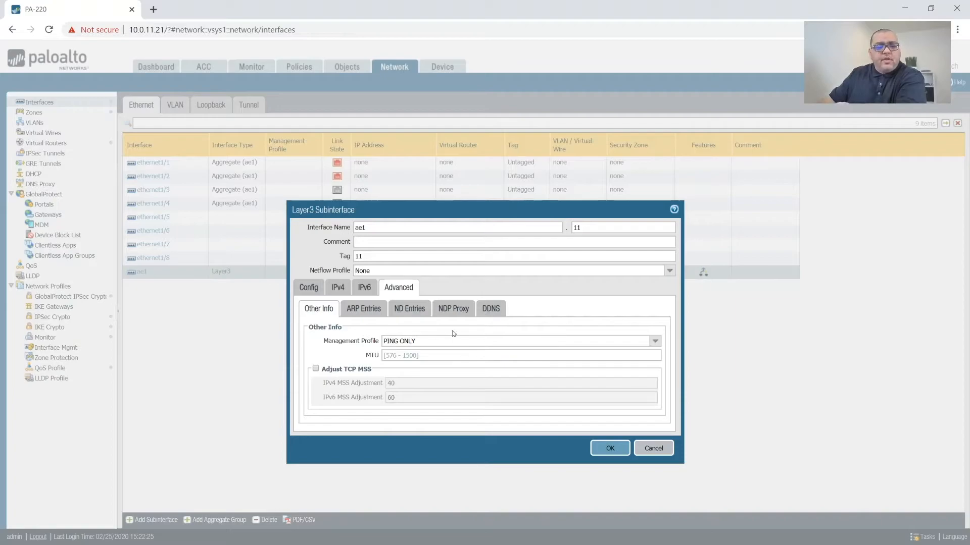
mouse_move(634, 236)
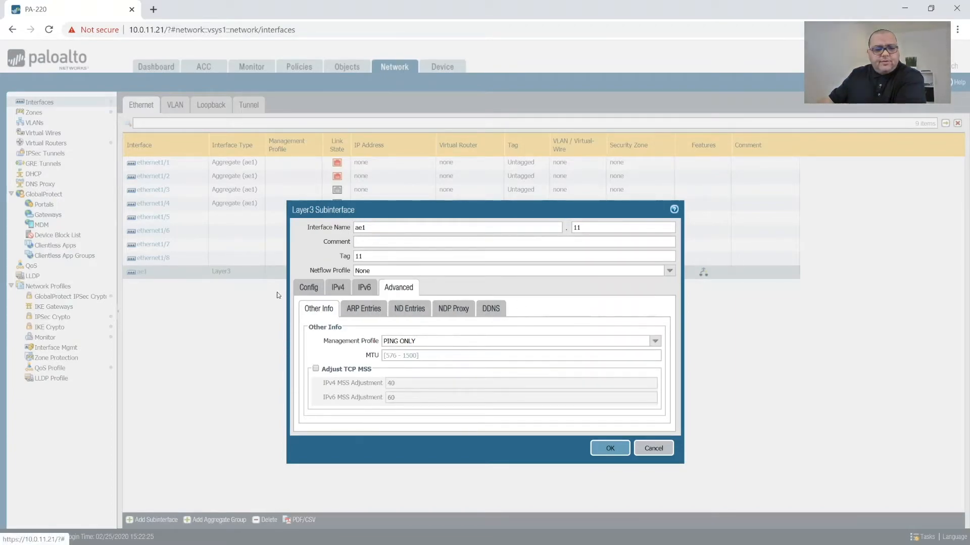
Step: Review ae1.11's router, zone and IPv4 settings, then save the subinterface
click(308, 287)
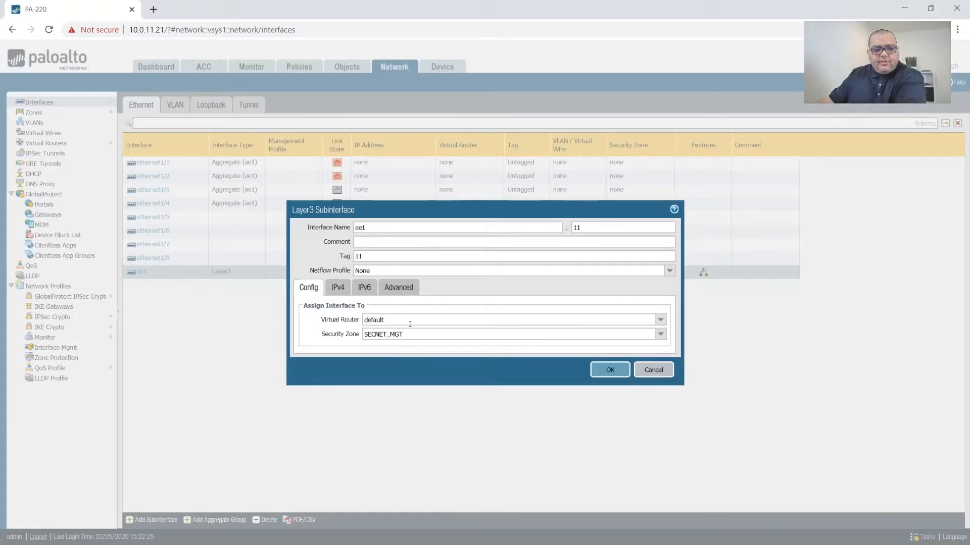
click(336, 287)
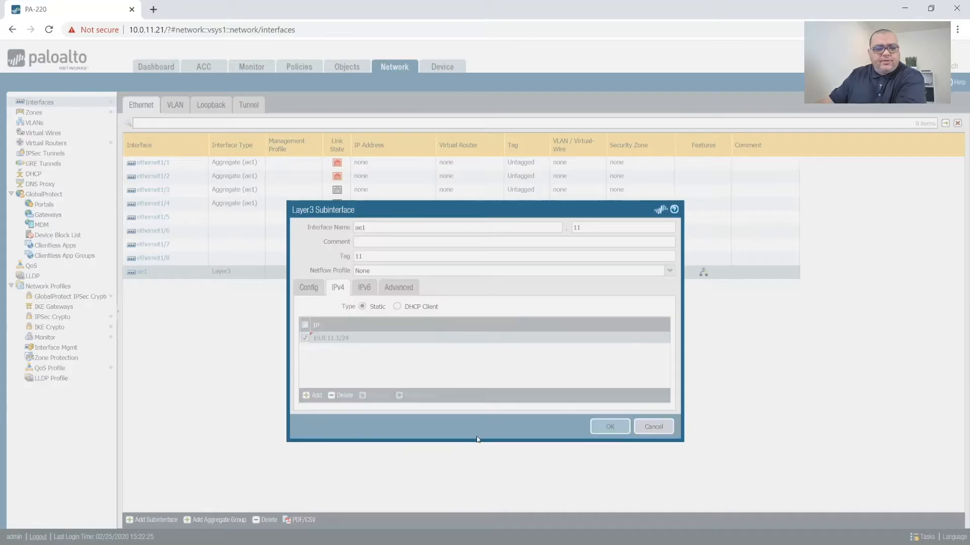
click(609, 426)
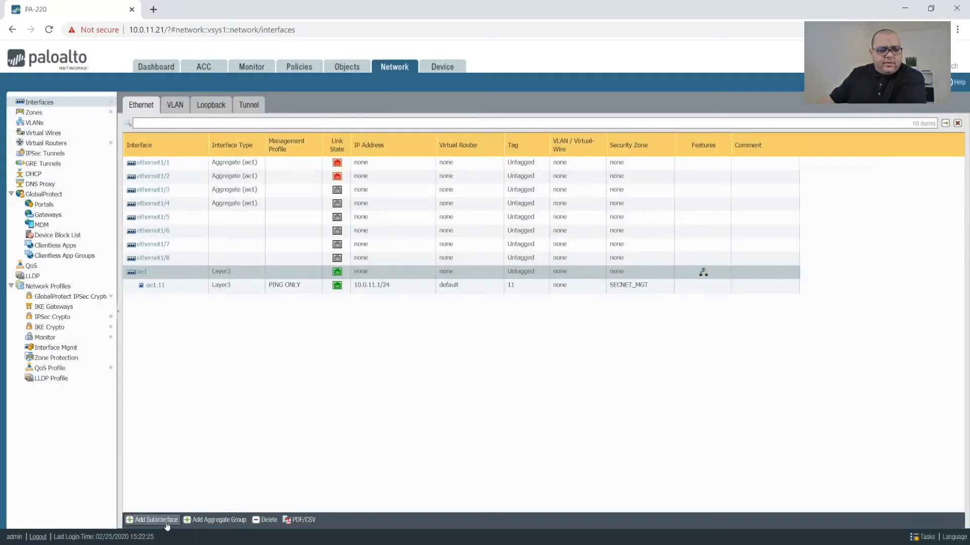
Step: Create ae1.21 with tag 21, default router, SECNET_DMZ zone and 10.0.21.1/24, fixing the invalid address
click(155, 520)
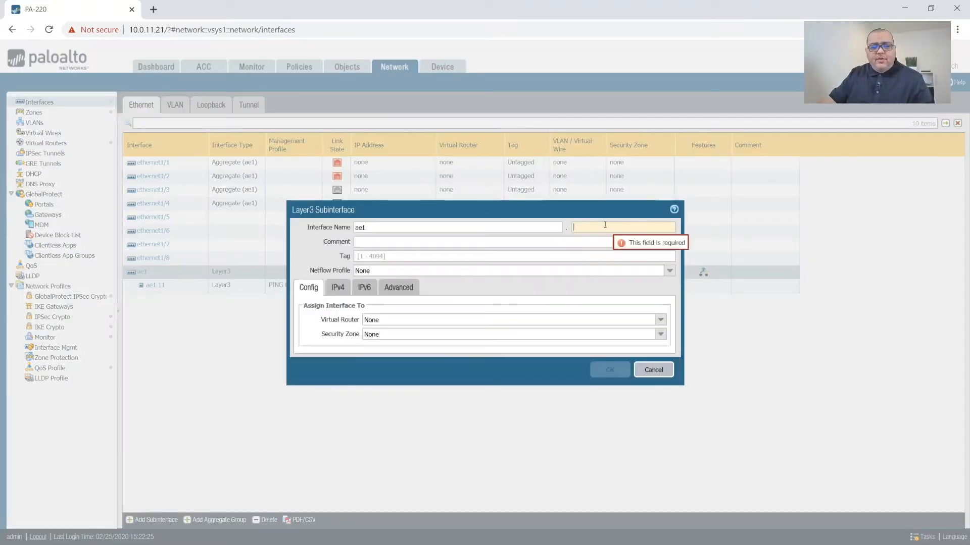
text(21)
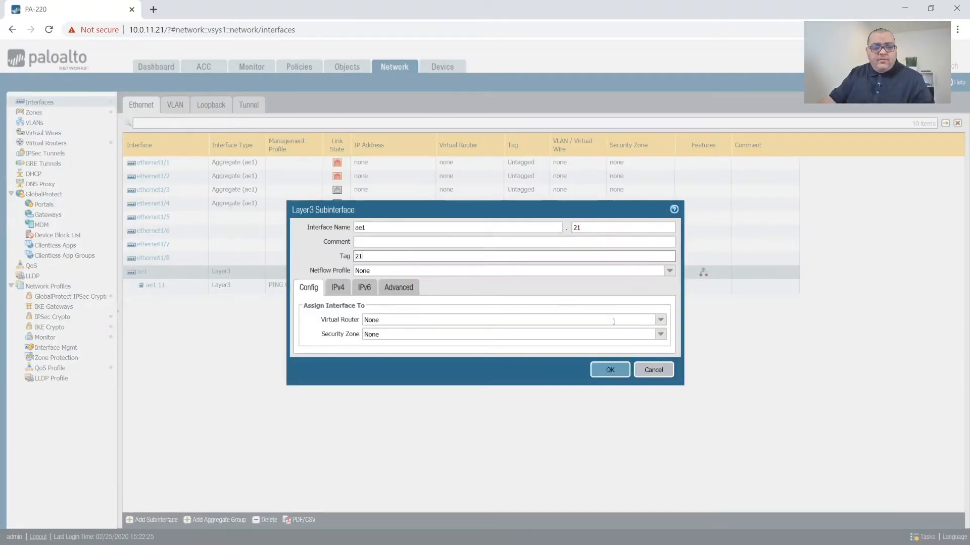
click(660, 320)
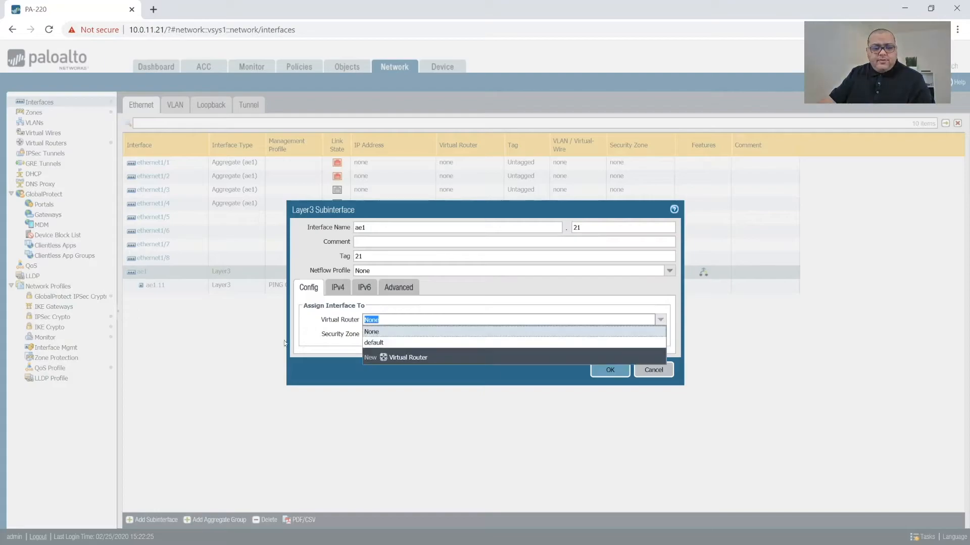
click(373, 342)
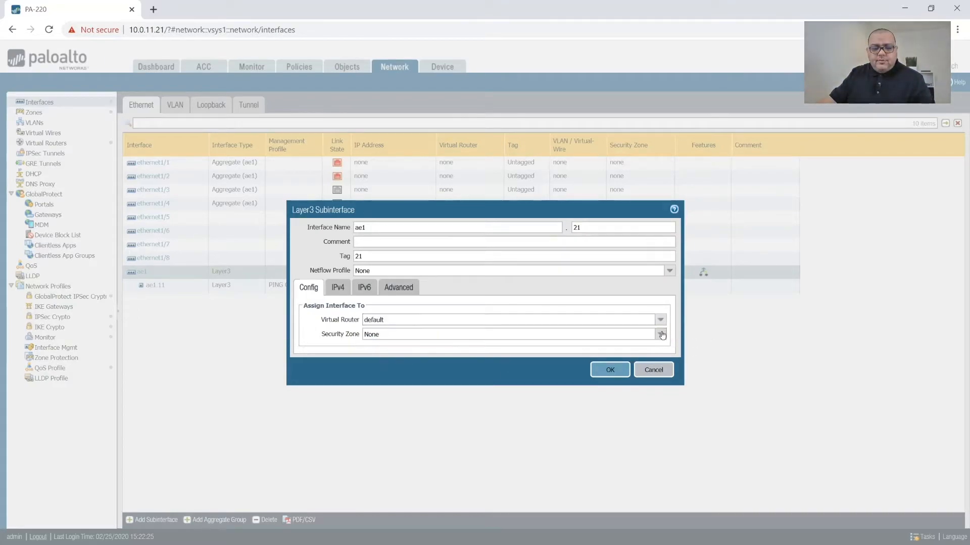
click(337, 286)
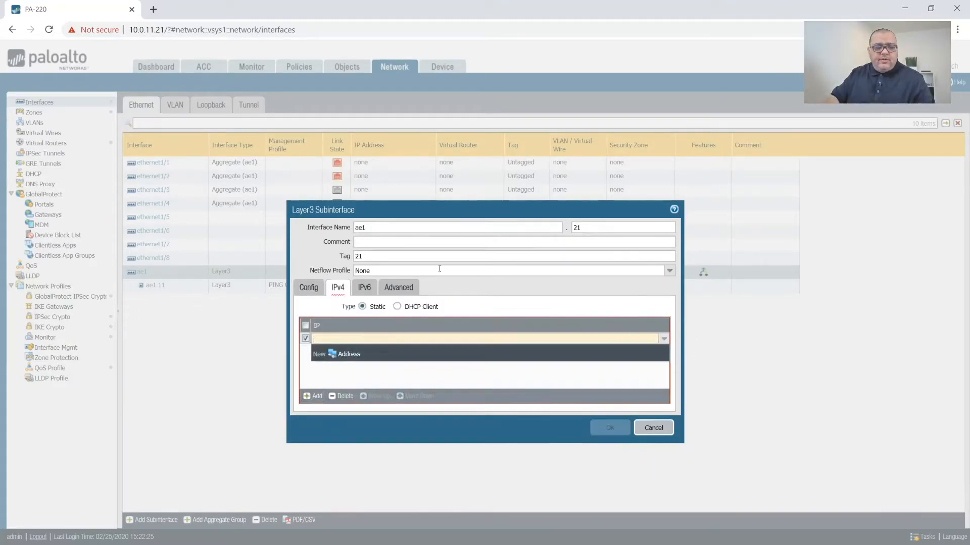
text(10.0.11.21.1/24)
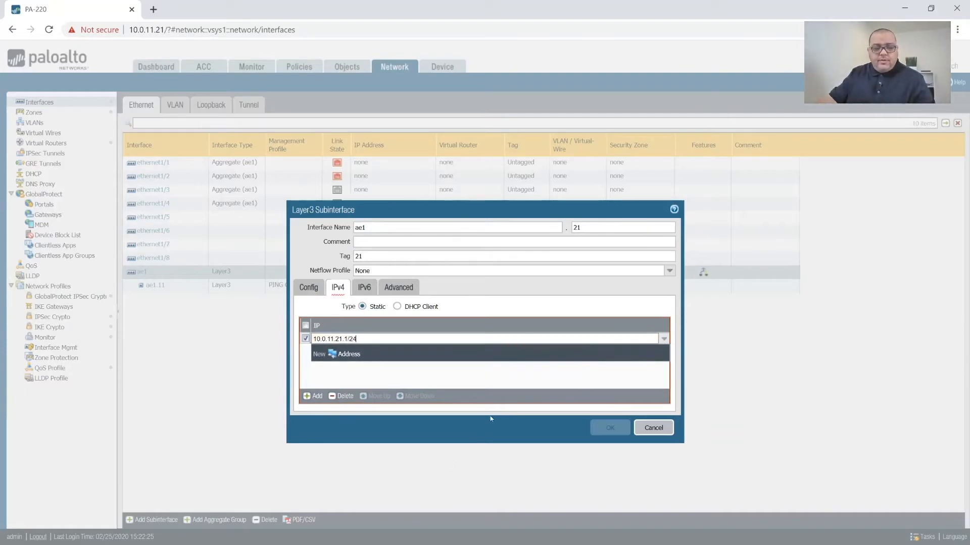
click(608, 427)
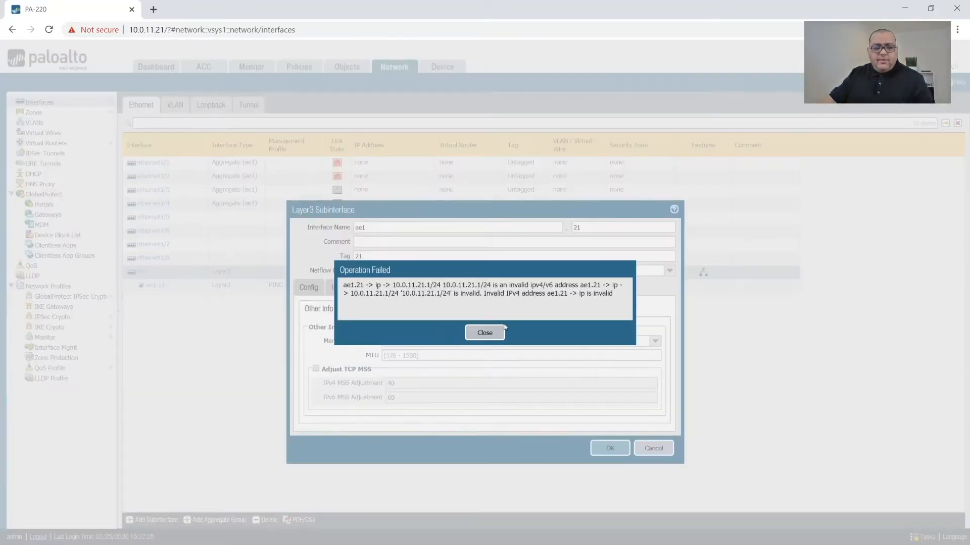
click(484, 332)
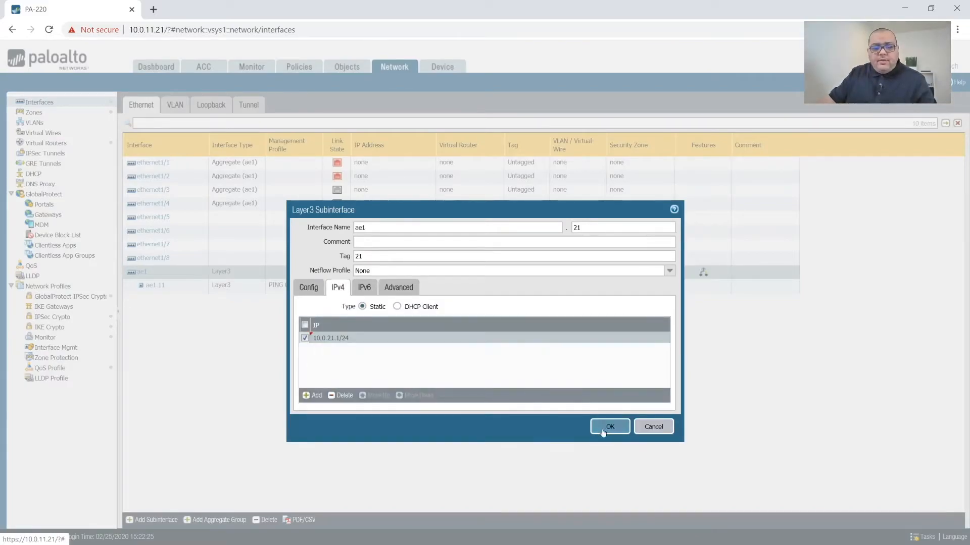
click(609, 427)
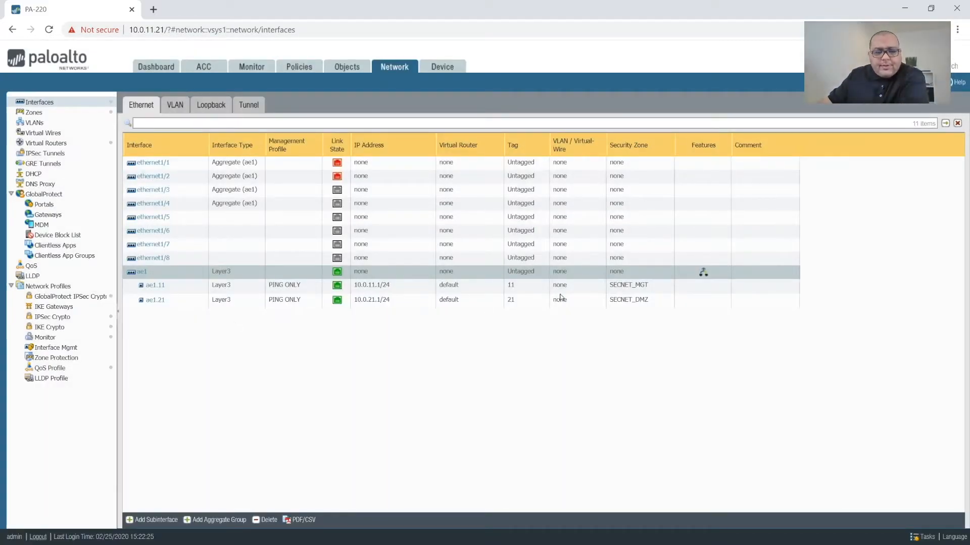
Step: Add subinterface ae1.31 with tag 31 on the default router with a security zone
click(154, 519)
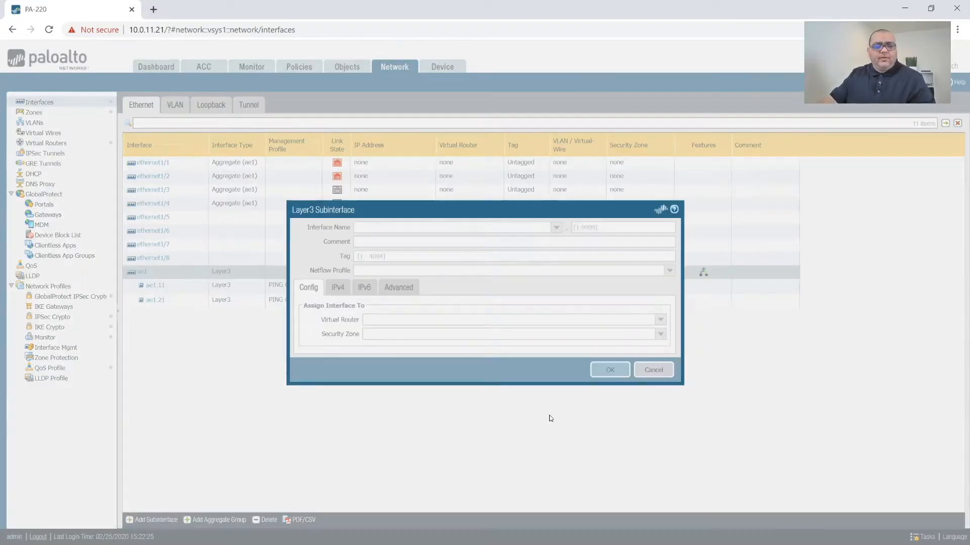
text(41)
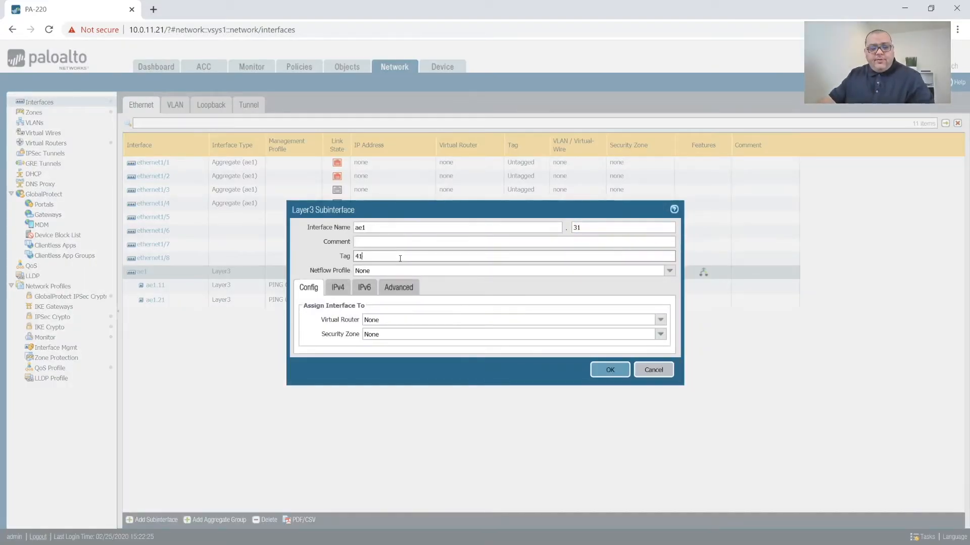
click(660, 333)
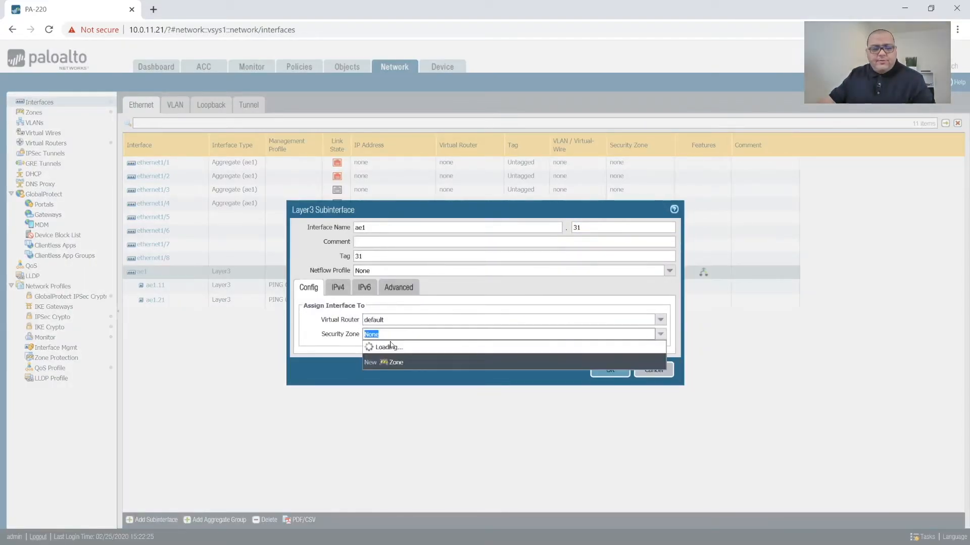
click(337, 287)
text(10.0.31.1)
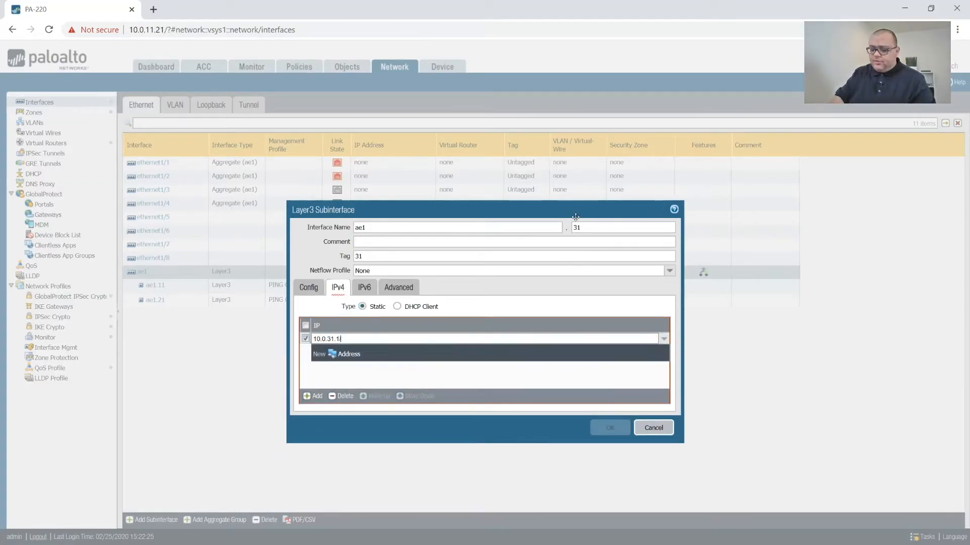
click(398, 286)
text(4)
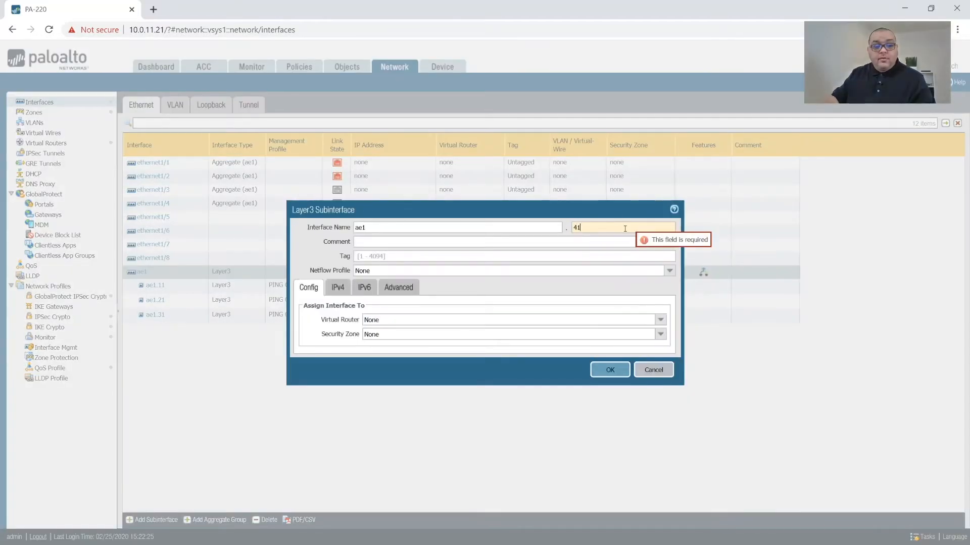
Step: Add subinterface ae1.41 with tag 41, default router, a security zone and address 10.0.41.1
click(659, 334)
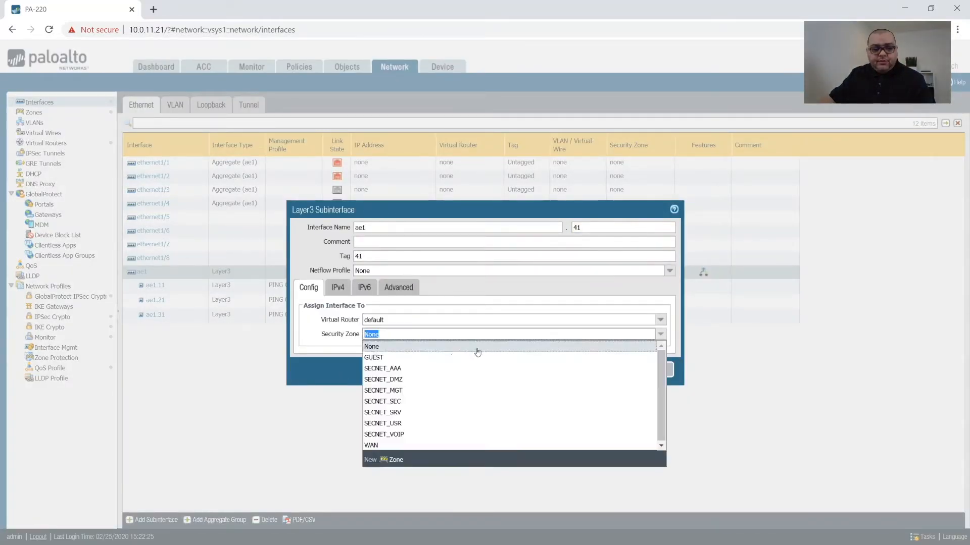
click(337, 287)
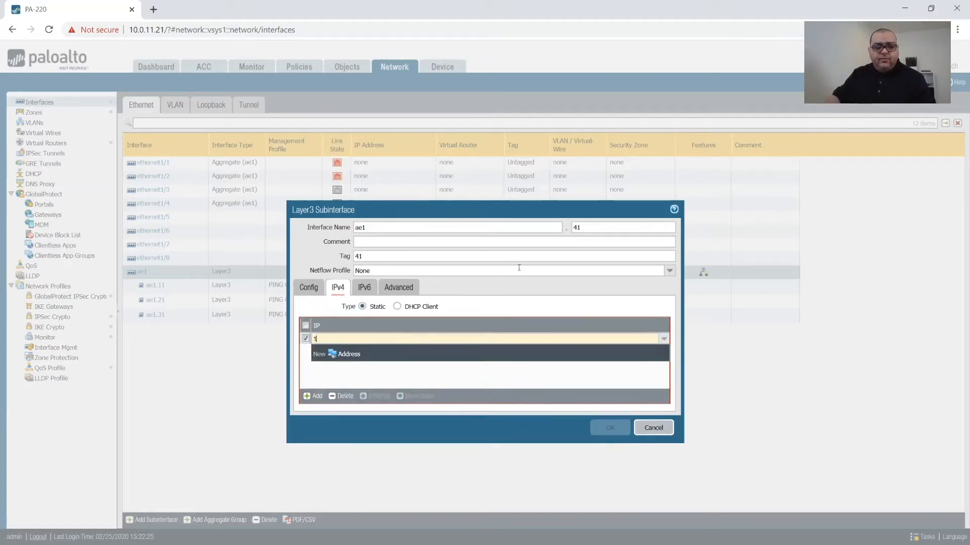
text(0.0.41.1)
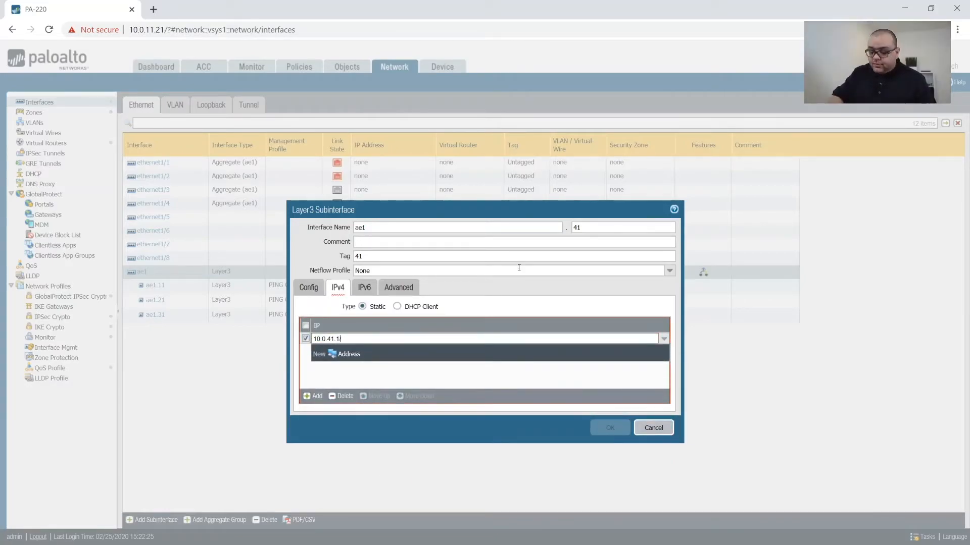
click(397, 287)
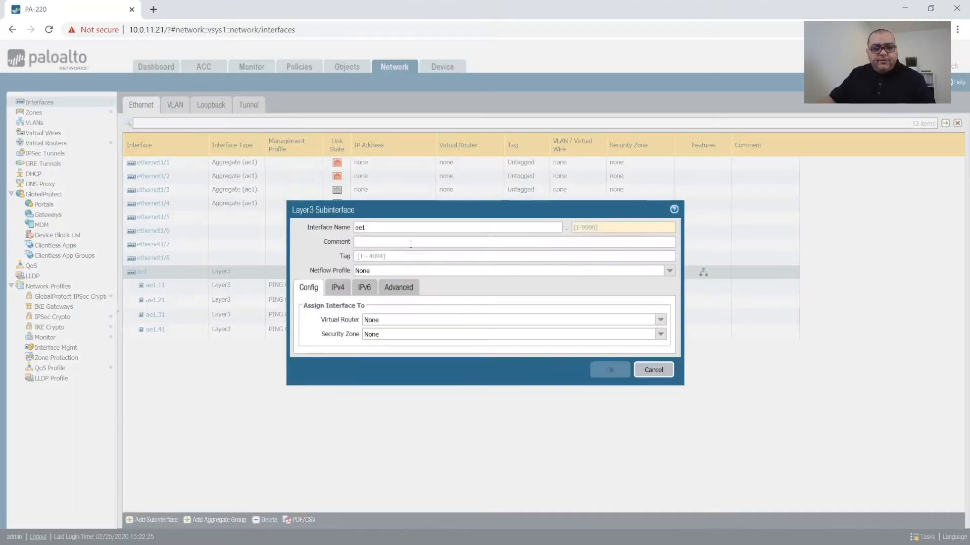
Step: Finish ae1.51 with tag 51, default router, IPv4 address and PING ONLY profile
text(51)
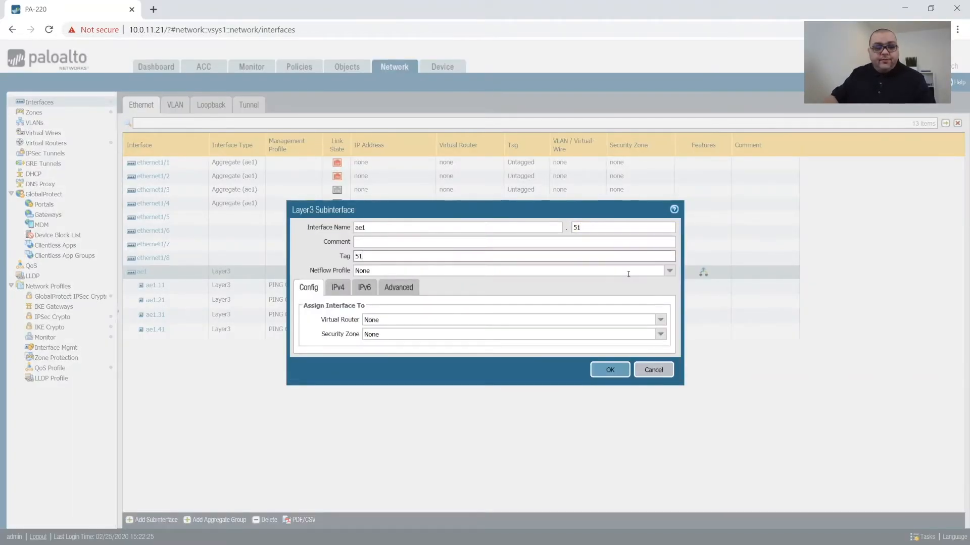
click(659, 334)
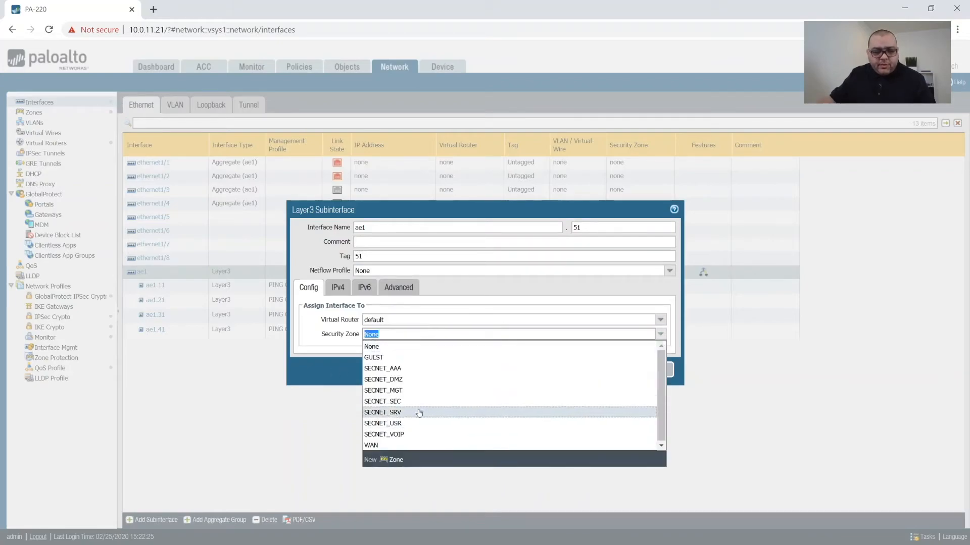
click(337, 287)
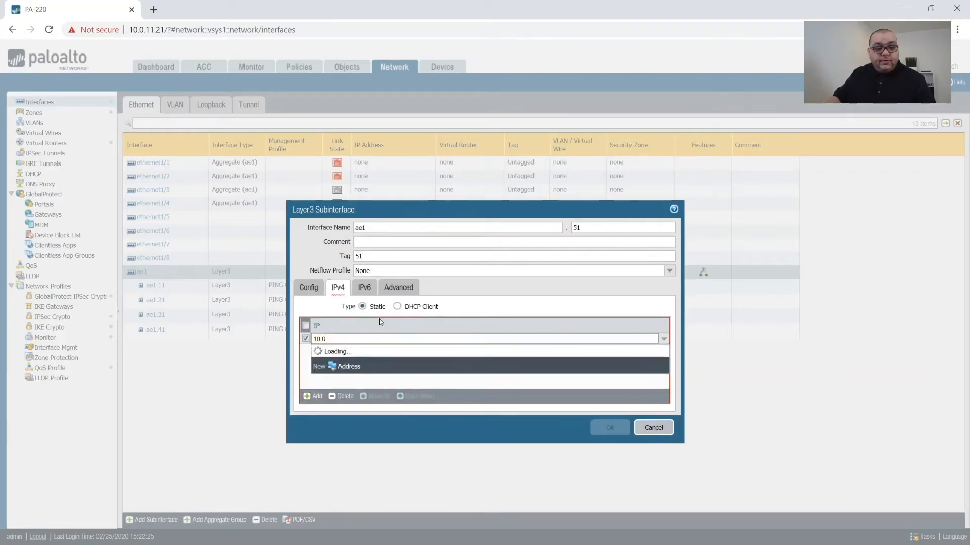
click(398, 287)
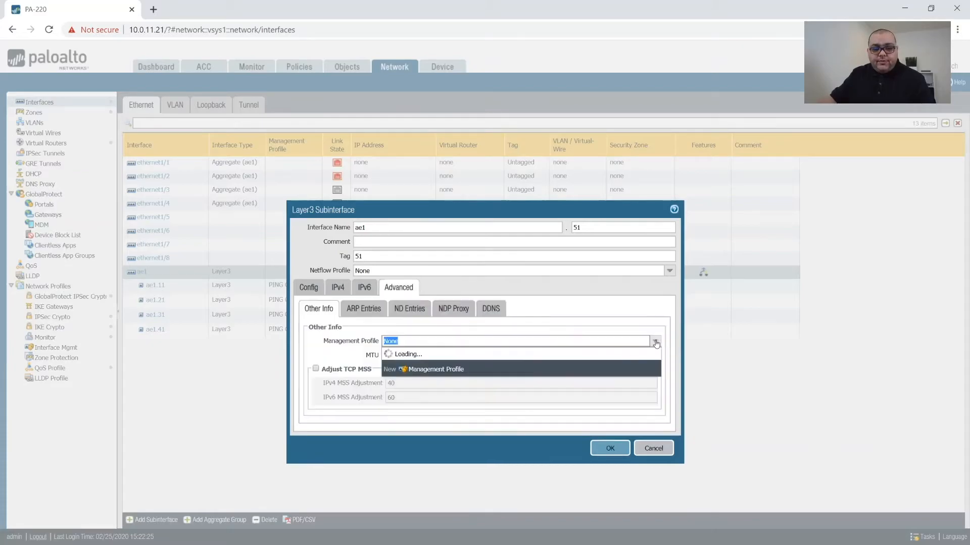
click(609, 448)
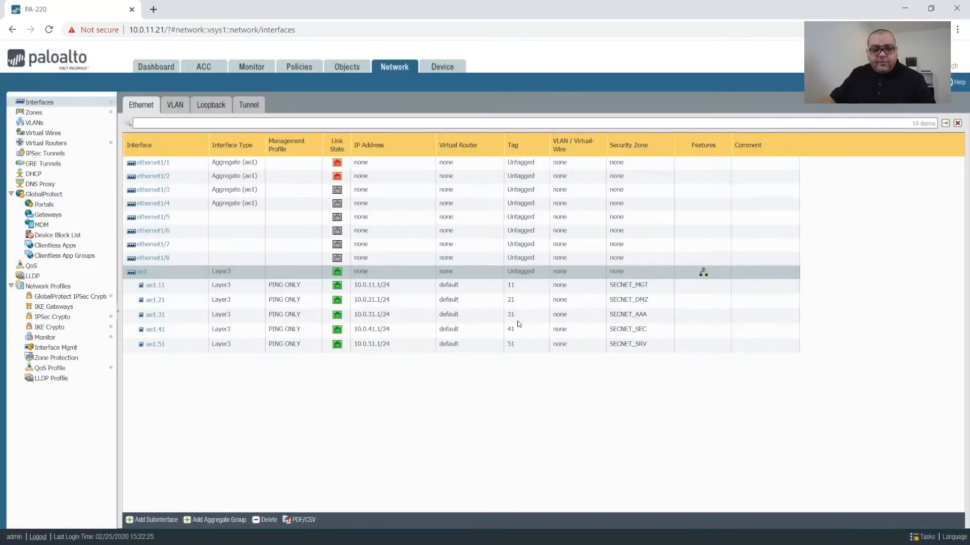
mouse_move(189, 533)
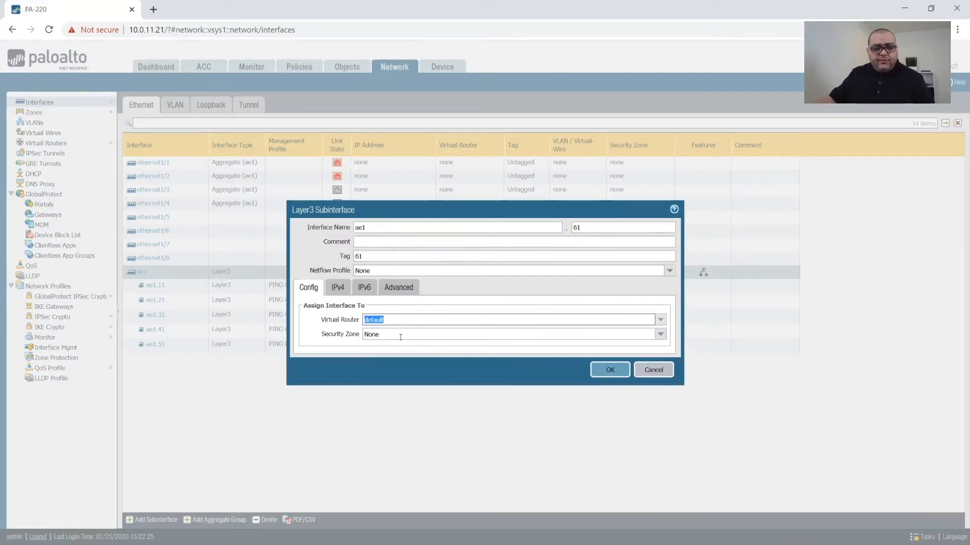
Step: Save ae1.61 in zone SECNET_VOIP with the PING ONLY management profile
click(338, 286)
text(10.0.61.1/)
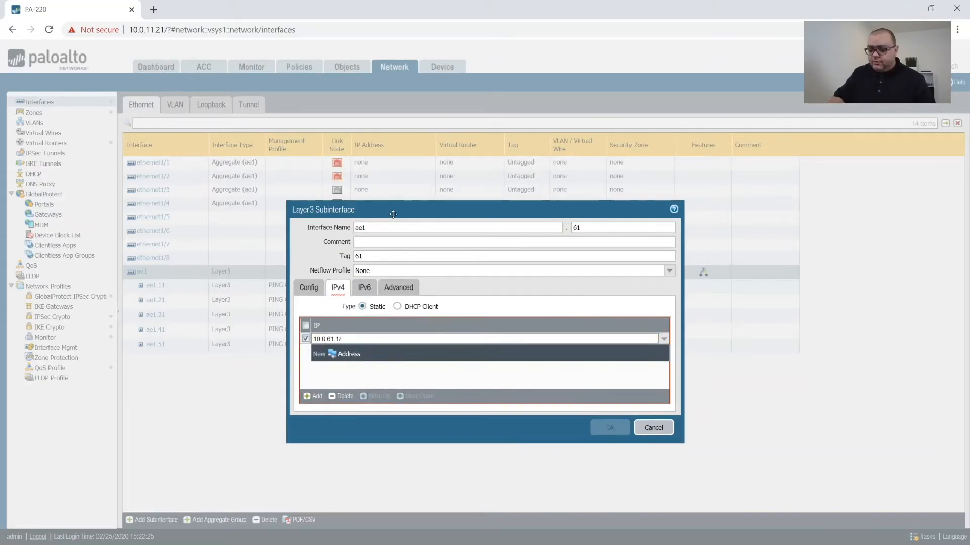
click(397, 286)
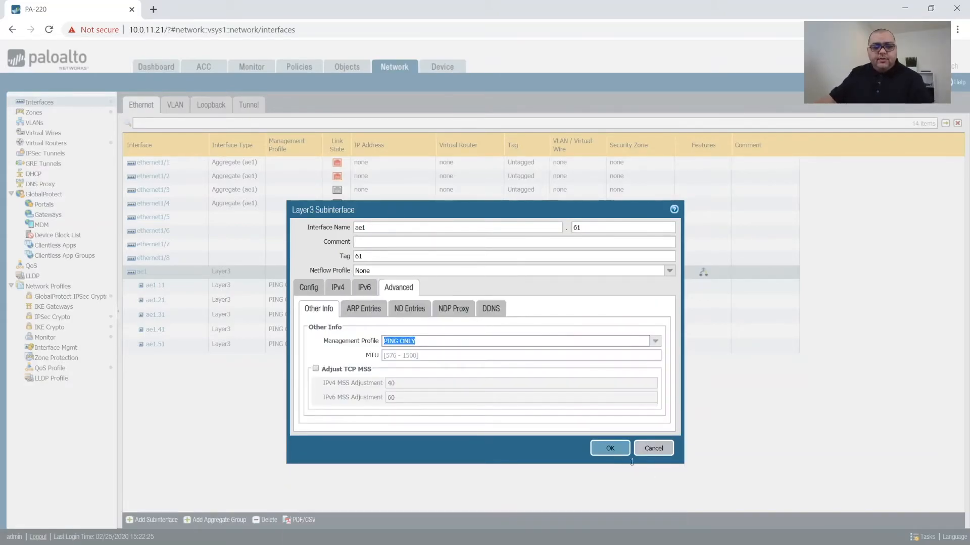
click(608, 447)
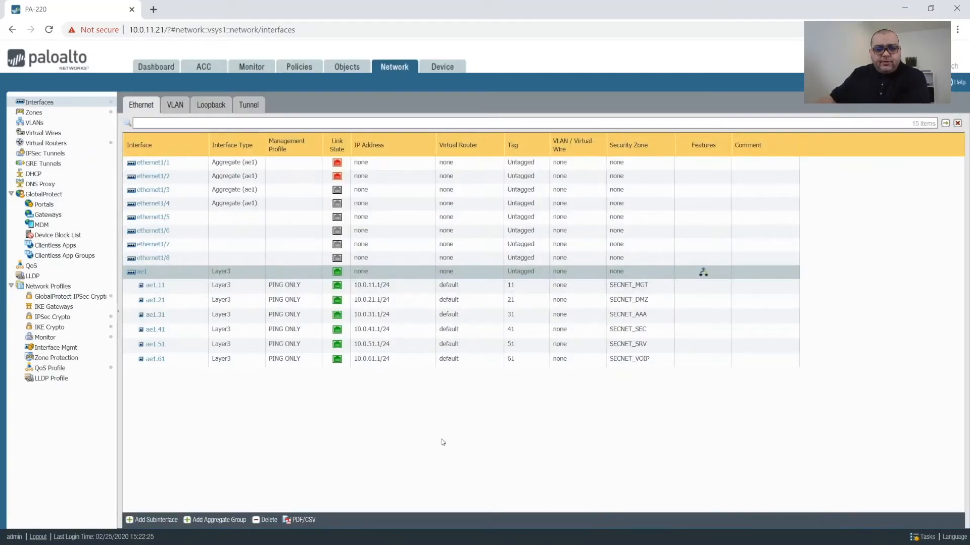
Step: Create ae1.100 with tag 100, default router, SECNET_USR zone and 10.0.100.1/22
click(155, 519)
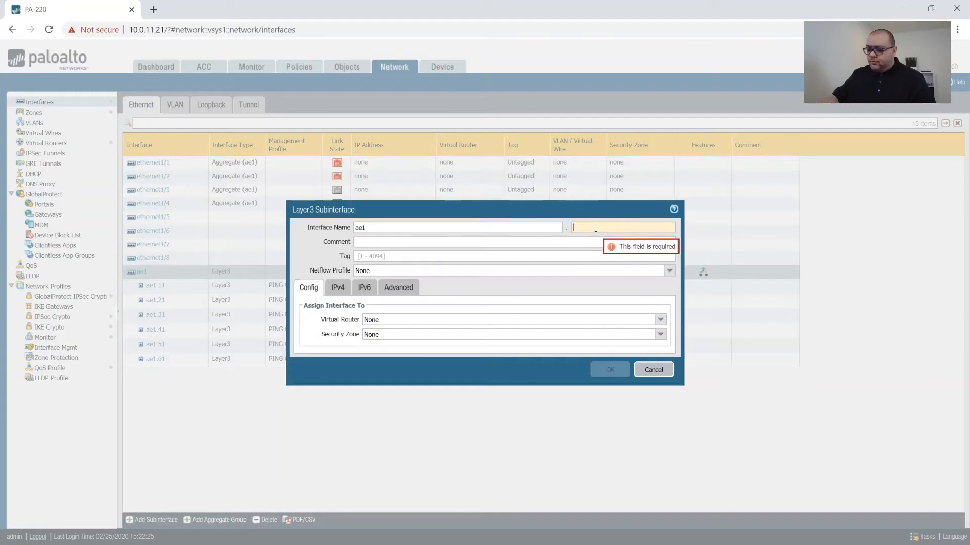
text(100)
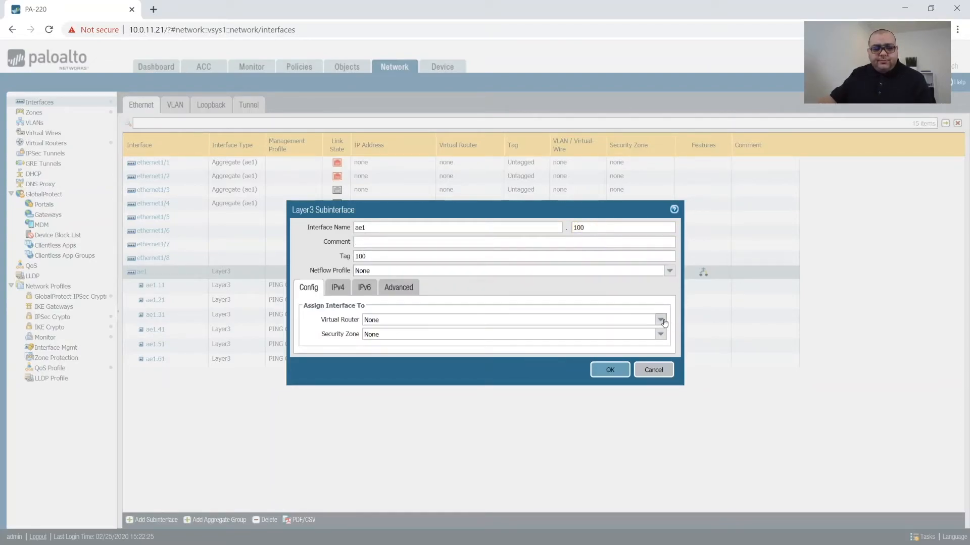
click(661, 320)
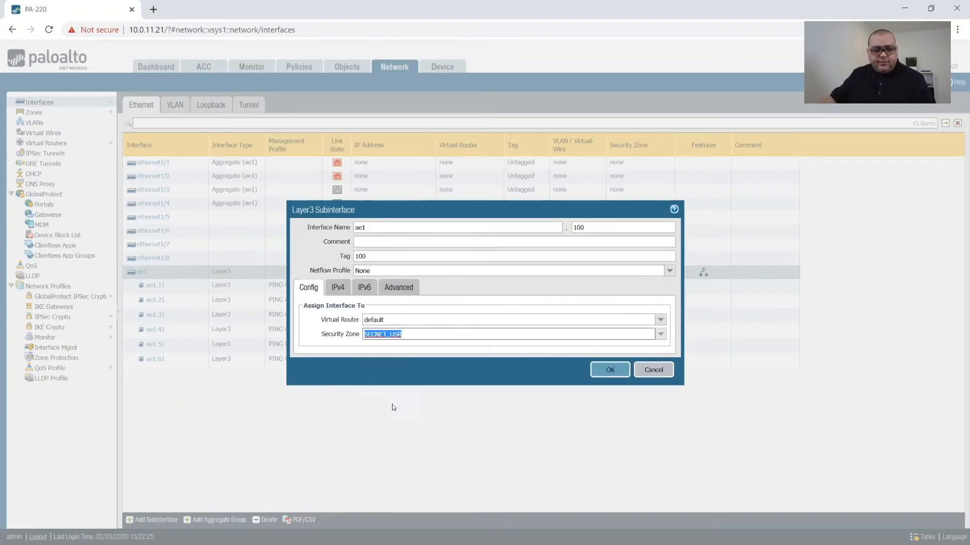
click(338, 287)
text(10.0.100.1)
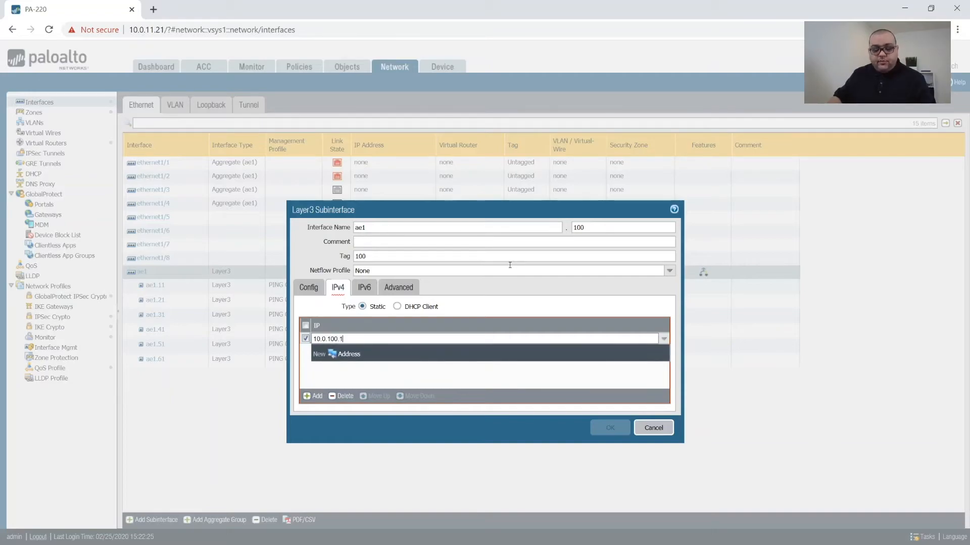
text(/22)
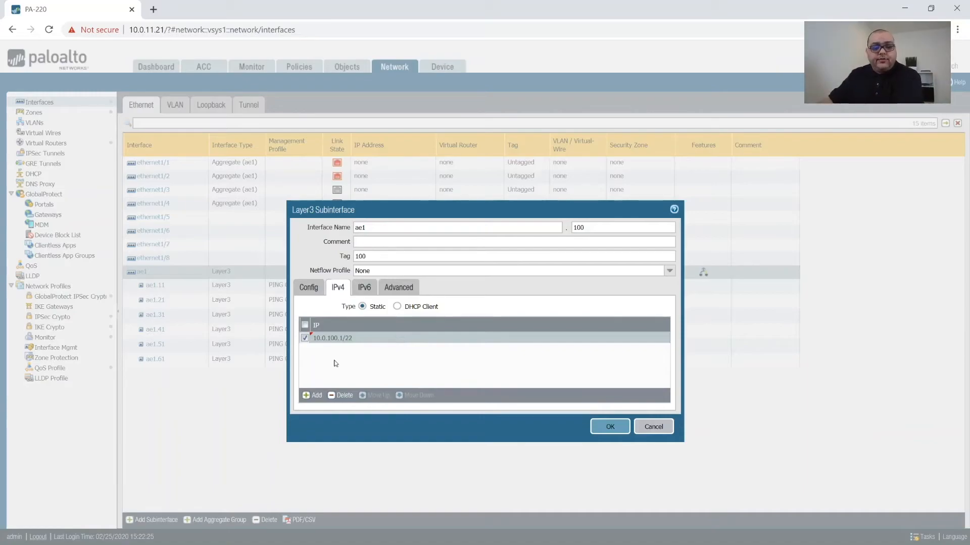
mouse_move(438, 419)
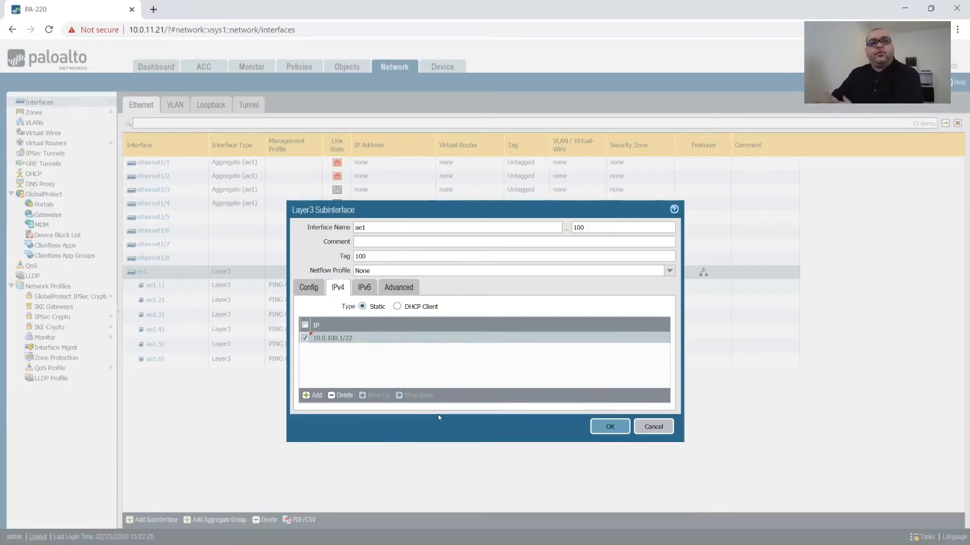
mouse_move(713, 311)
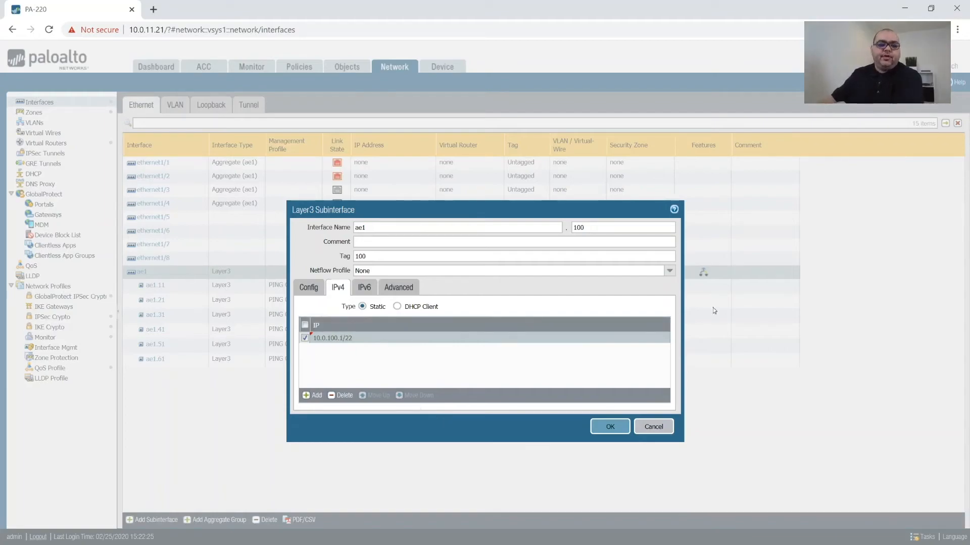
mouse_move(344, 354)
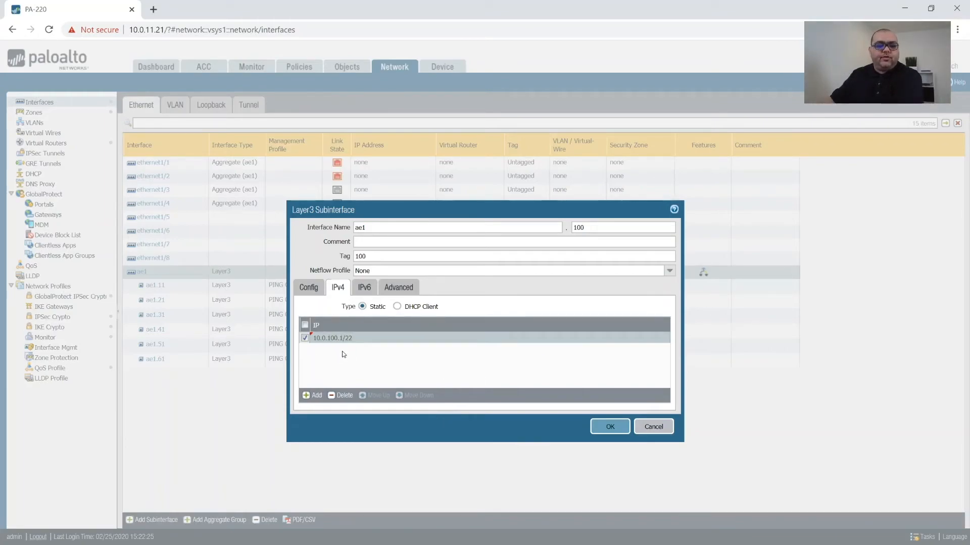
mouse_move(286, 351)
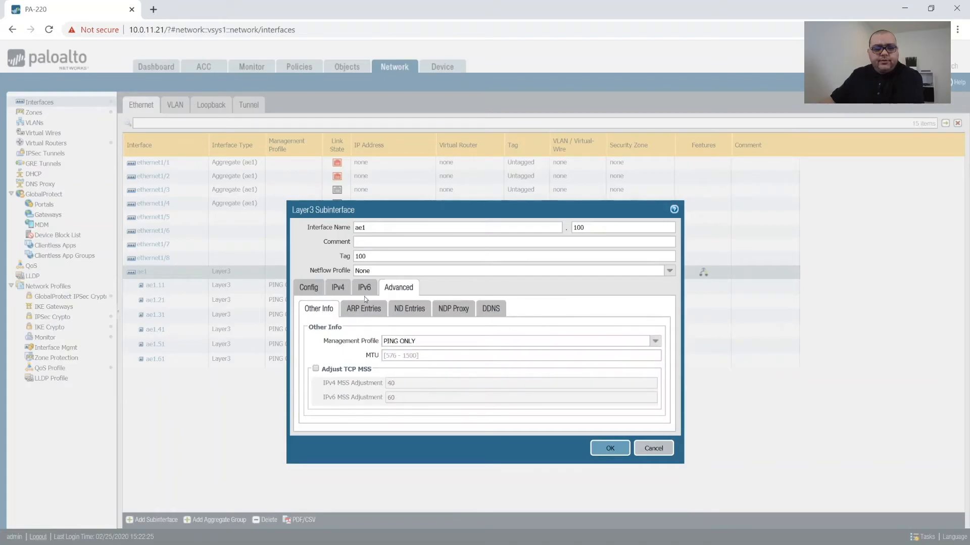
click(308, 287)
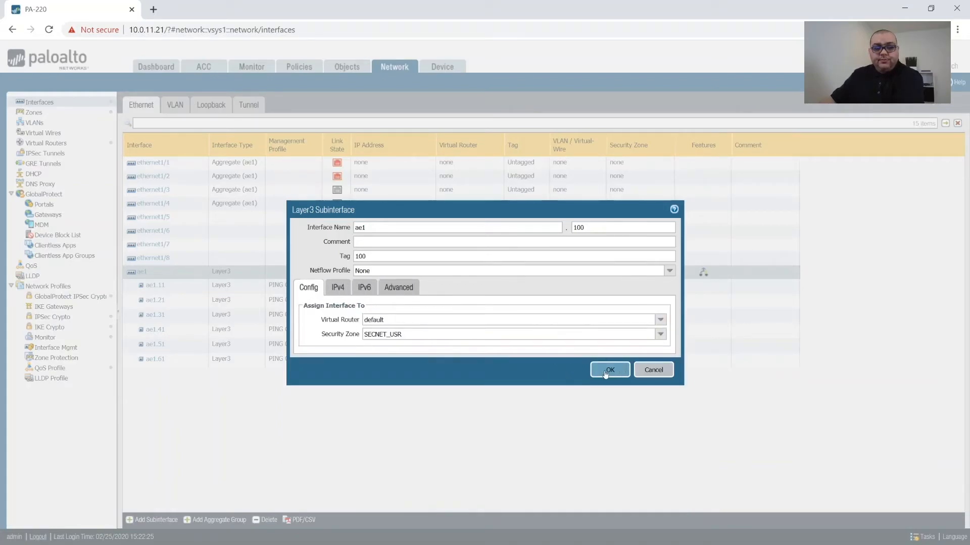
click(609, 369)
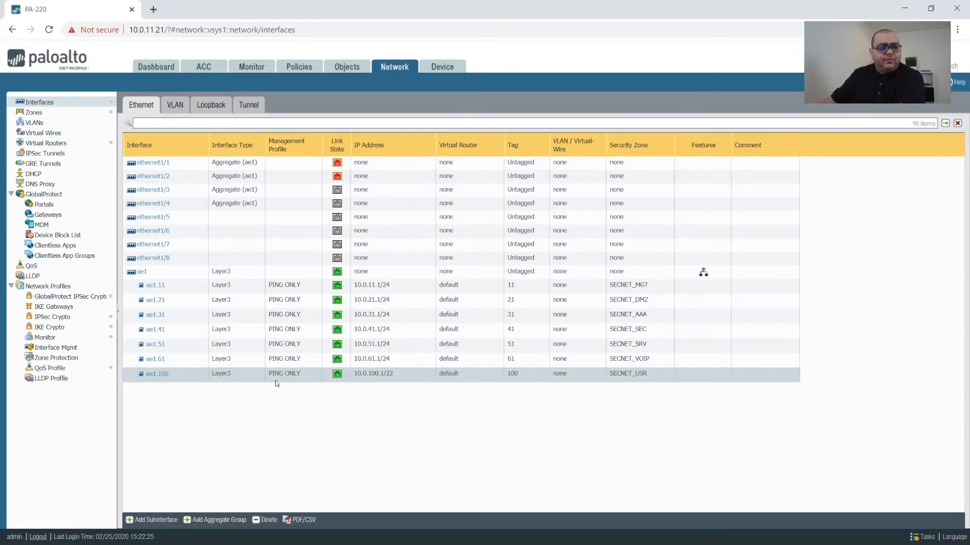
Step: Discard an empty new subinterface and reselect the ae1 parent interface
click(155, 520)
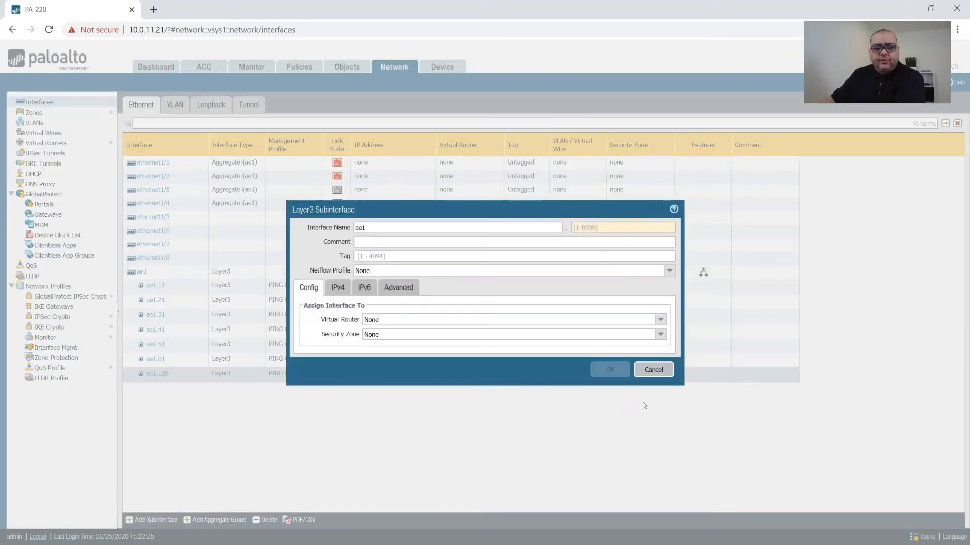
click(653, 369)
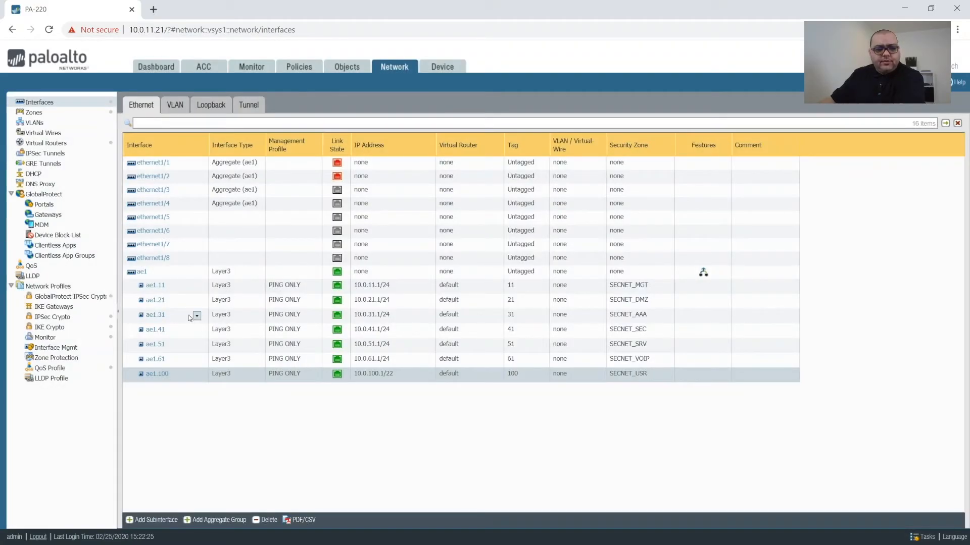
click(143, 271)
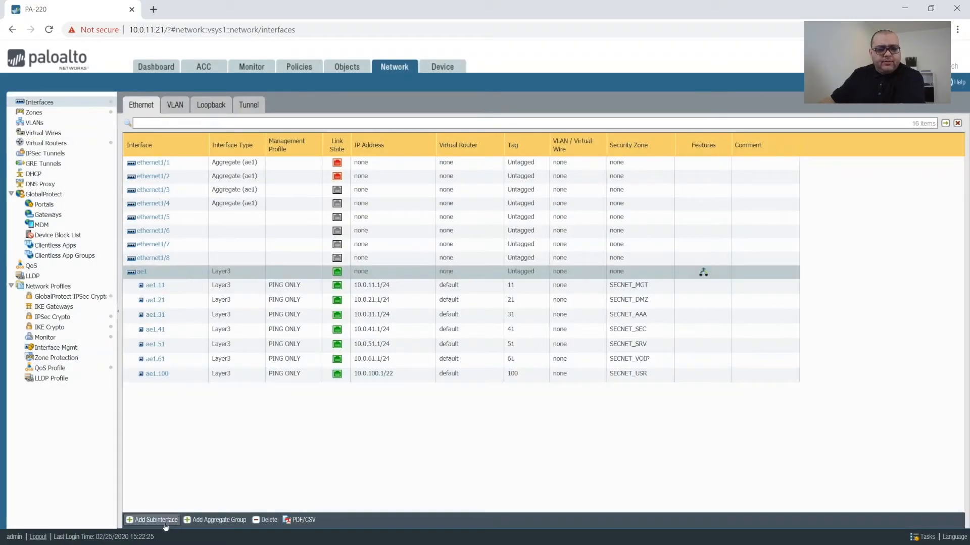
Step: Create guest subinterface ae1.666 with tag 666, GUEST zone and address 192.168.0.1
click(151, 520)
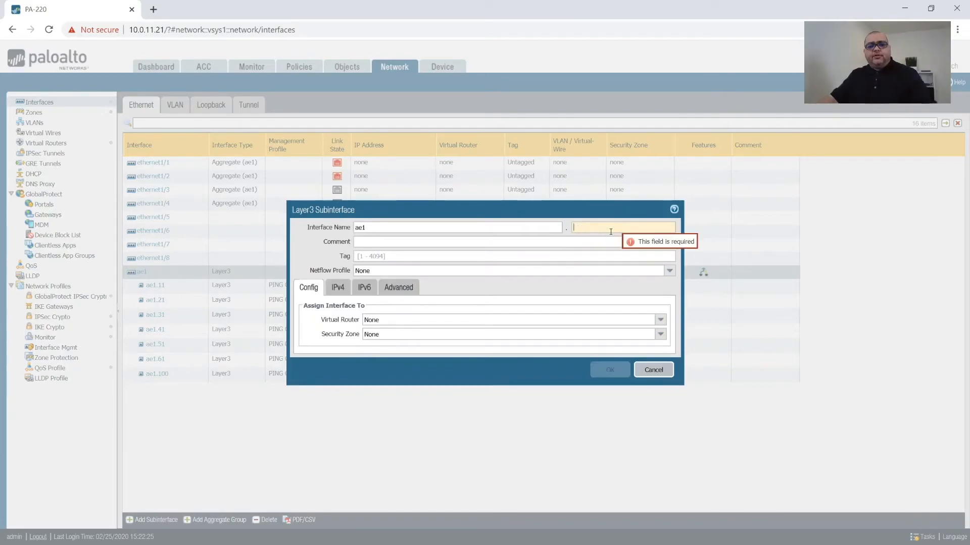
text(666)
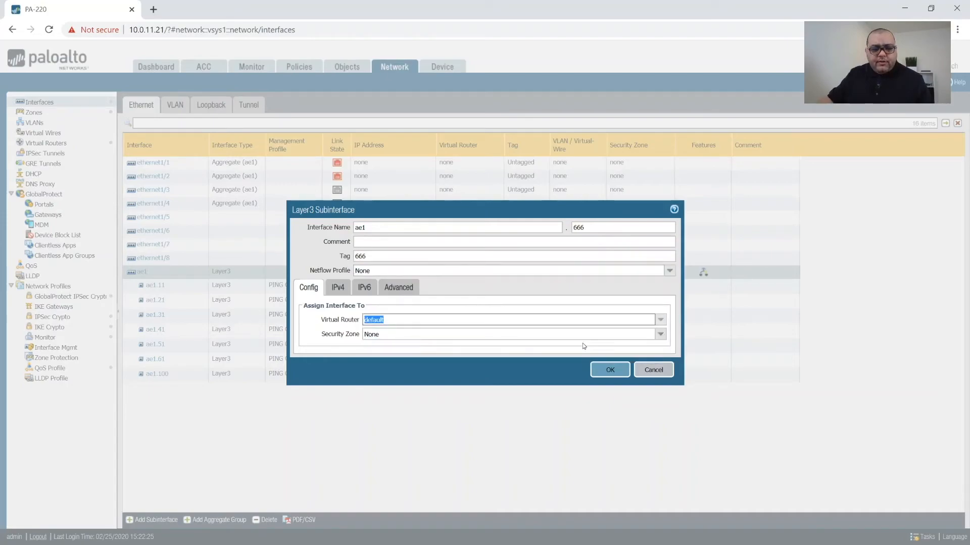
click(660, 334)
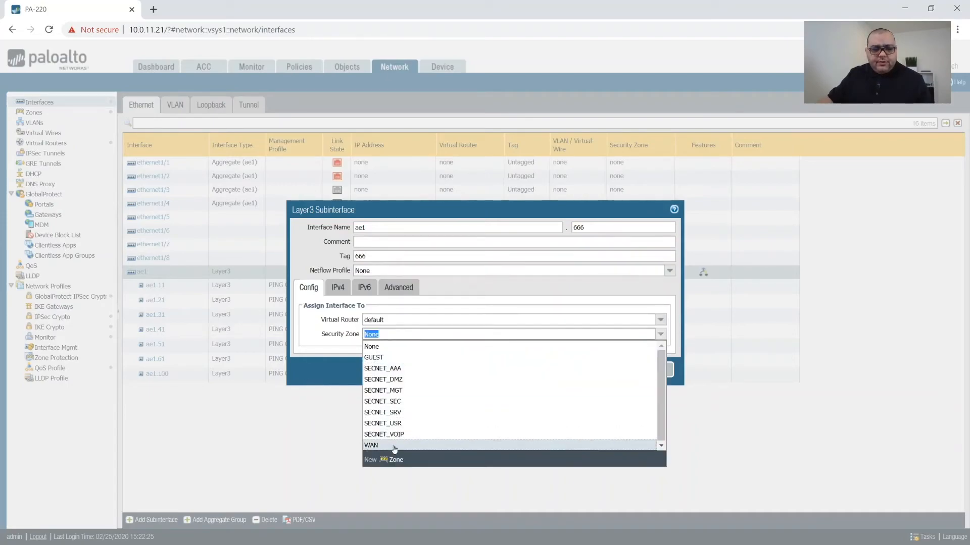
click(373, 358)
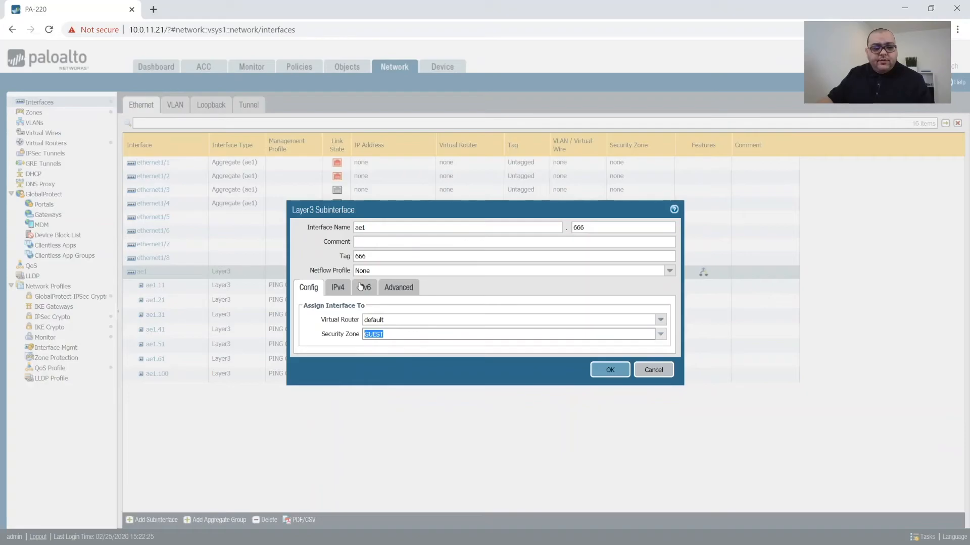
click(338, 287)
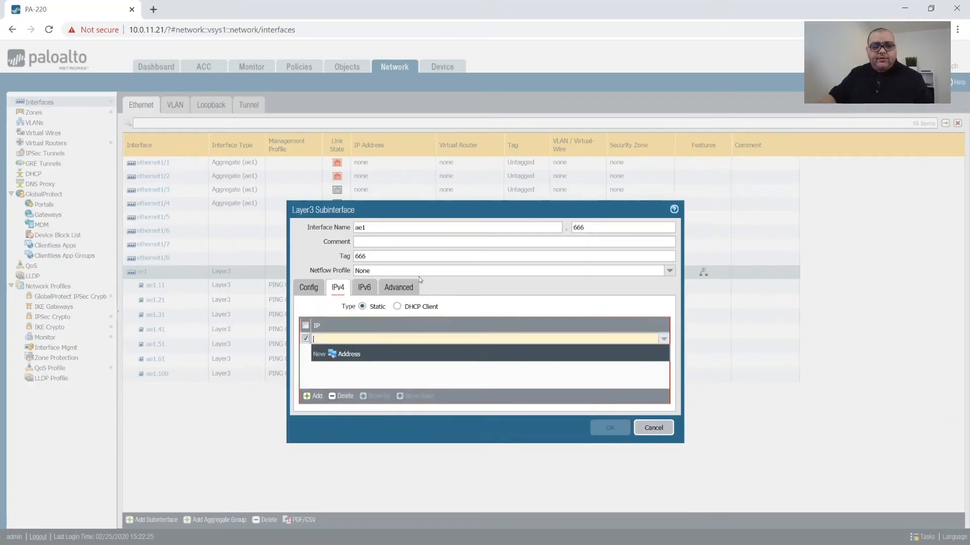
text(192.168)
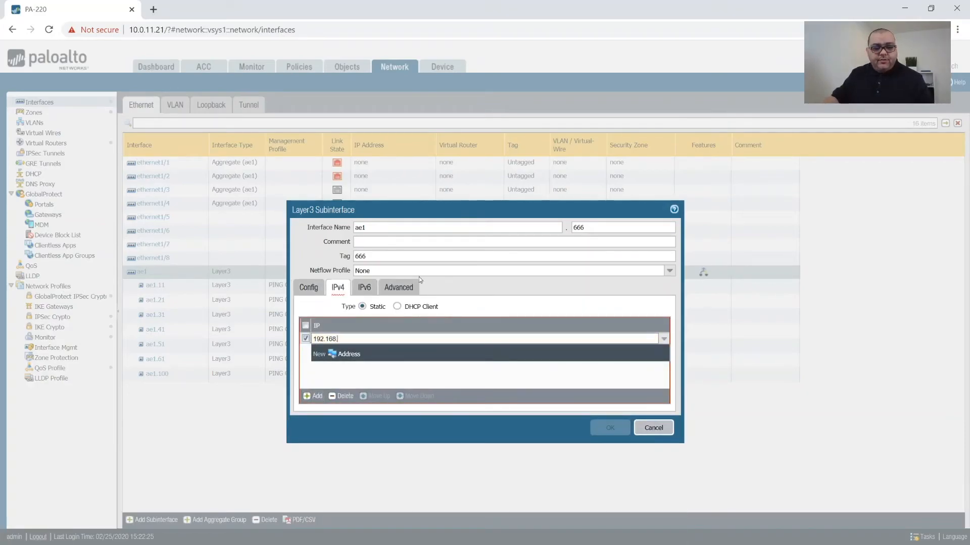
text(.0.1/22)
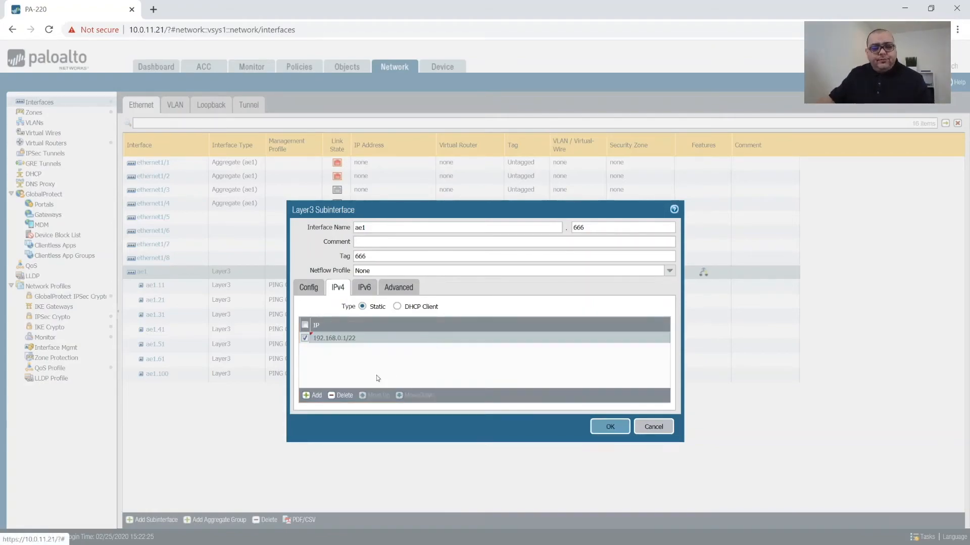
click(309, 287)
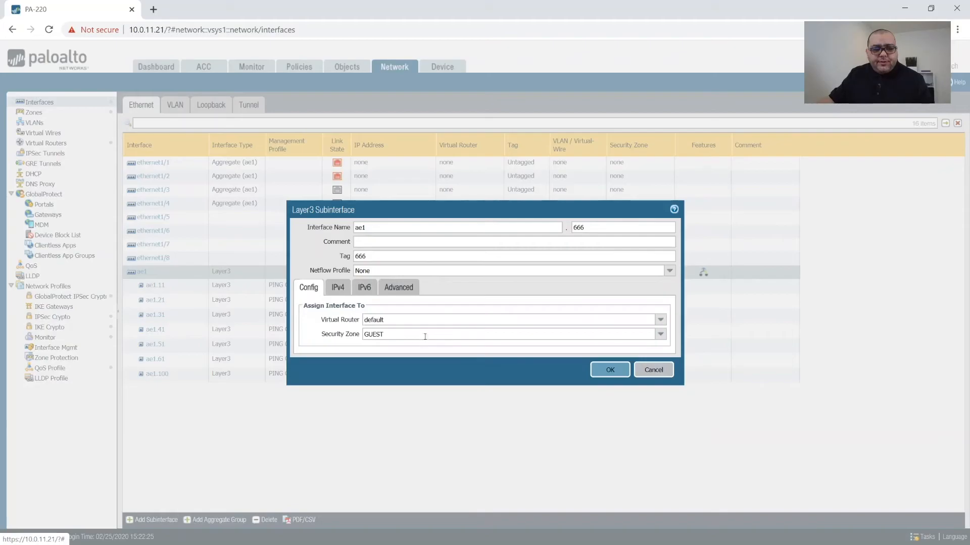
click(398, 287)
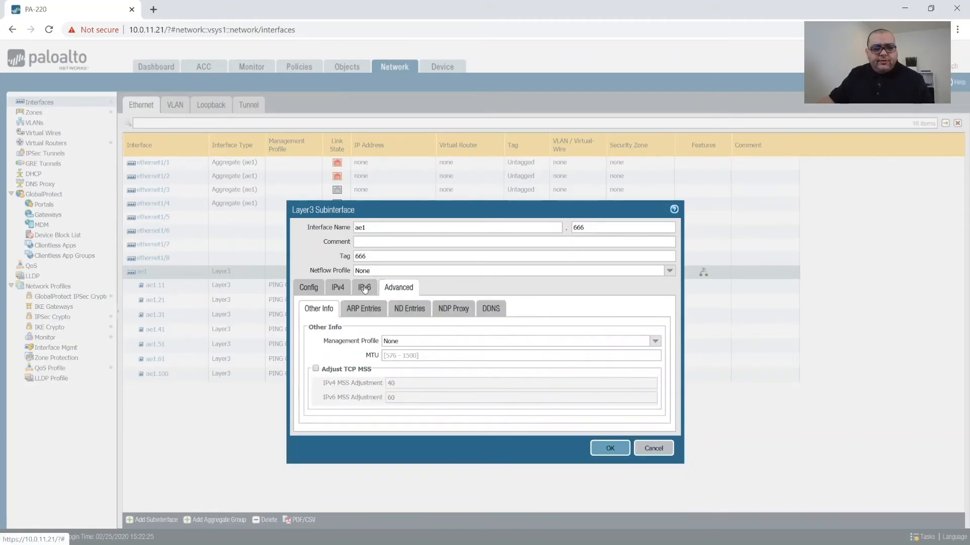
click(308, 287)
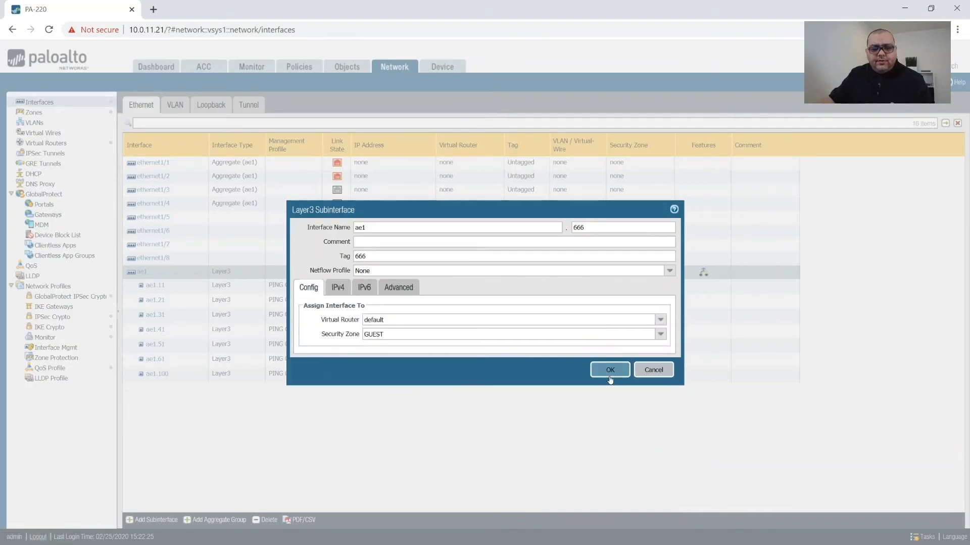
click(609, 369)
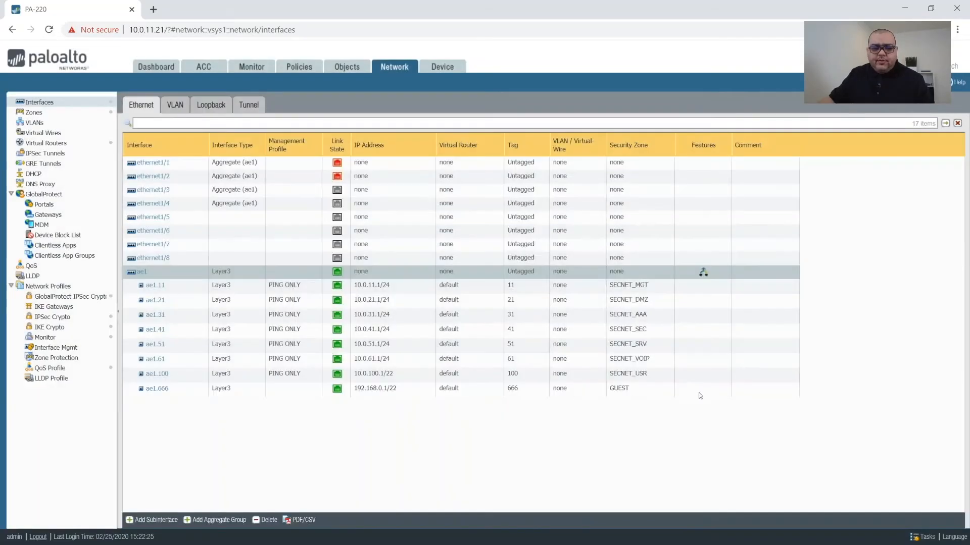
mouse_move(275, 258)
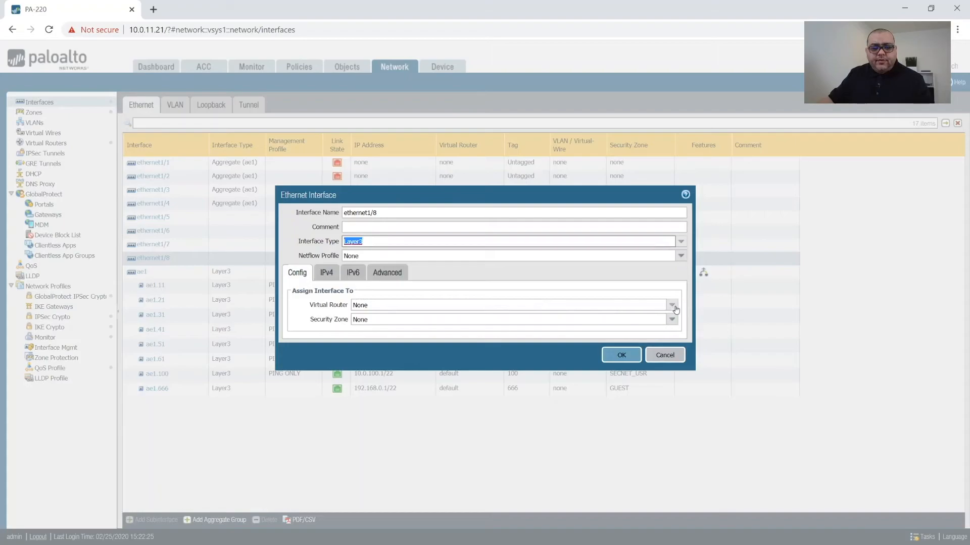
Step: Put ethernet1/8 on the default virtual router in the WAN zone
click(671, 319)
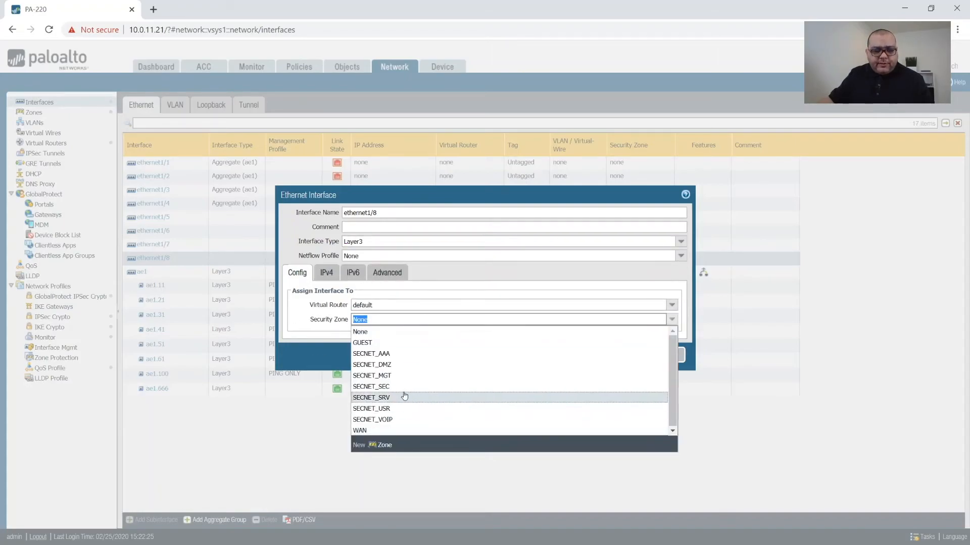
mouse_move(399, 423)
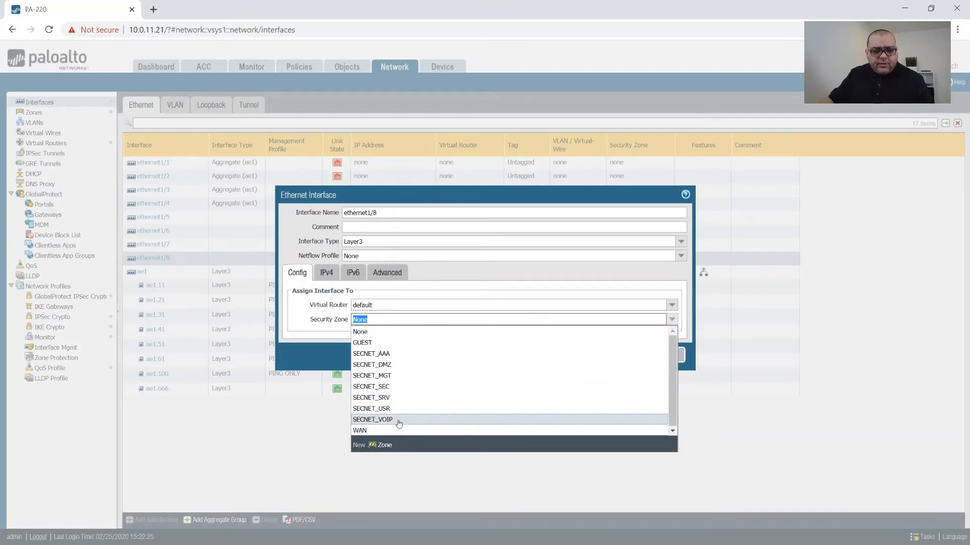
click(359, 430)
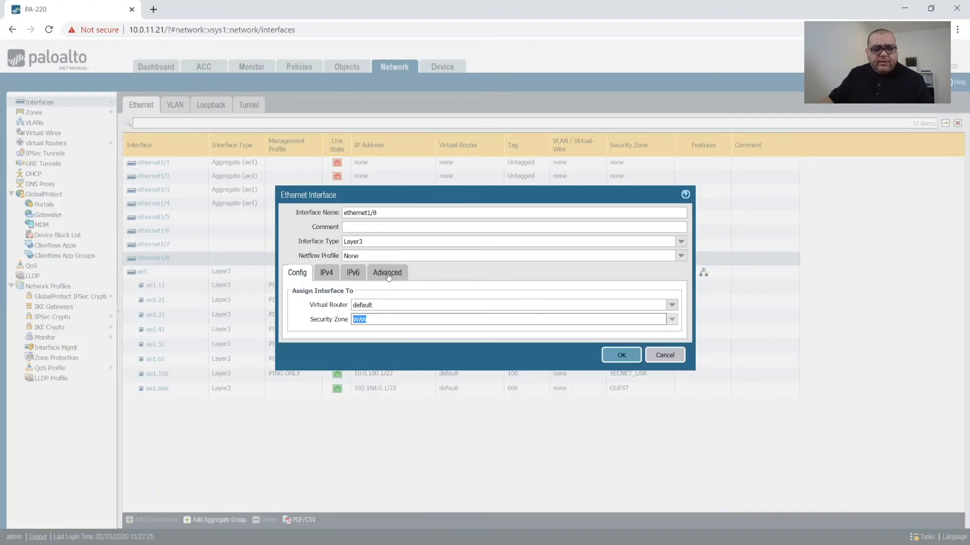
click(326, 273)
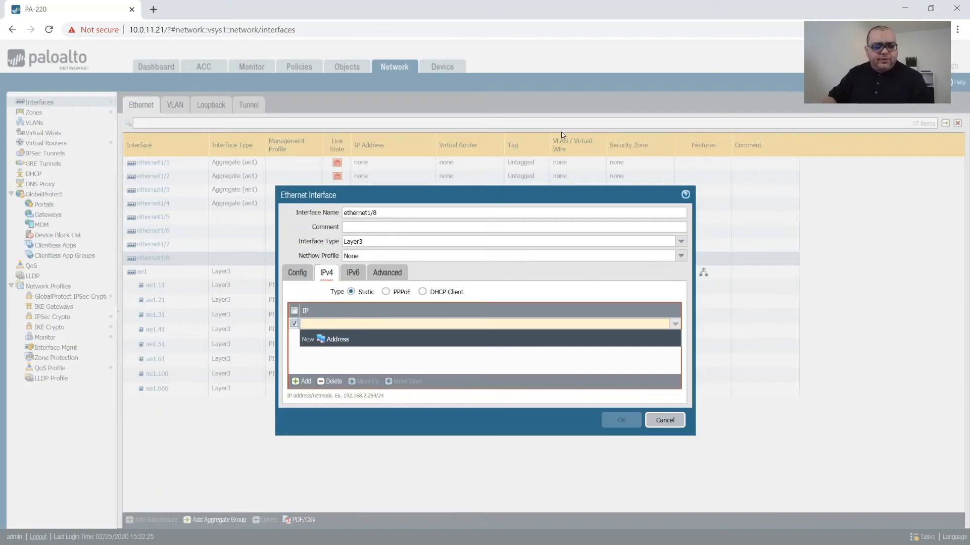
Step: Enter static IPv4 address 96.231.240.217/24 on ethernet1/8 and commit the entry
text(96)
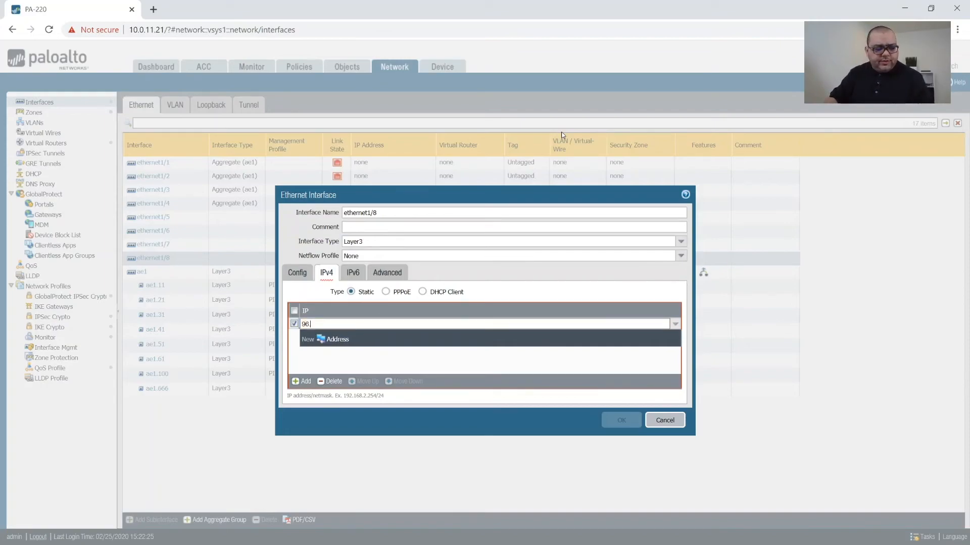
text(.231.2)
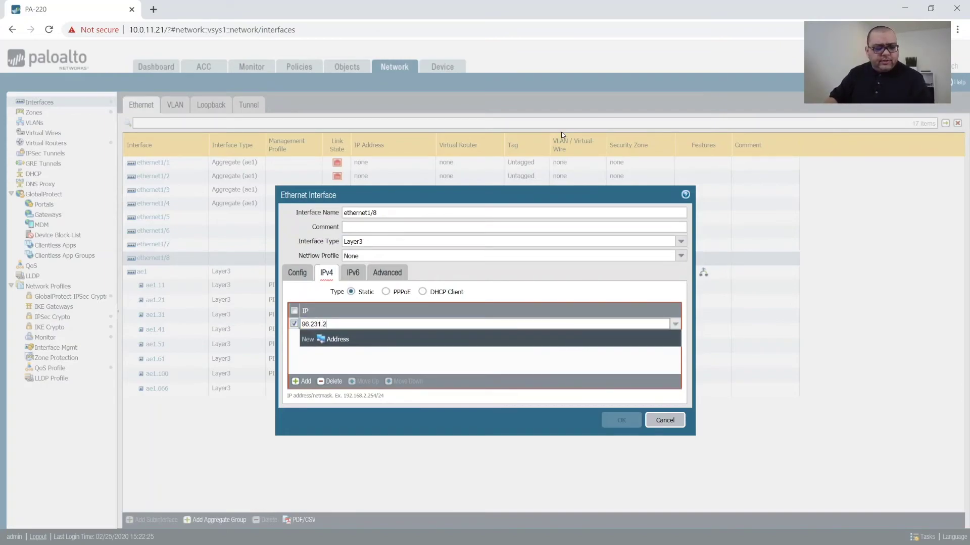
text(40)
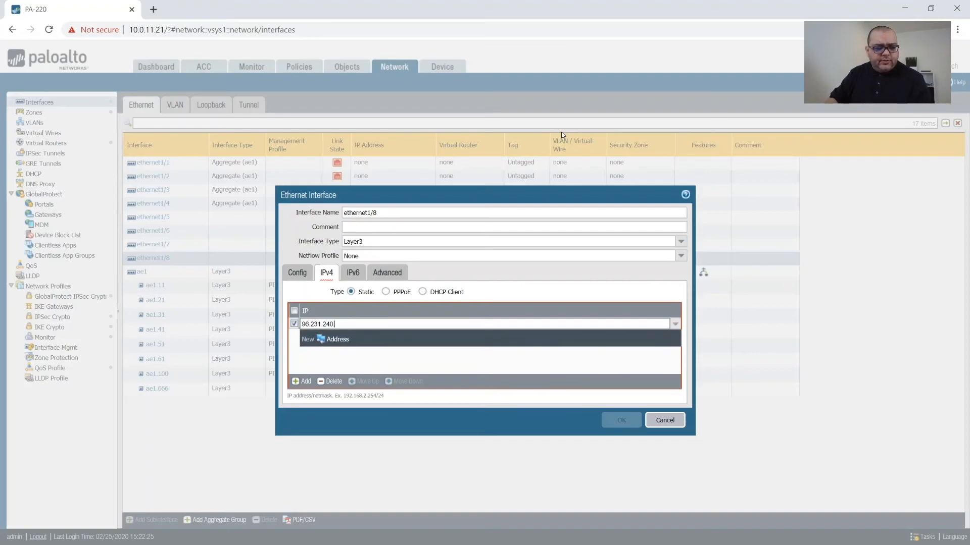
text(.217)
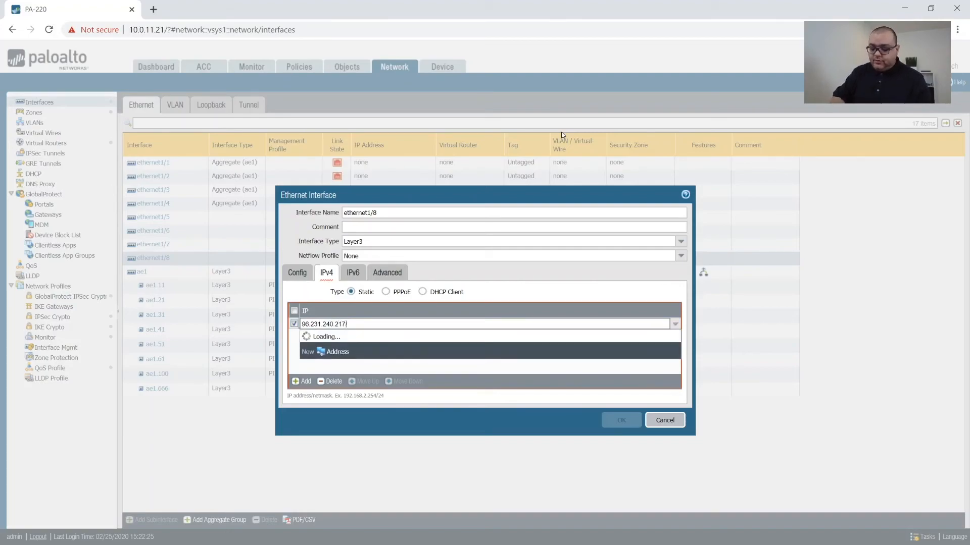
text(/24)
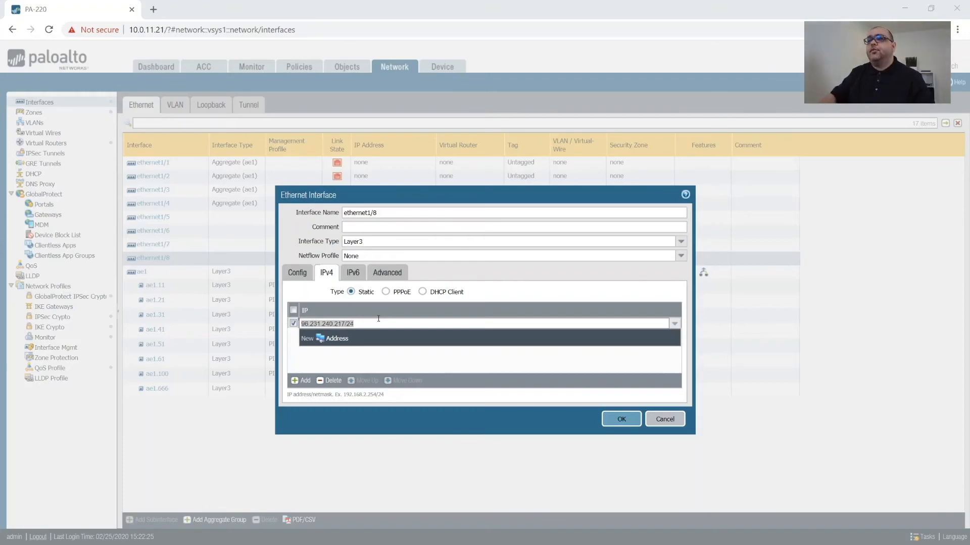
mouse_move(491, 284)
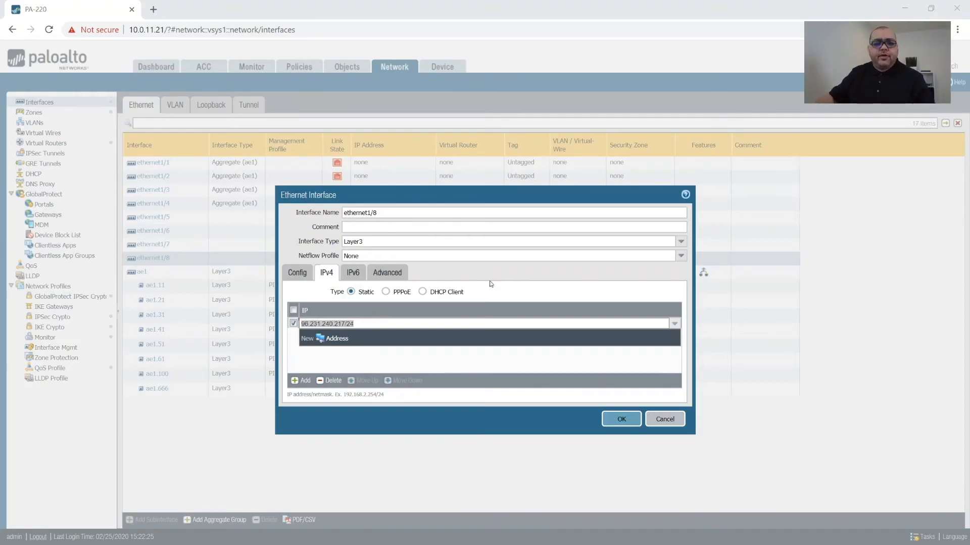
click(393, 340)
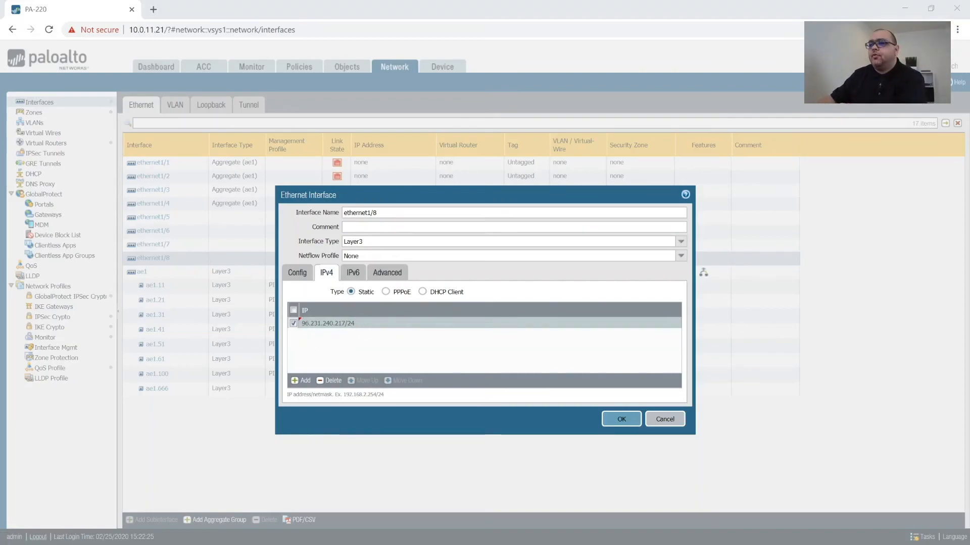
mouse_move(200, 379)
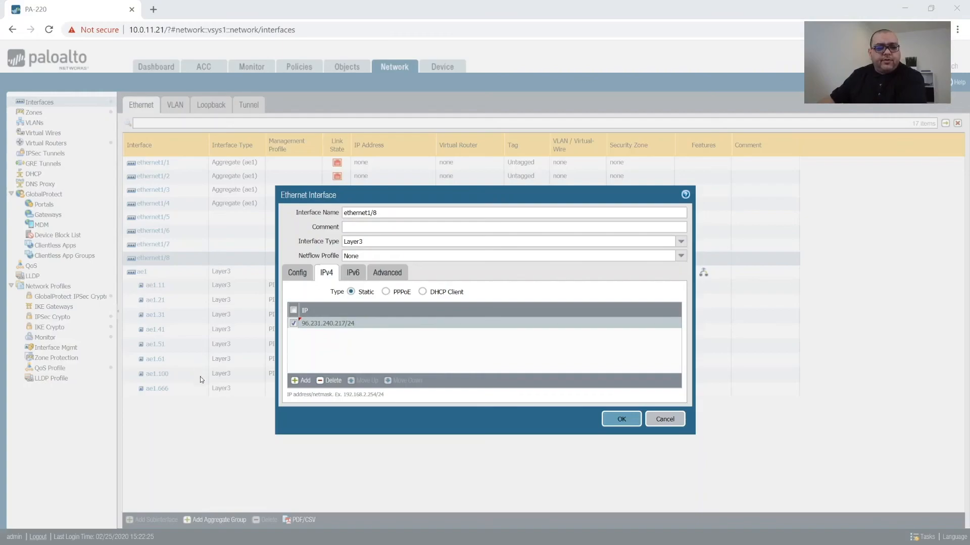
mouse_move(446, 362)
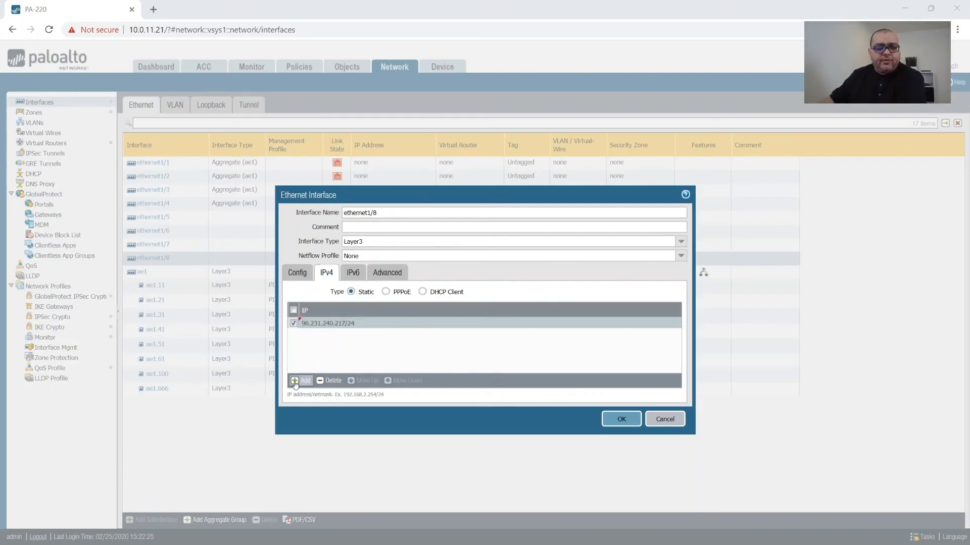
Step: Add 96.231.240.218 and 96.231.240.219 as two more ethernet1/8 address rows
click(301, 380)
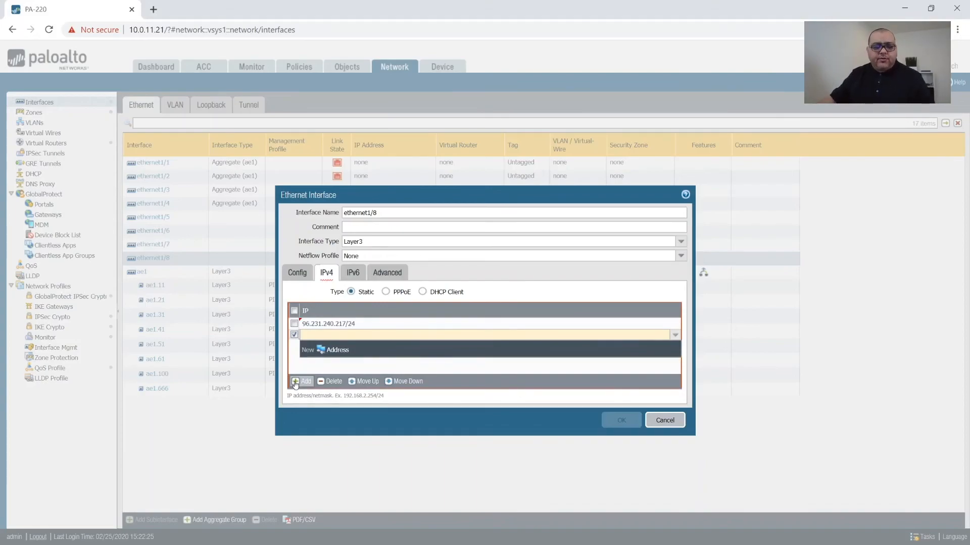
text(96.231.240.2)
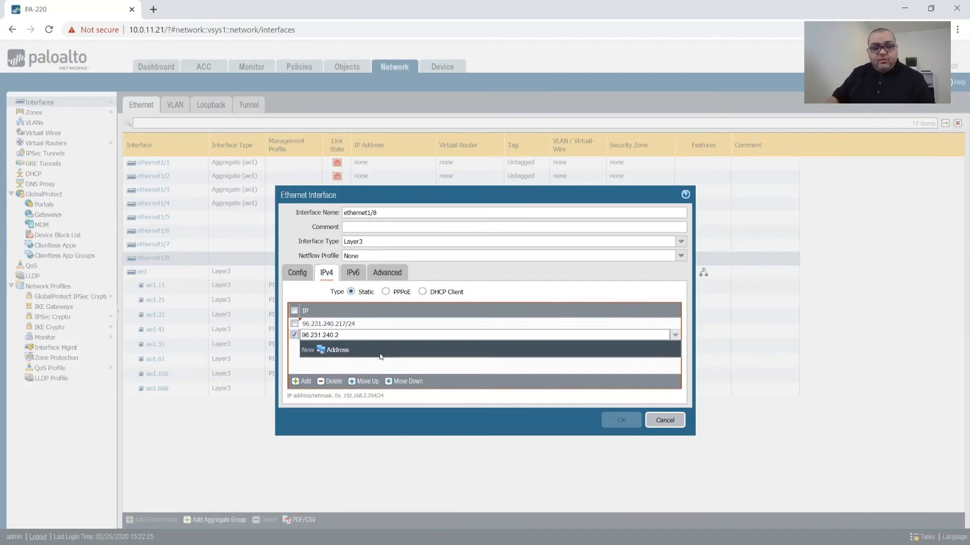
text(18)
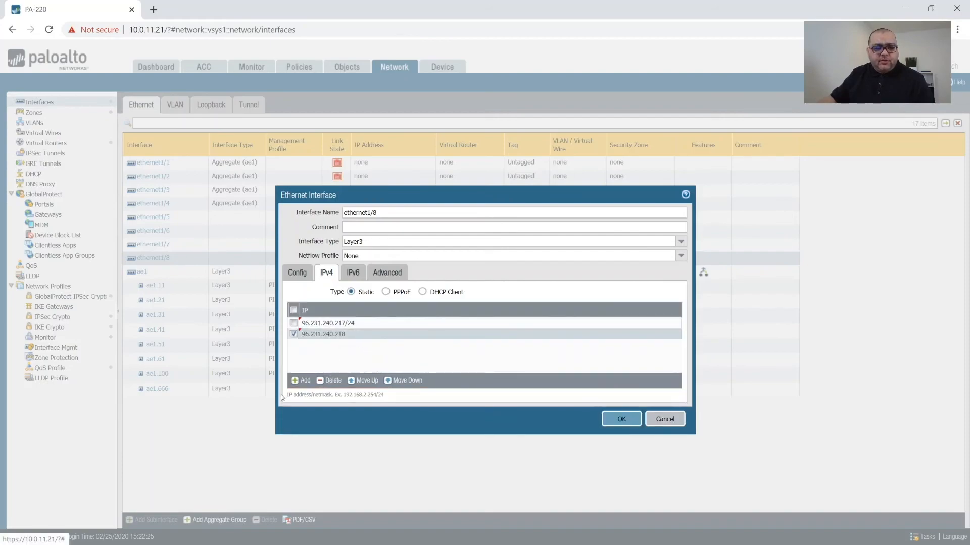
click(305, 380)
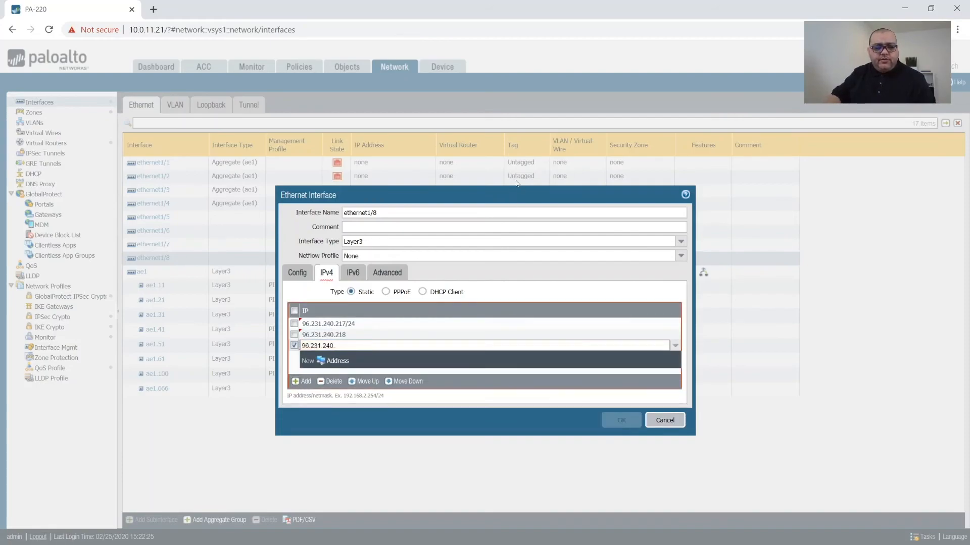
text(.219)
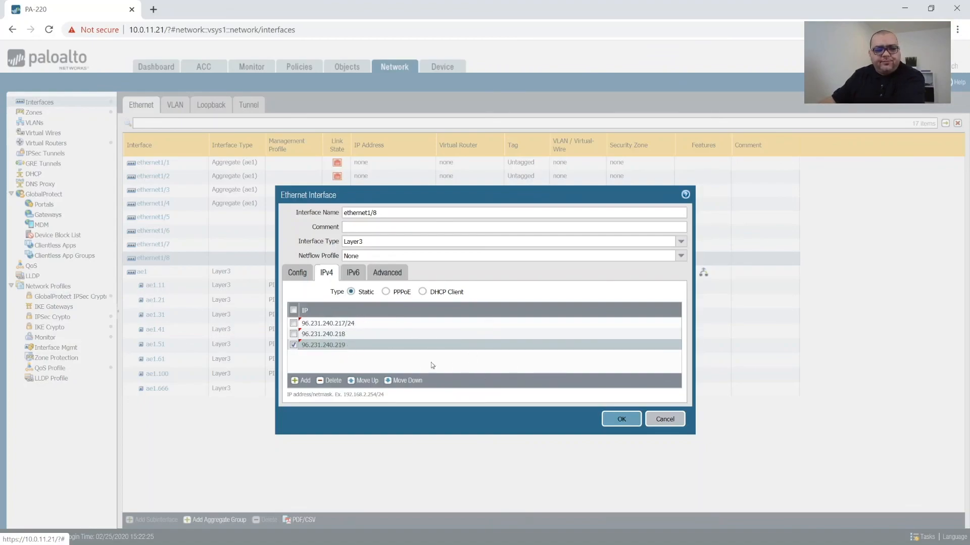
mouse_move(210, 323)
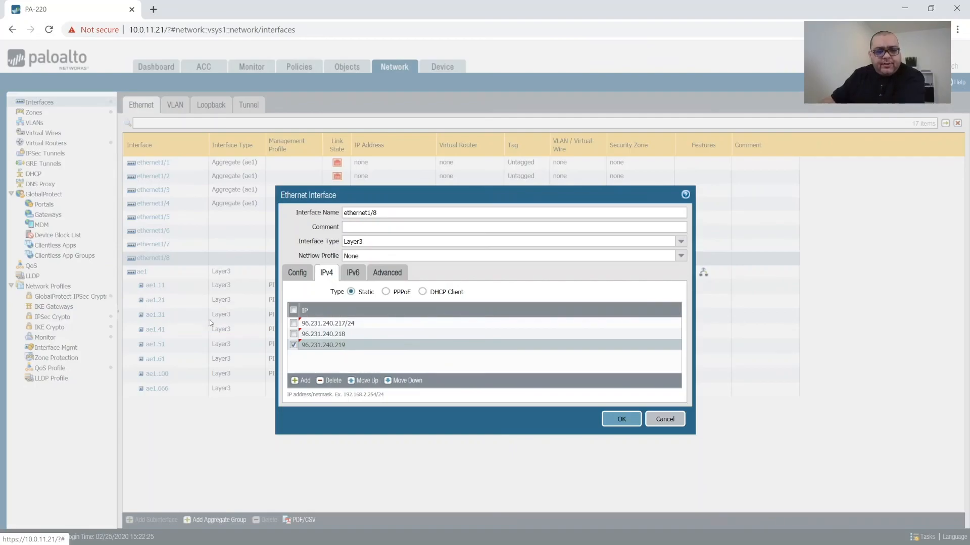
mouse_move(380, 283)
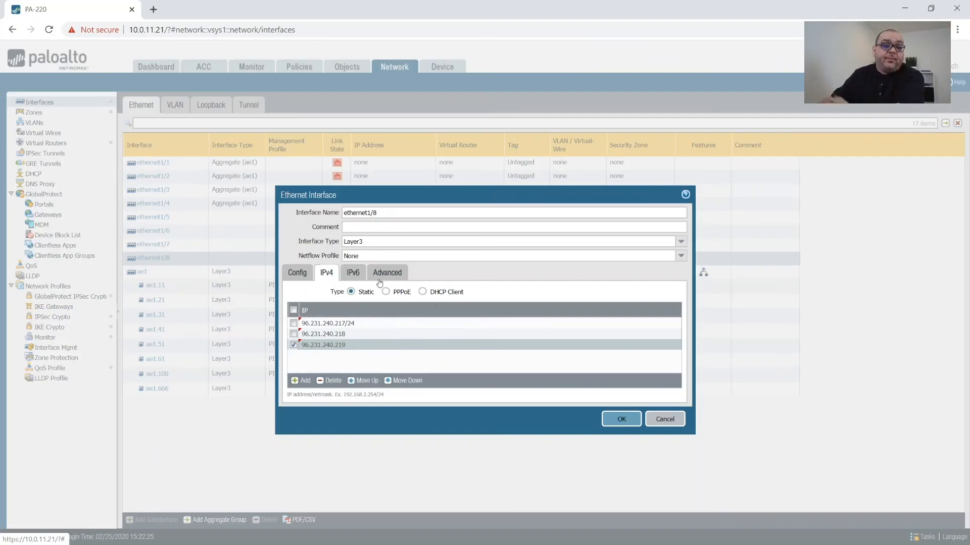
Step: Check the IPv6 and Advanced settings, then save the ethernet1/8 interface
click(353, 273)
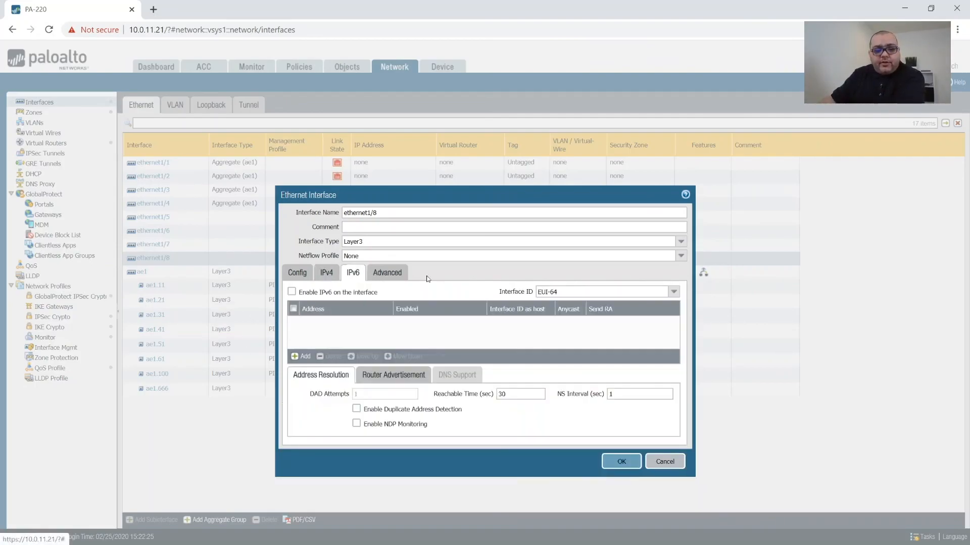
click(386, 272)
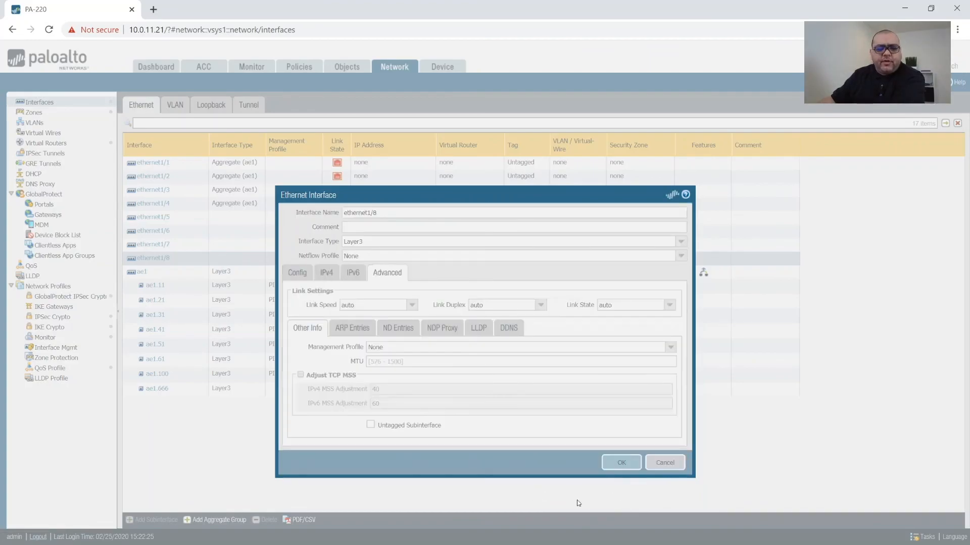
click(621, 462)
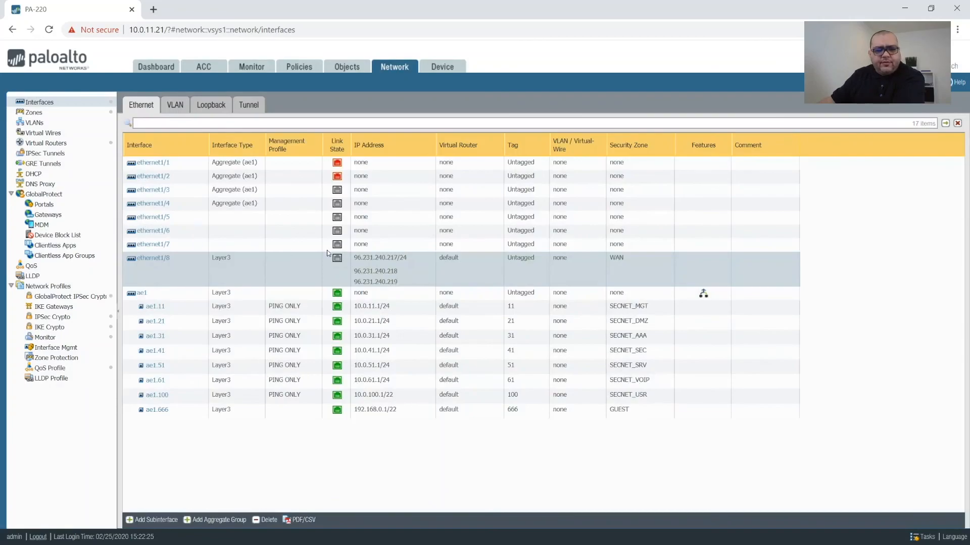